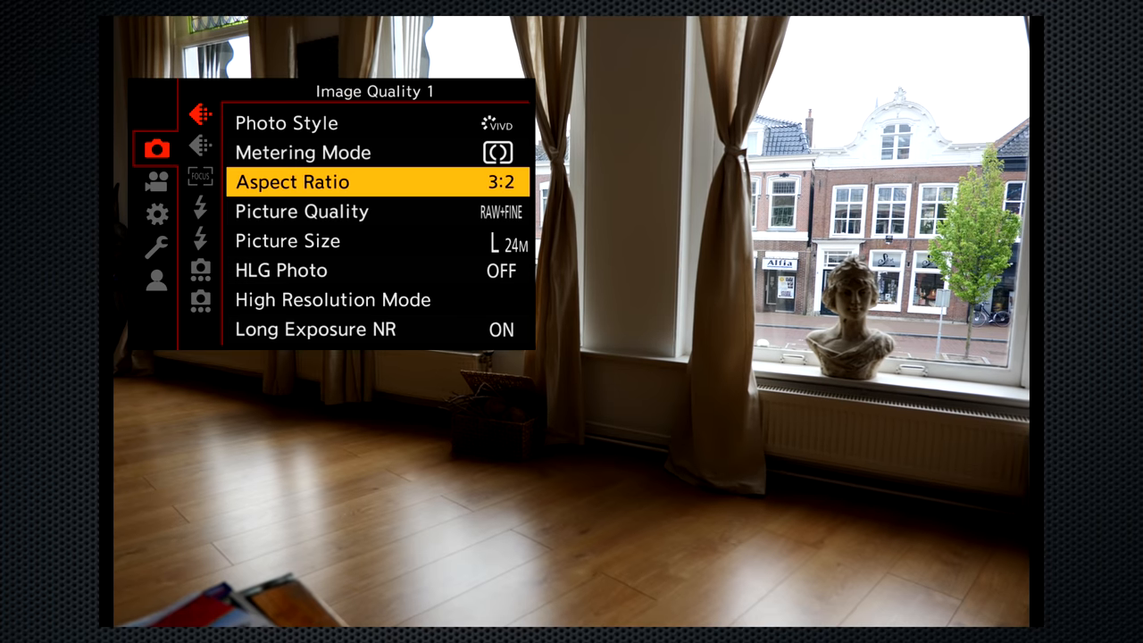
Highlight STD. JPEG quality among the Picture Quality choices in Image Quality 1
{"action": "left_click", "coordinate": [358, 182]}
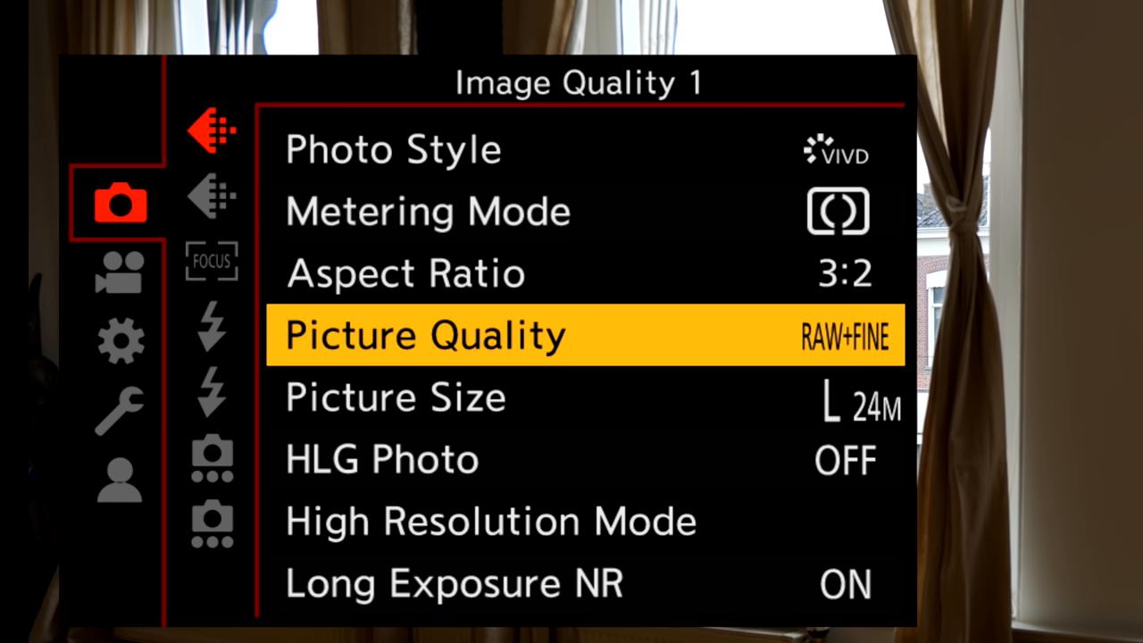
{"action": "left_click", "coordinate": [586, 336]}
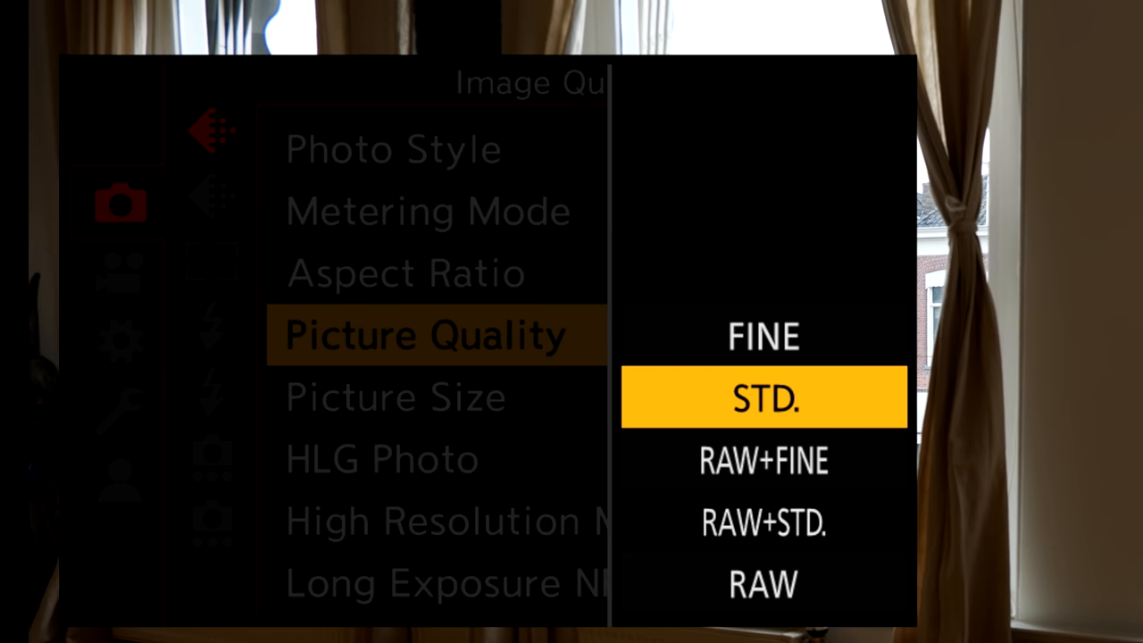
{"action": "left_click", "coordinate": [396, 396]}
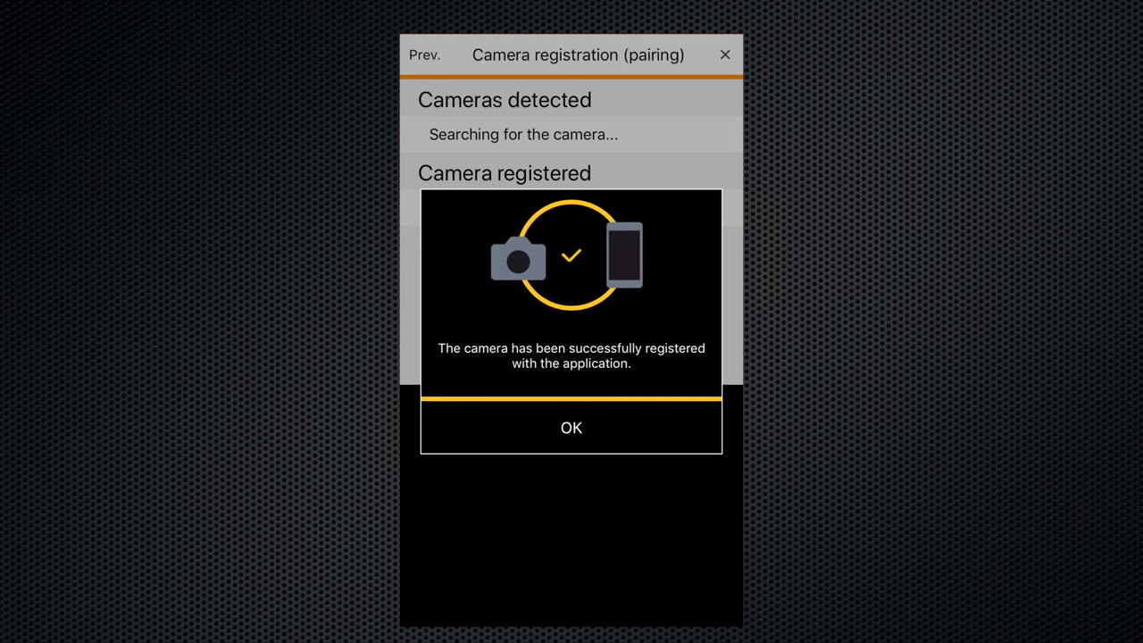
Confirm the successful camera registration message with OK
{"action": "left_click", "coordinate": [571, 427]}
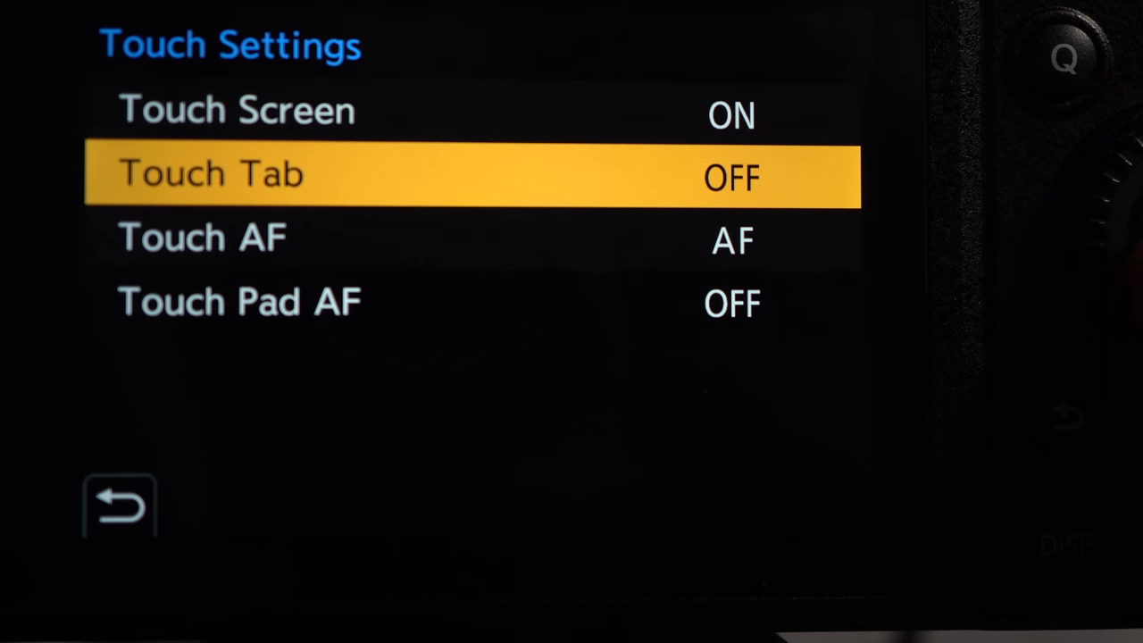
Turn Touch Tab ON and try the touch tabs and the recording level slider
{"action": "left_click", "coordinate": [732, 177]}
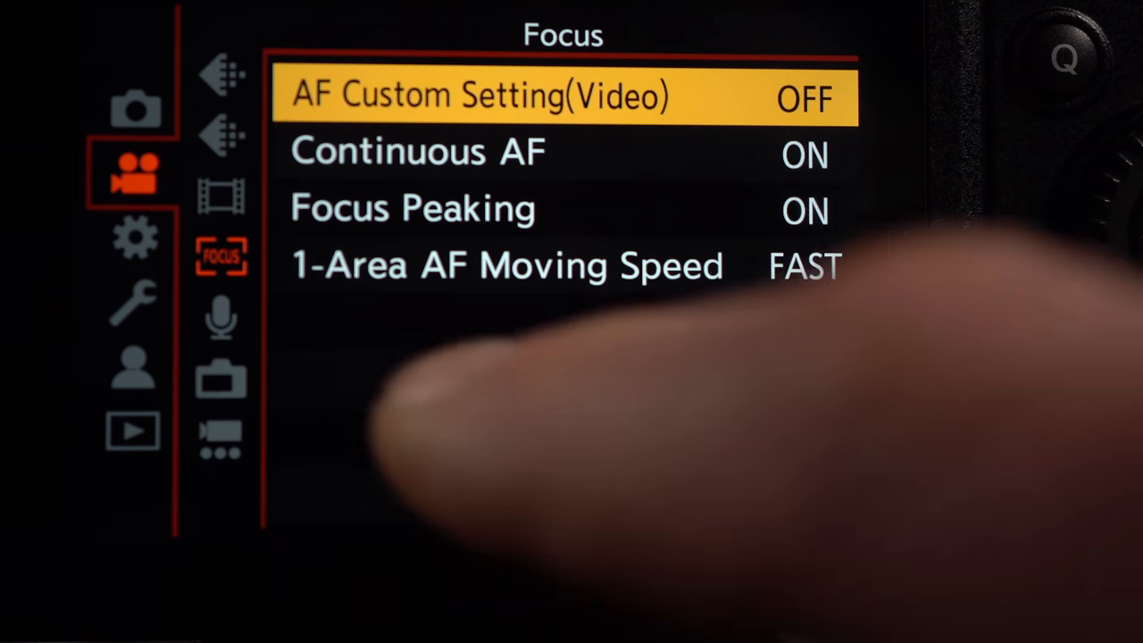
{"action": "left_click", "coordinate": [221, 318]}
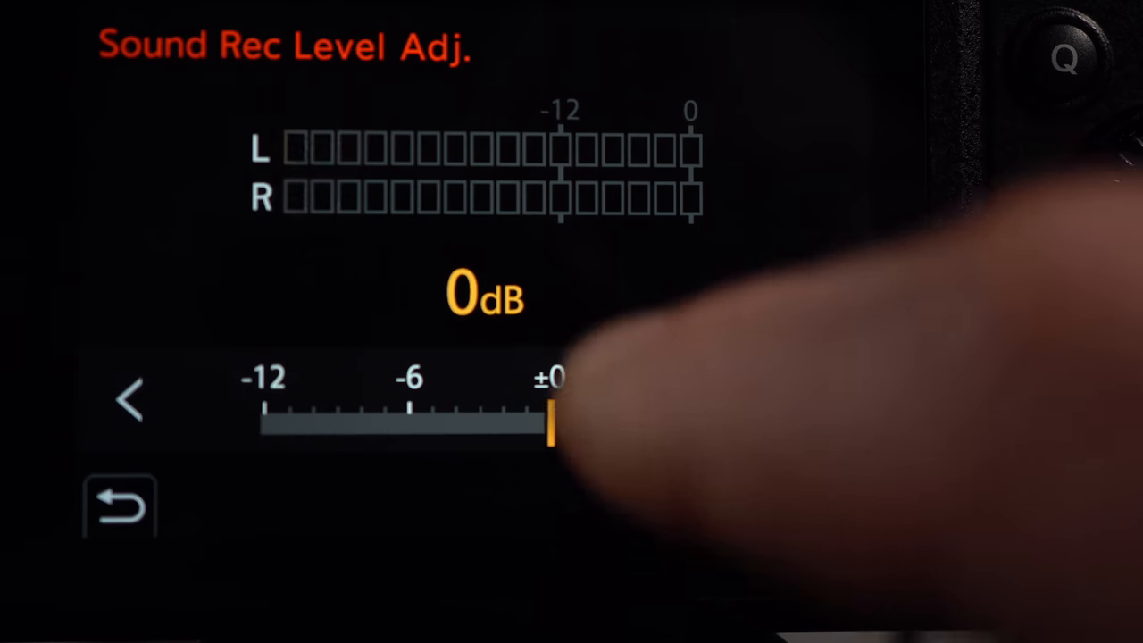
{"action": "left_click_drag", "start_coordinate": [550, 437], "coordinate": [420, 425]}
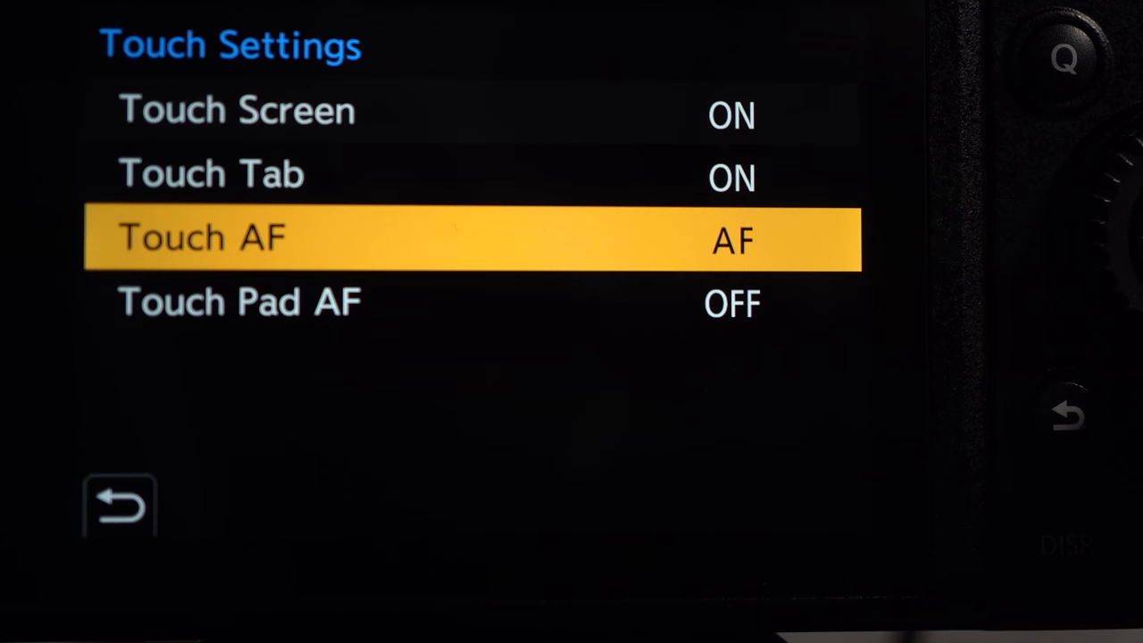
Set Touch Pad AF to OFFSET
{"action": "left_click", "coordinate": [239, 301]}
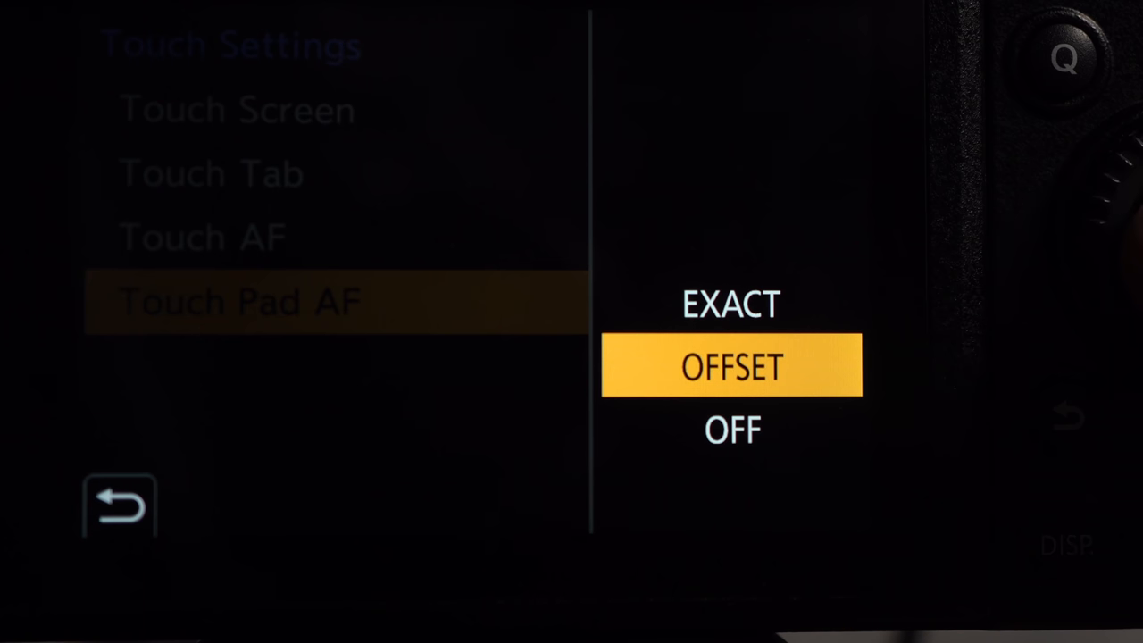
{"action": "left_click", "coordinate": [732, 366]}
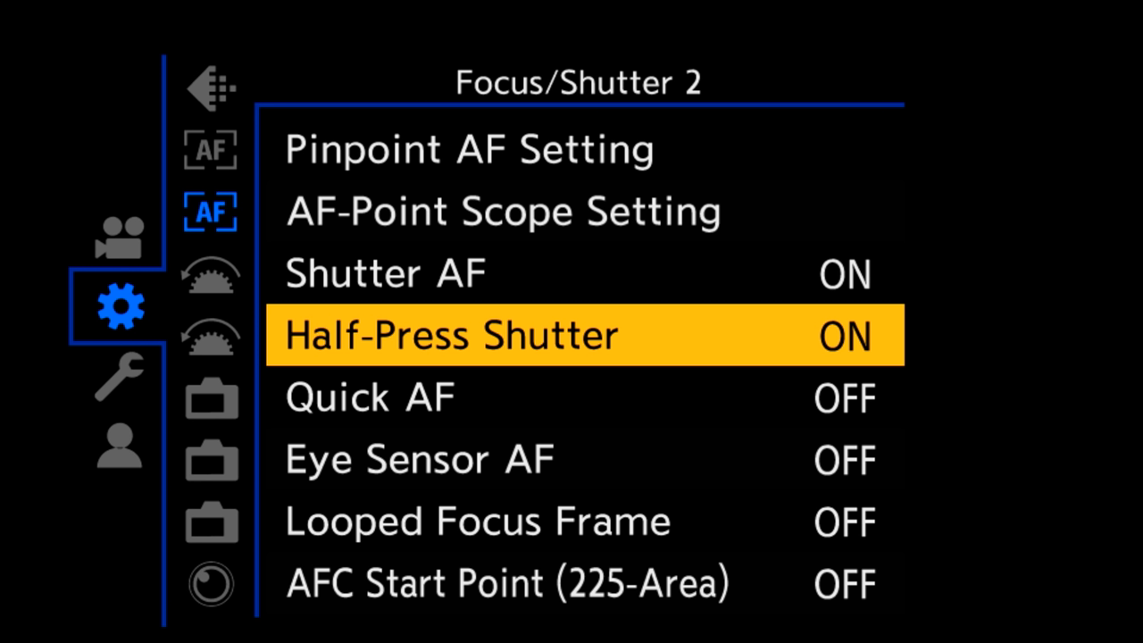
Select Half-Press Shutter on the Focus/Shutter 2 page of the Custom menu
{"action": "left_click", "coordinate": [122, 204]}
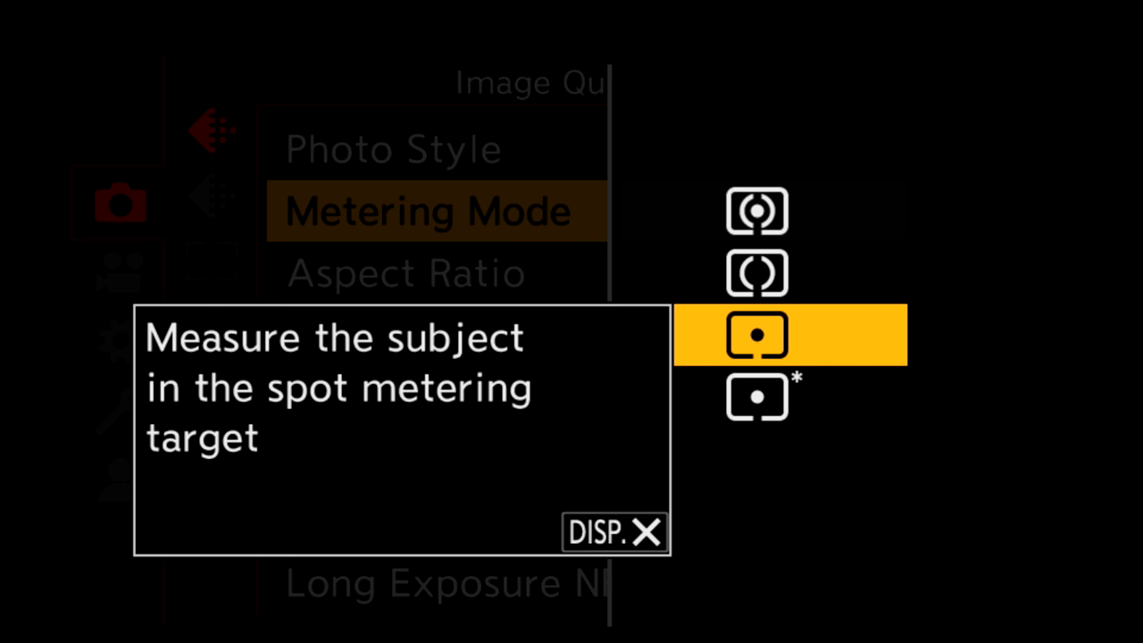
Choose spot metering and confirm the histogram position at the bottom of the view
{"action": "key", "text": "Down"}
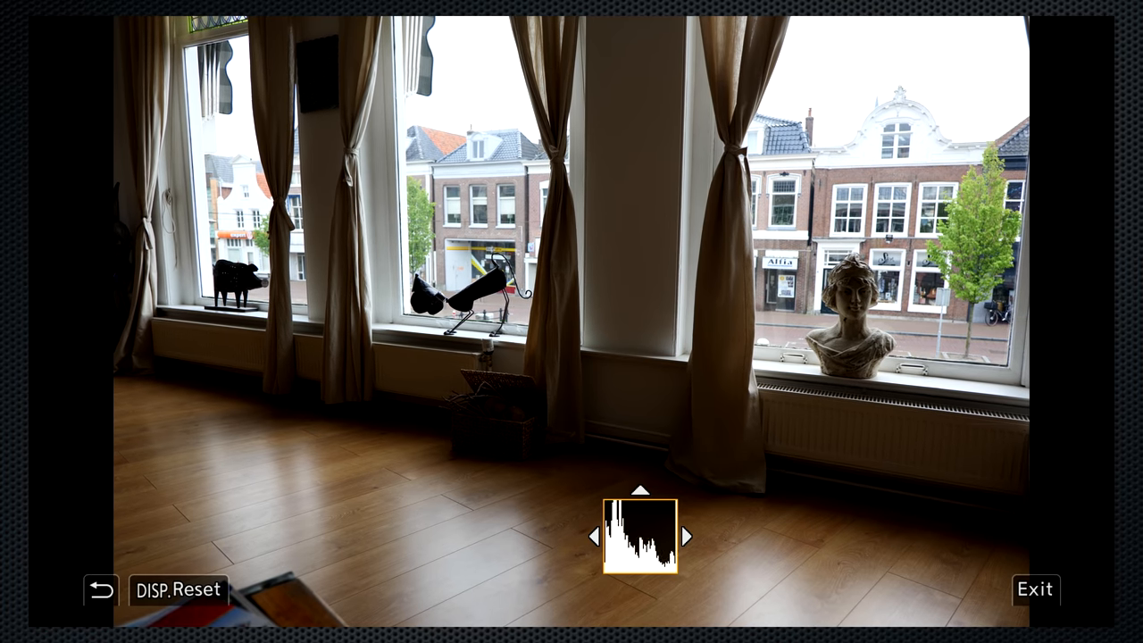
{"action": "left_click", "coordinate": [179, 590]}
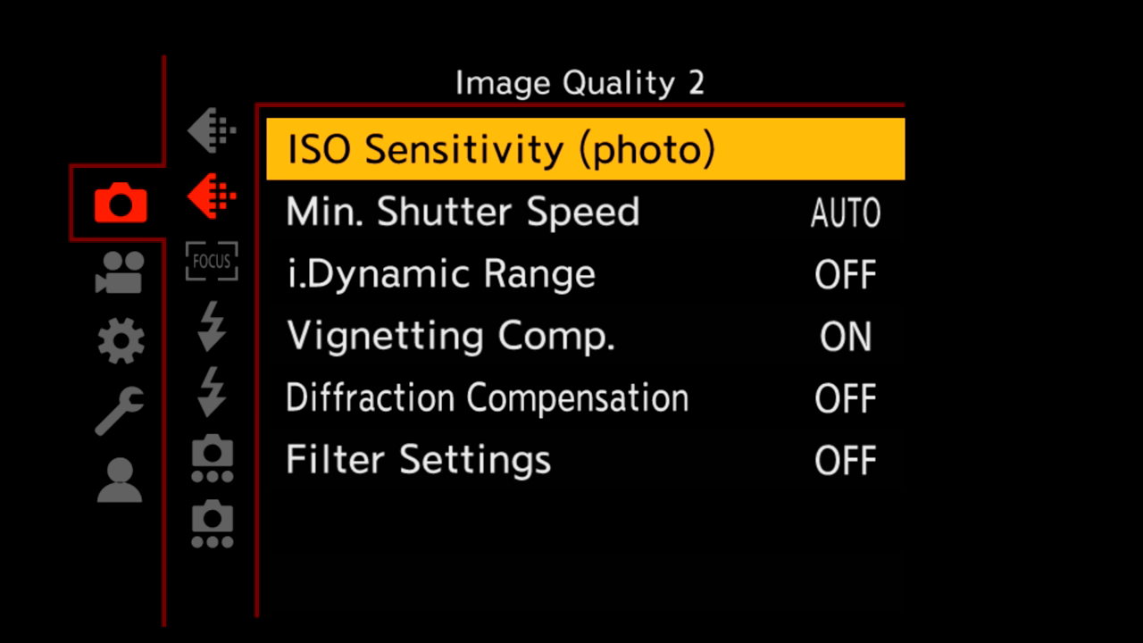
Select ISO Sensitivity (photo) on the Image Quality 2 page
{"action": "left_click", "coordinate": [500, 149]}
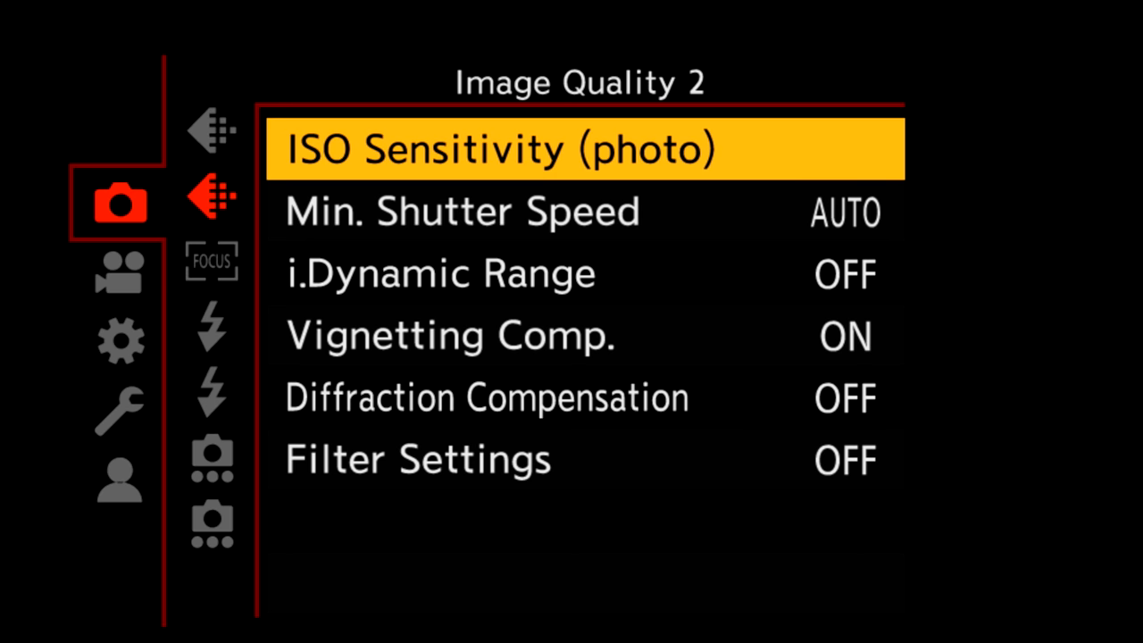
{"action": "left_click", "coordinate": [461, 211]}
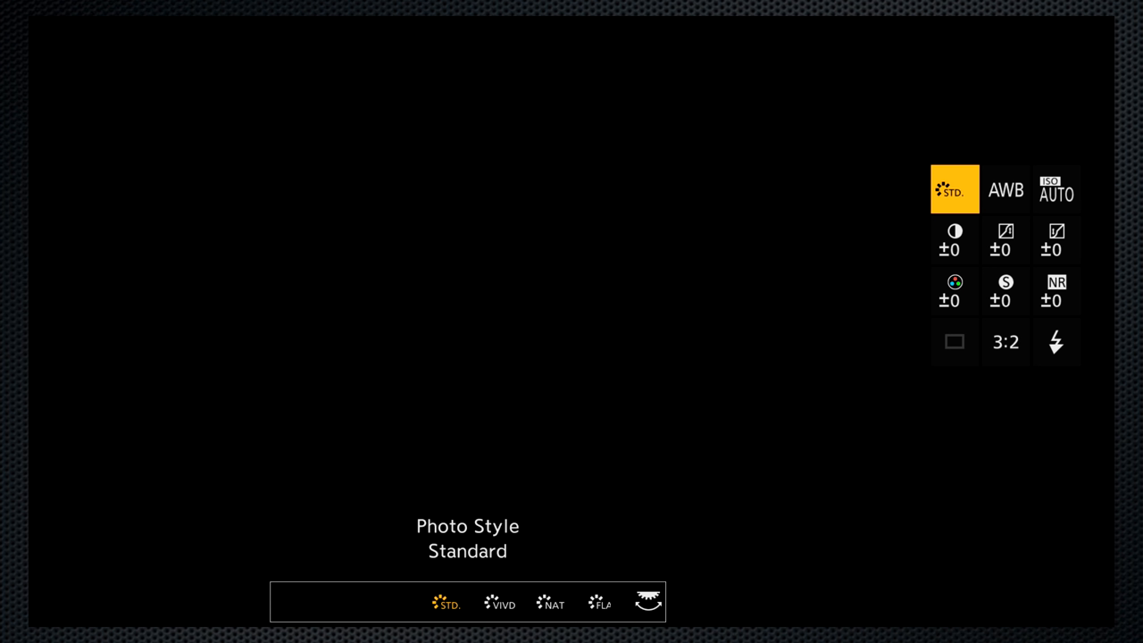
In the Quick Menu pick a White Set slot and measure white balance from the grey target
{"action": "left_click", "coordinate": [1058, 189]}
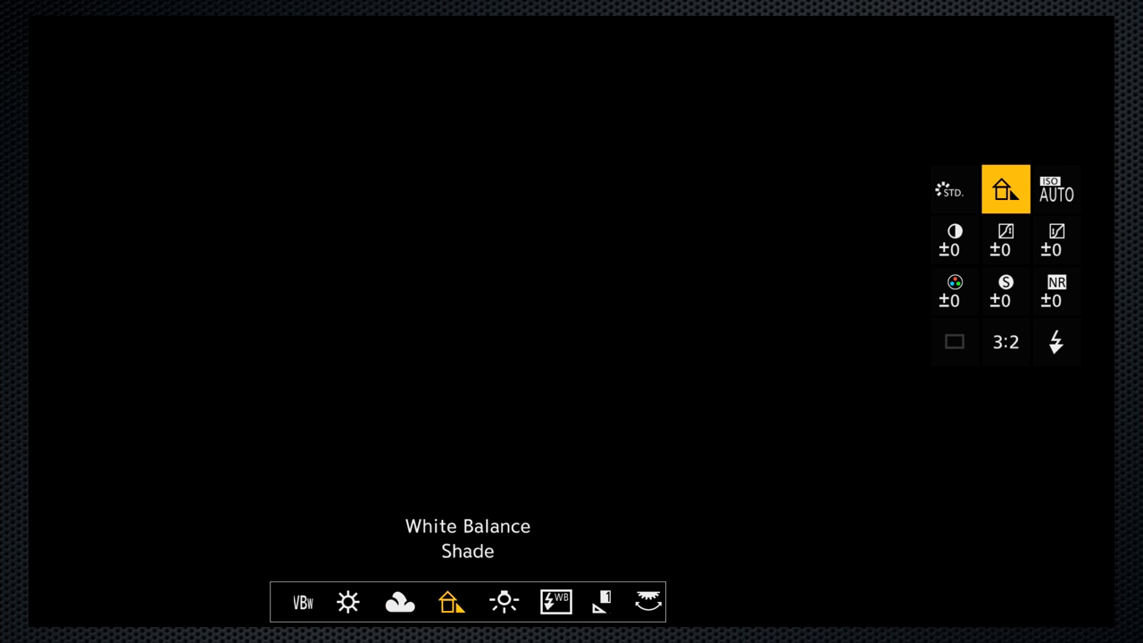
{"action": "left_click", "coordinate": [452, 601]}
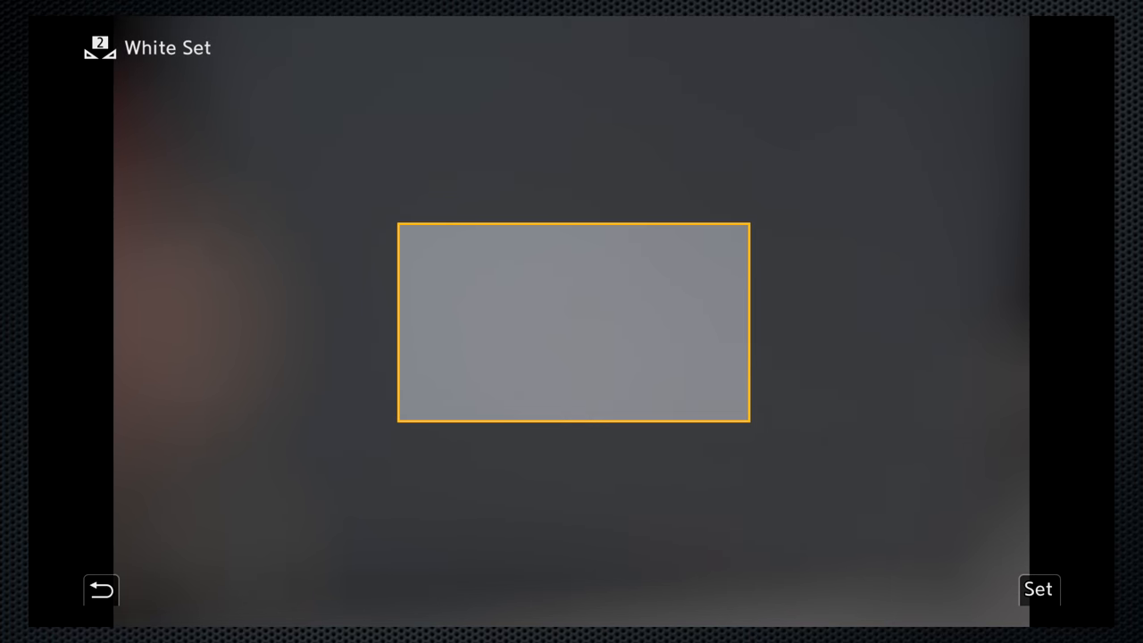
{"action": "left_click", "coordinate": [1038, 590]}
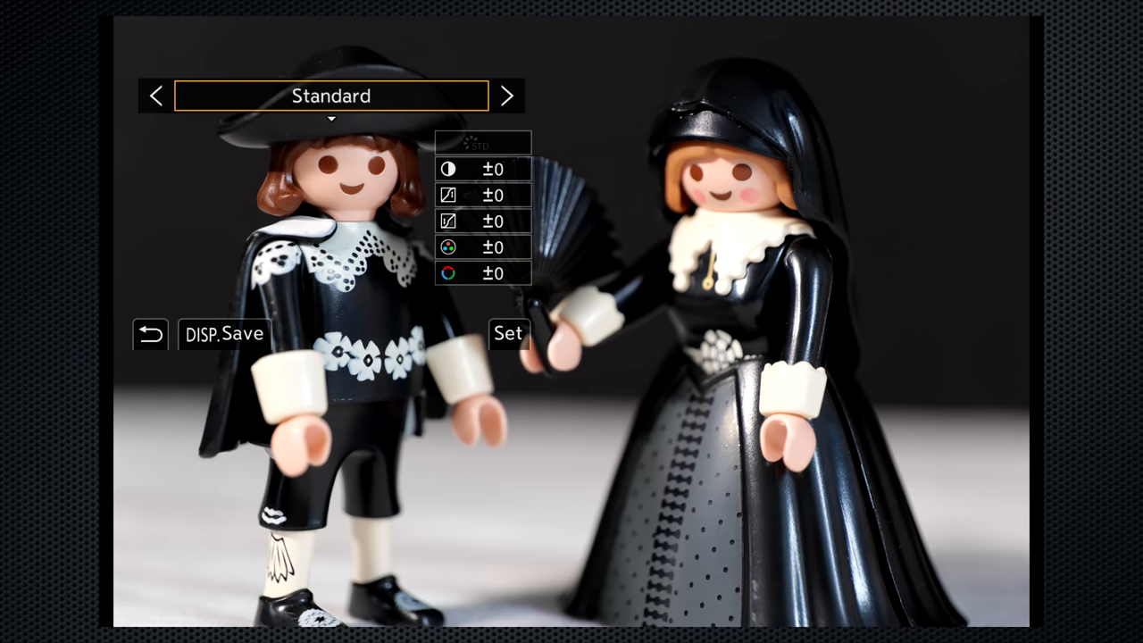
Step through Vivid, Flat, Cinelike D to Portrait and adjust Portrait's colour setting
{"action": "left_click", "coordinate": [508, 97]}
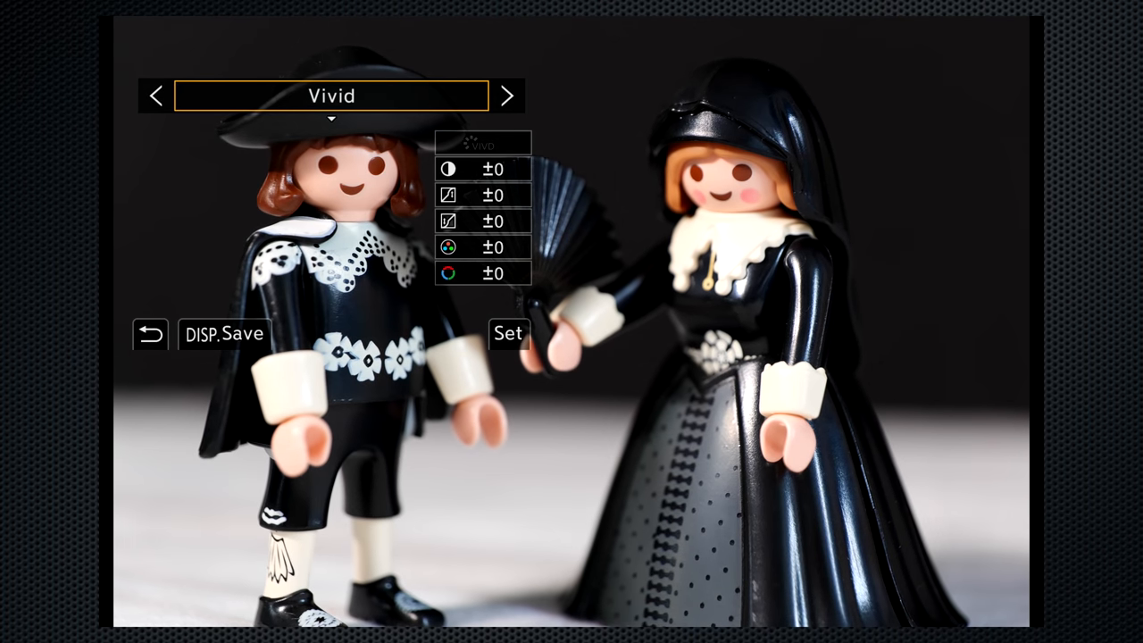
{"action": "left_click", "coordinate": [507, 97]}
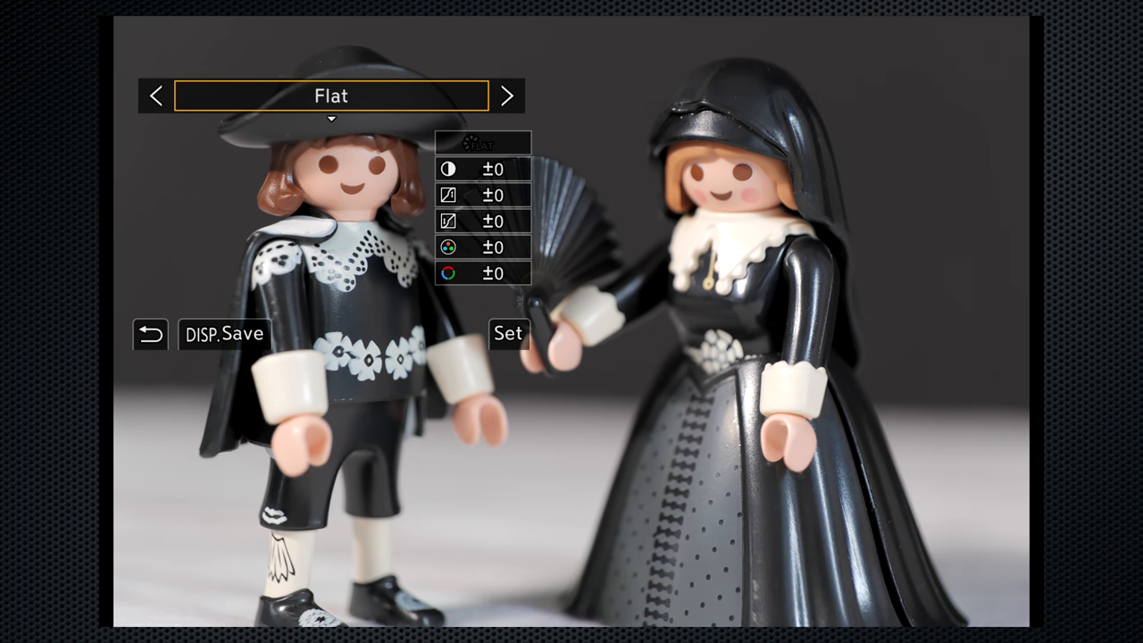
{"action": "left_click", "coordinate": [507, 97]}
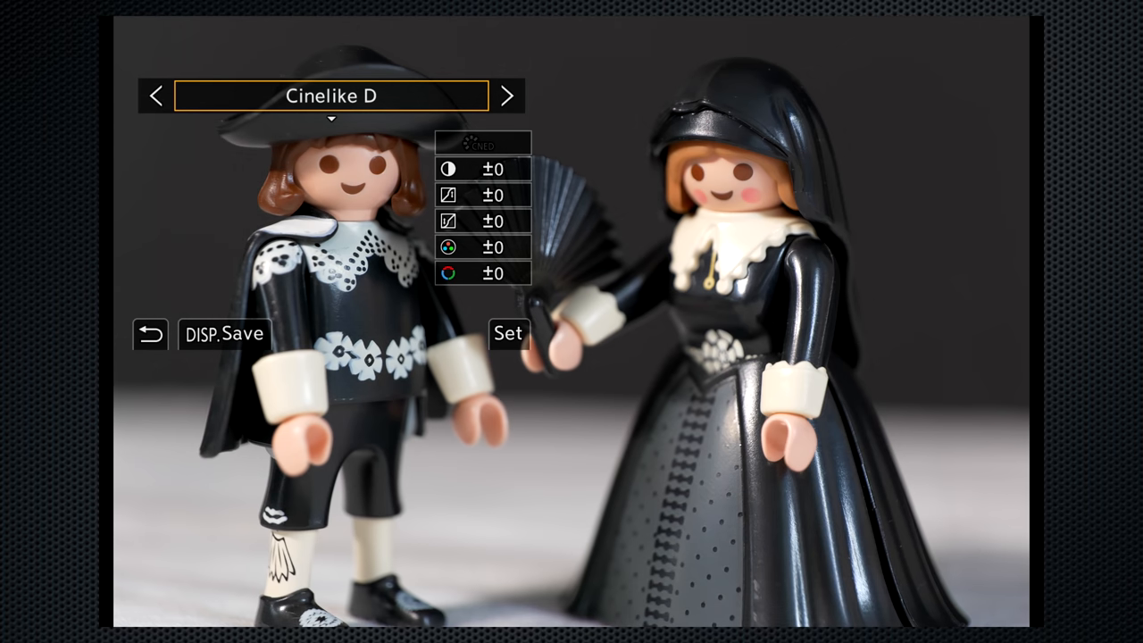
{"action": "left_click", "coordinate": [508, 96]}
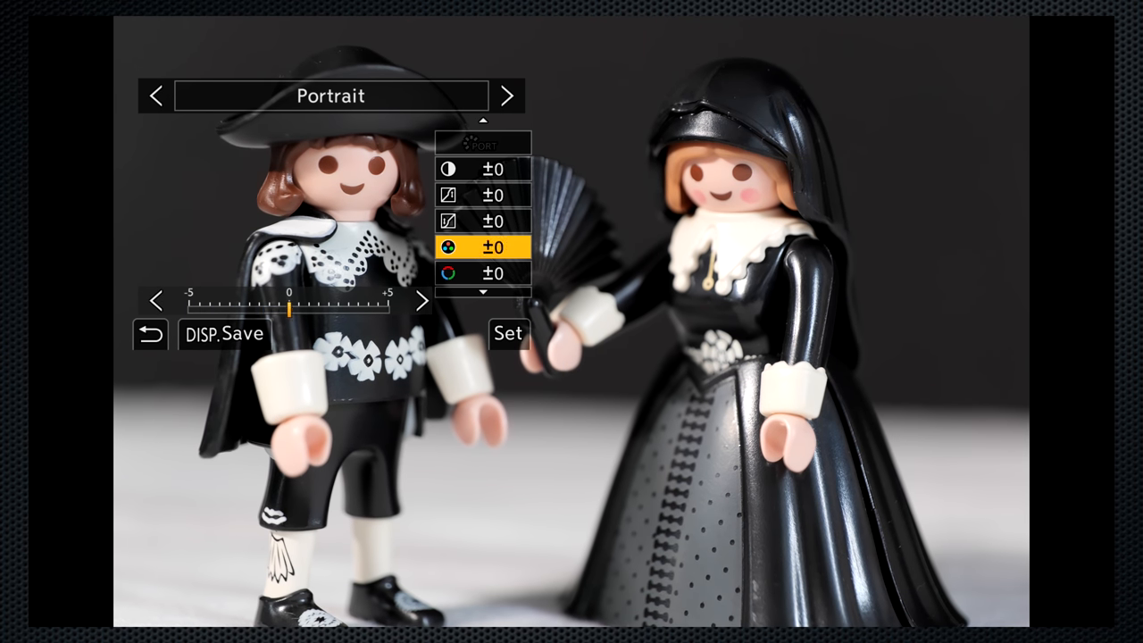
{"action": "left_click", "coordinate": [507, 97]}
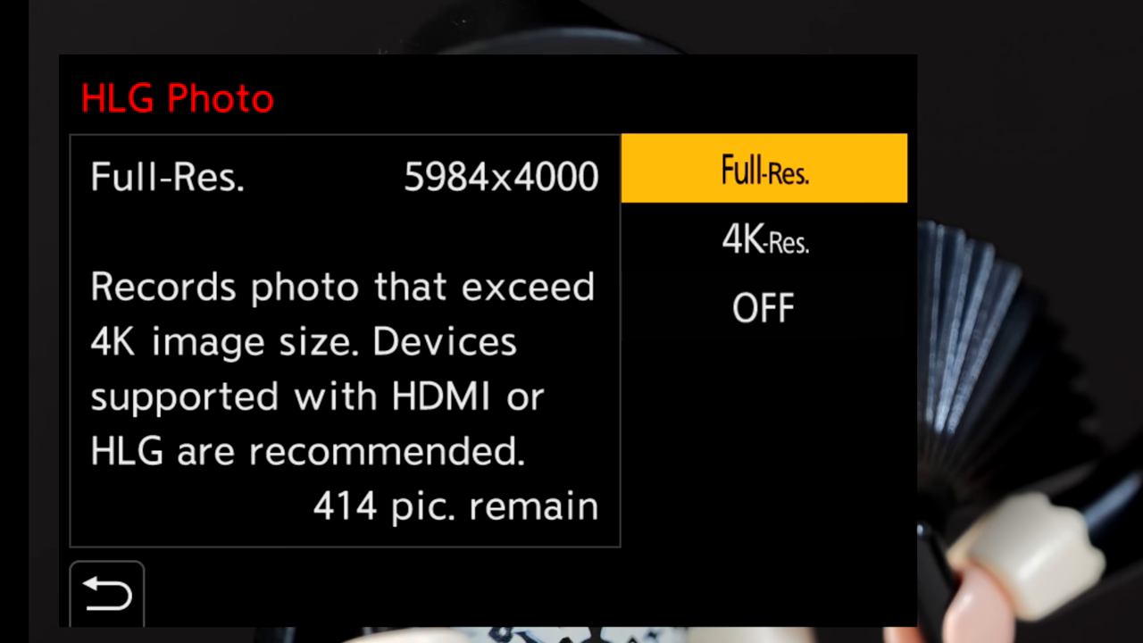
Set HLG Photo to Full-Res. and confirm the Standard(HLG) photo style
{"action": "left_click", "coordinate": [105, 593]}
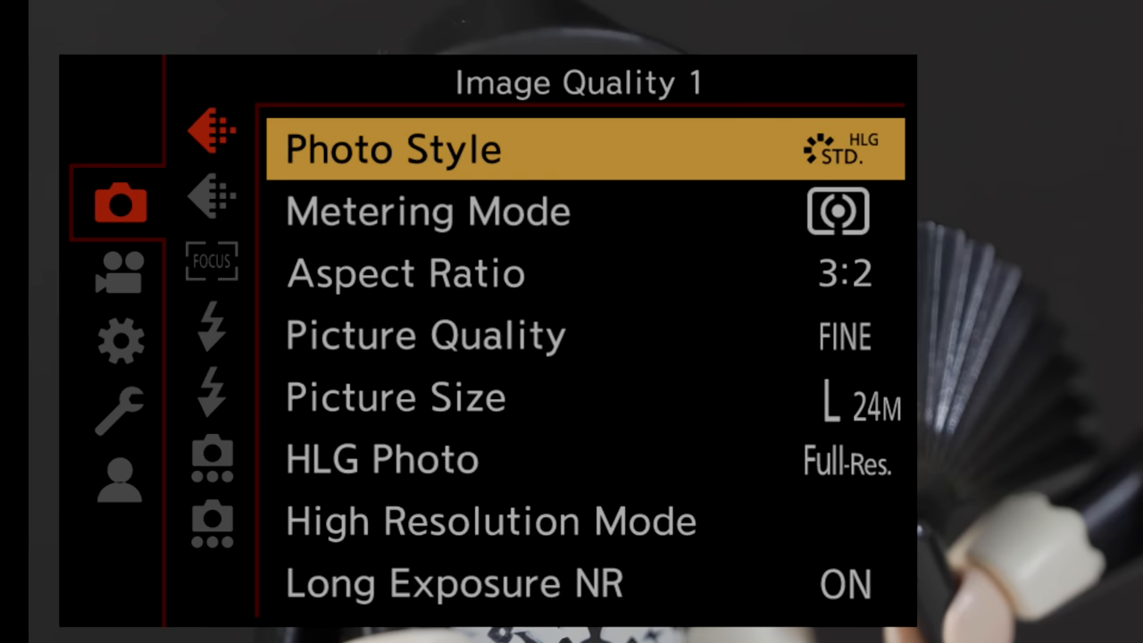
{"action": "left_click", "coordinate": [393, 150]}
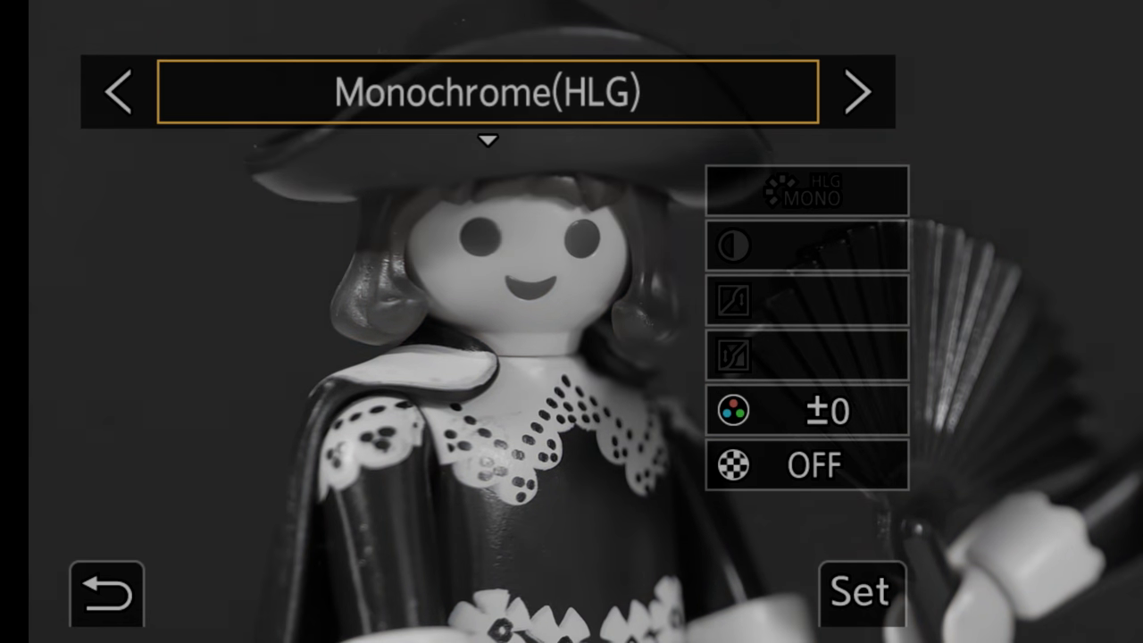
{"action": "left_click", "coordinate": [118, 92]}
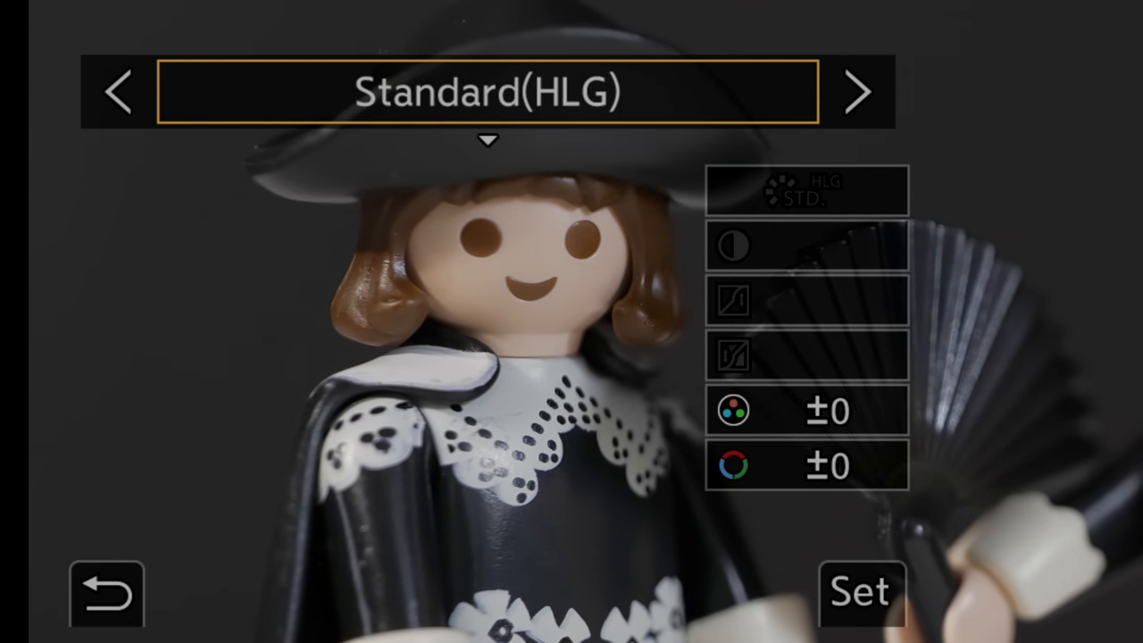
{"action": "left_click", "coordinate": [808, 464]}
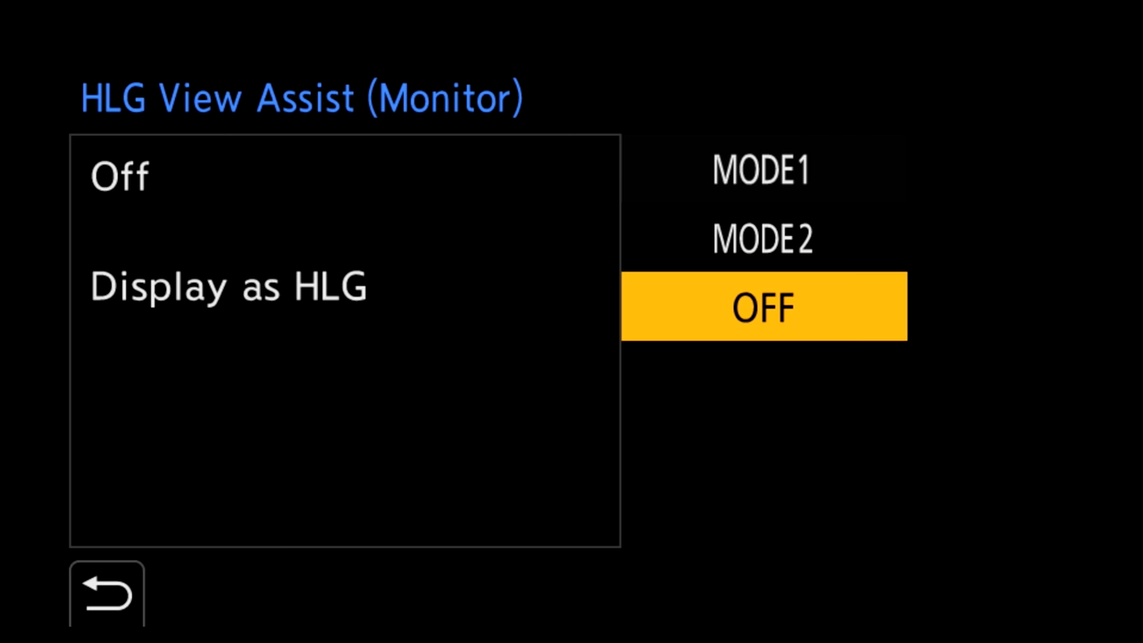
Set HLG View Assist (Monitor) to MODE1 and browse on through the monochrome filters
{"action": "left_click", "coordinate": [765, 168]}
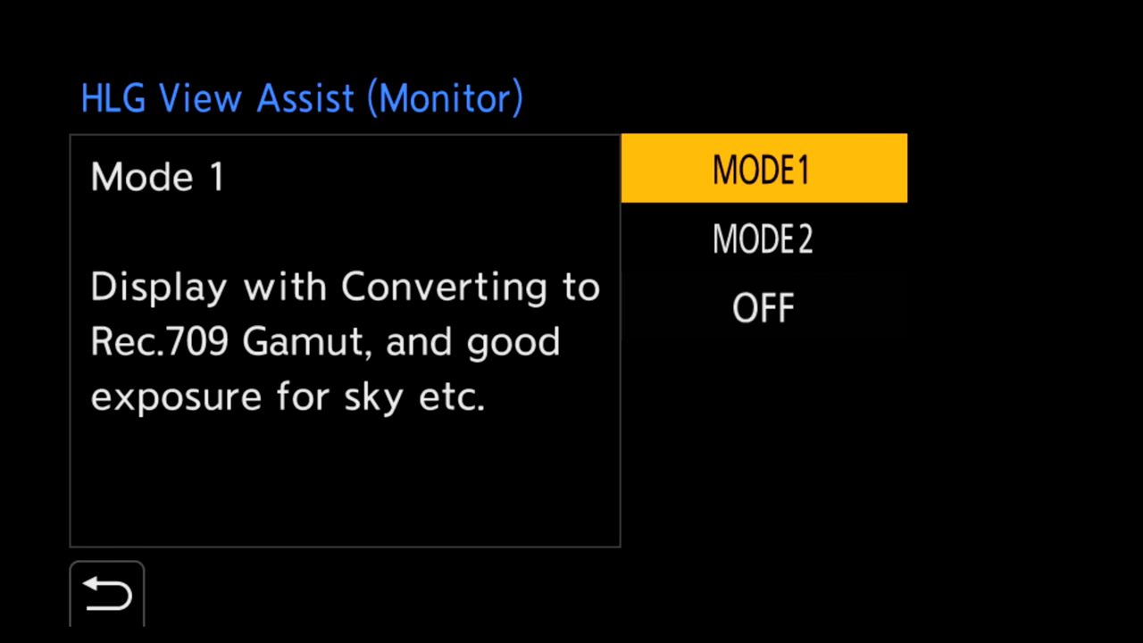
{"action": "left_click", "coordinate": [765, 238]}
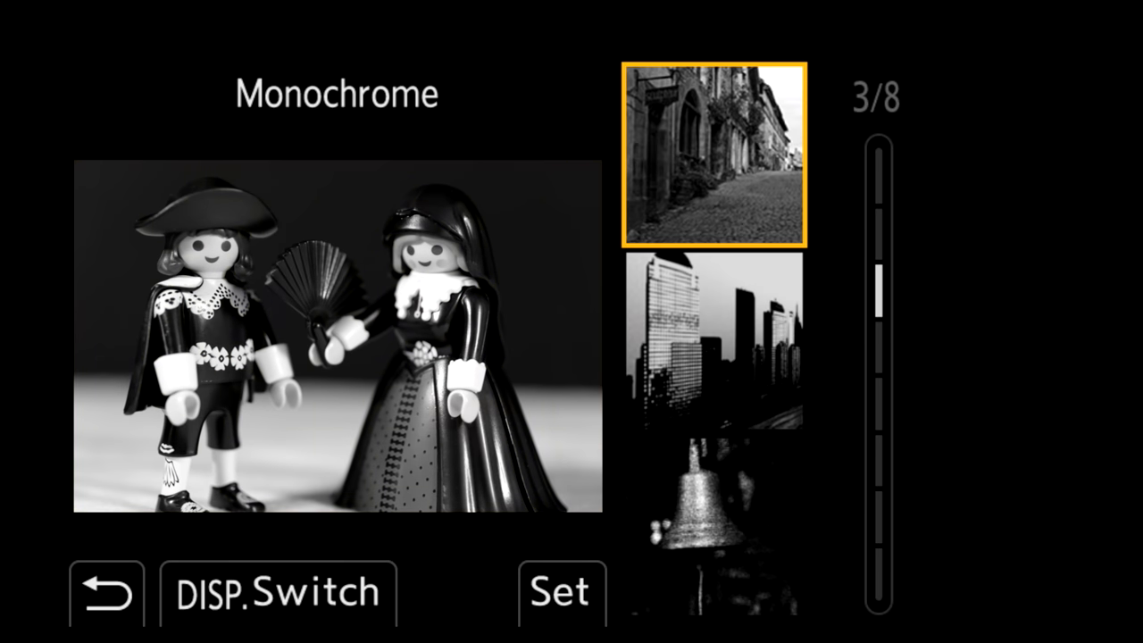
{"action": "scroll", "scroll_direction": "down", "scroll_amount": 3}
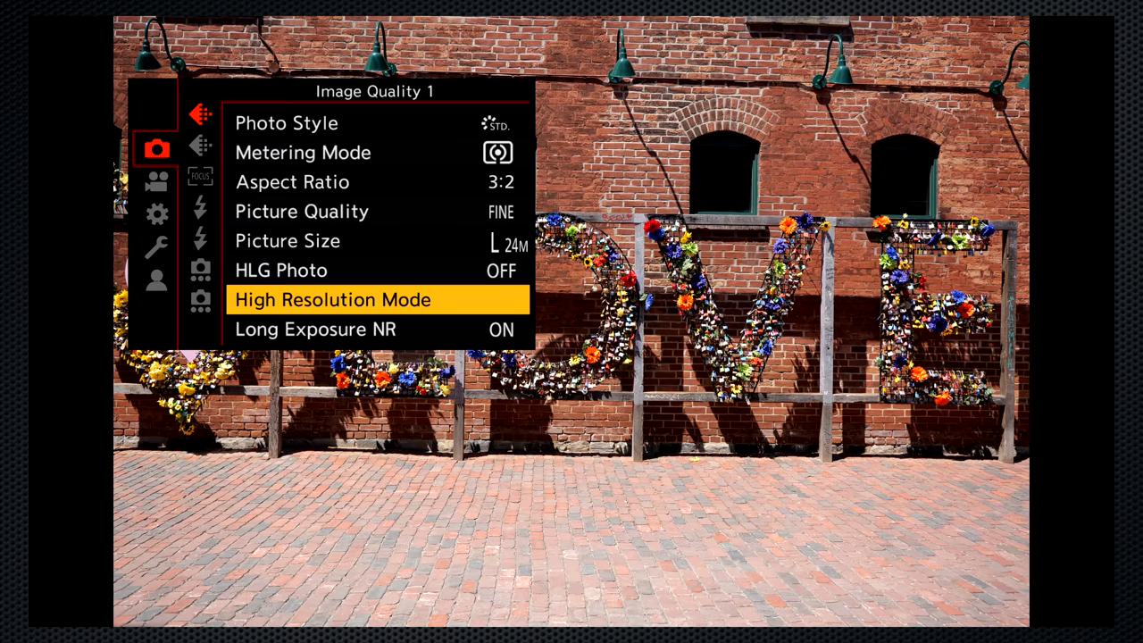
Select High Resolution Mode on the Image Quality 1 page
{"action": "left_click", "coordinate": [333, 300]}
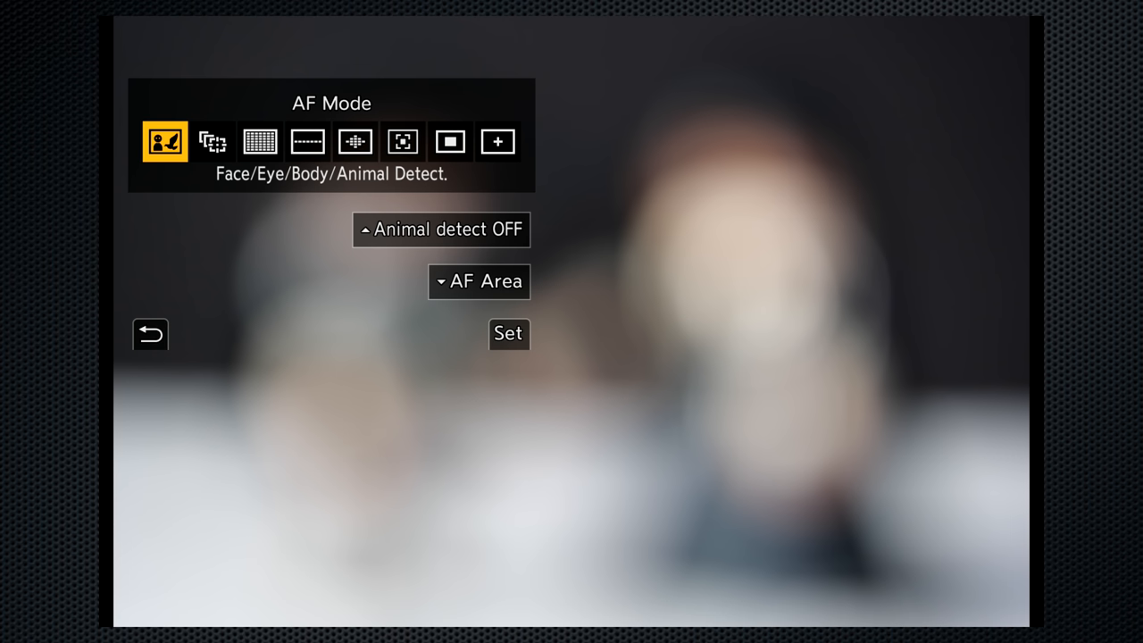
Step the AF mode through Tracking and 1-Area+, back to Face/Eye/Body/Animal Detect, then Tracking
{"action": "left_click", "coordinate": [213, 141]}
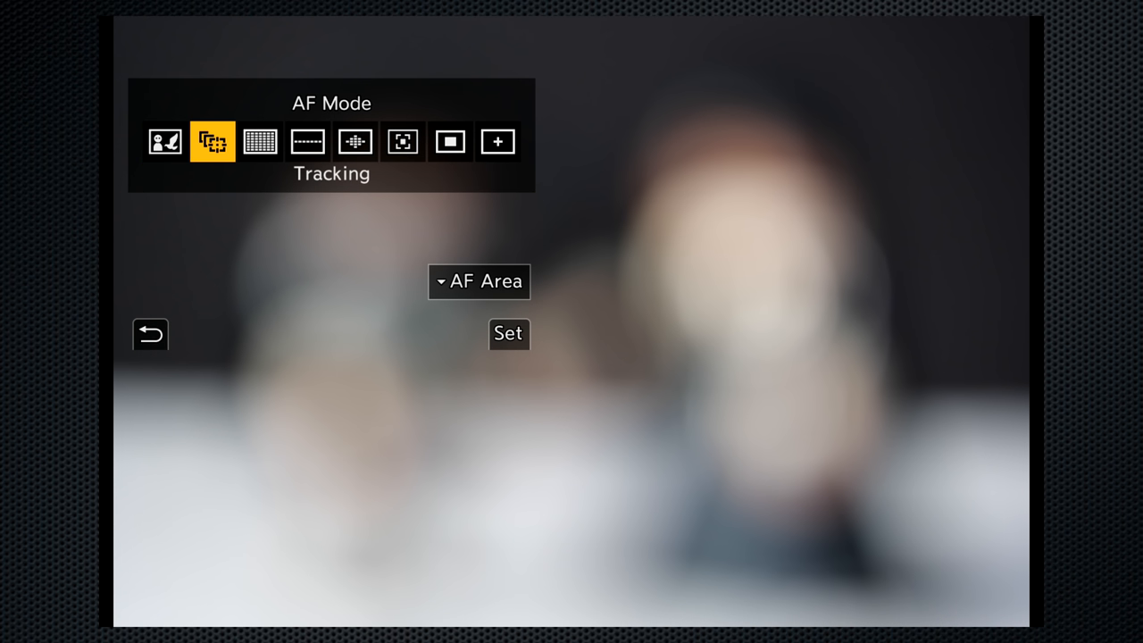
{"action": "left_click", "coordinate": [261, 141]}
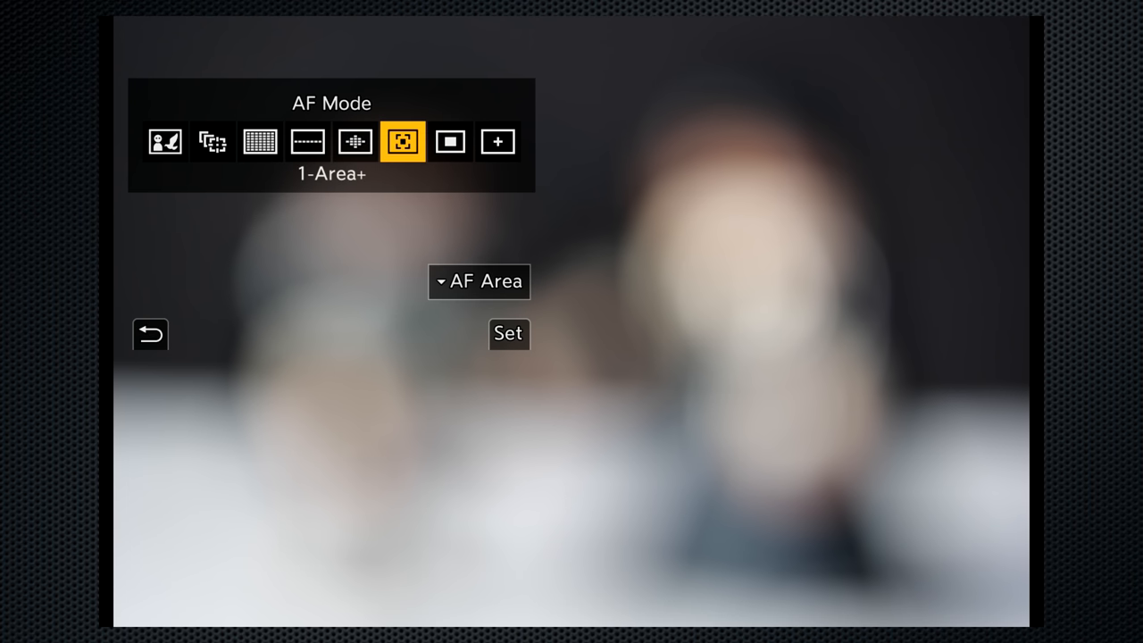
{"action": "left_click", "coordinate": [165, 141]}
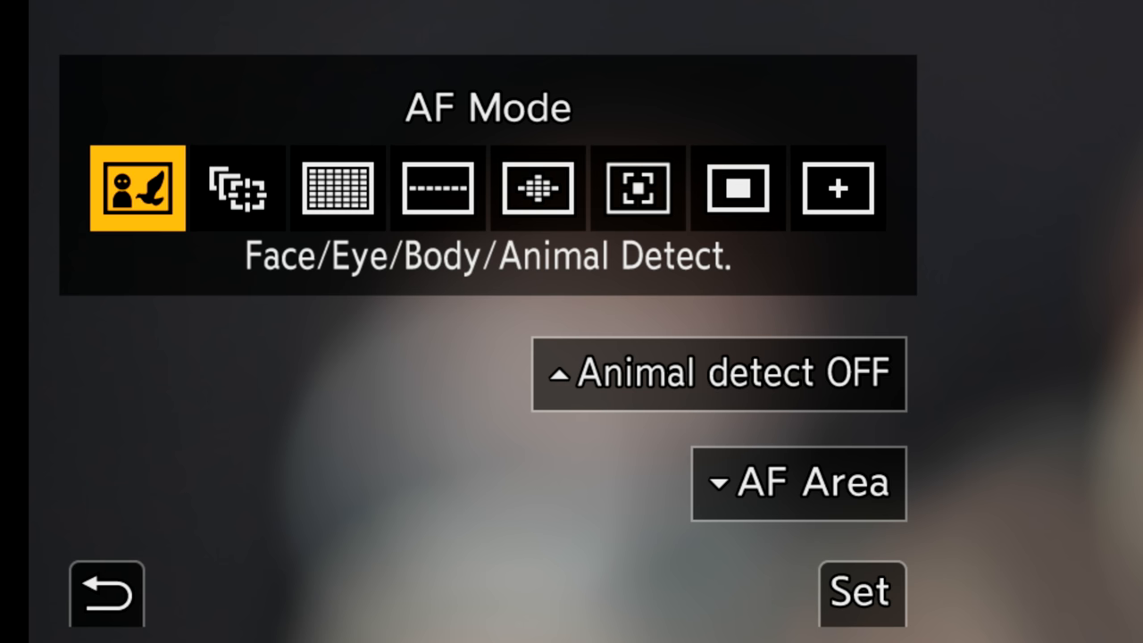
{"action": "left_click", "coordinate": [236, 188]}
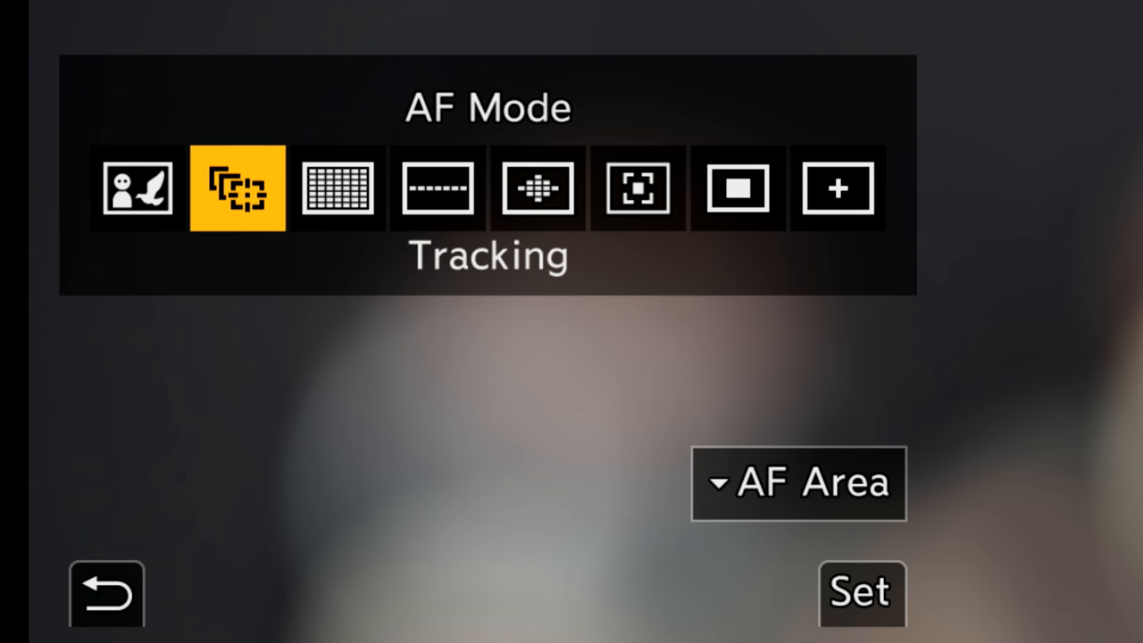
Try the Zone mode, then choose Tracking autofocus and go on to AF Custom Setting Set 1
{"action": "left_click", "coordinate": [436, 189]}
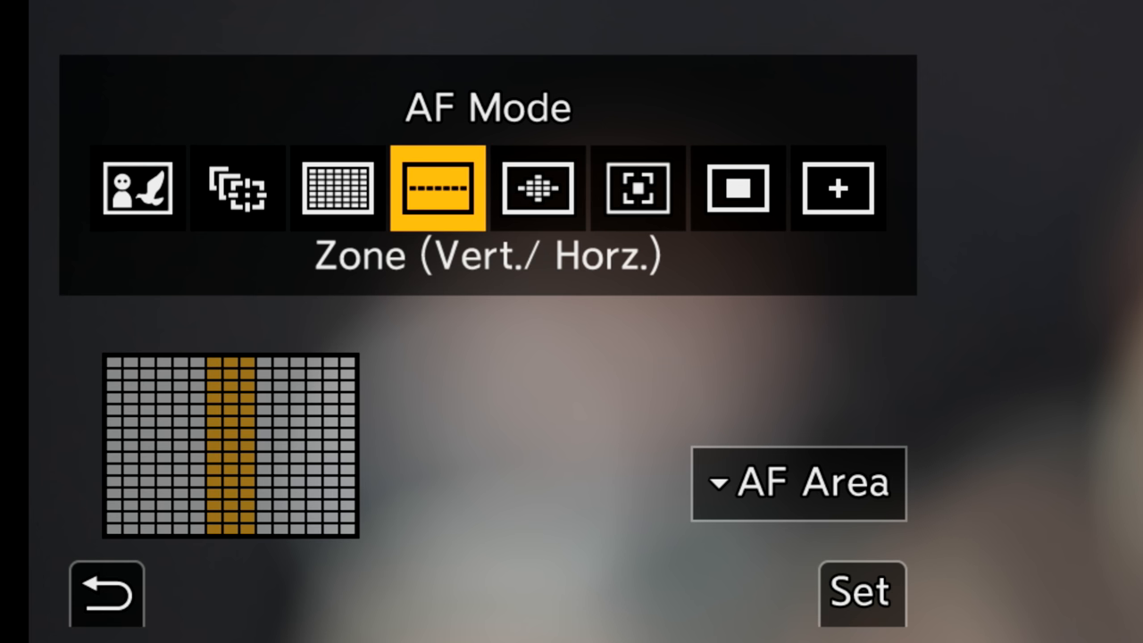
{"action": "left_click", "coordinate": [736, 188]}
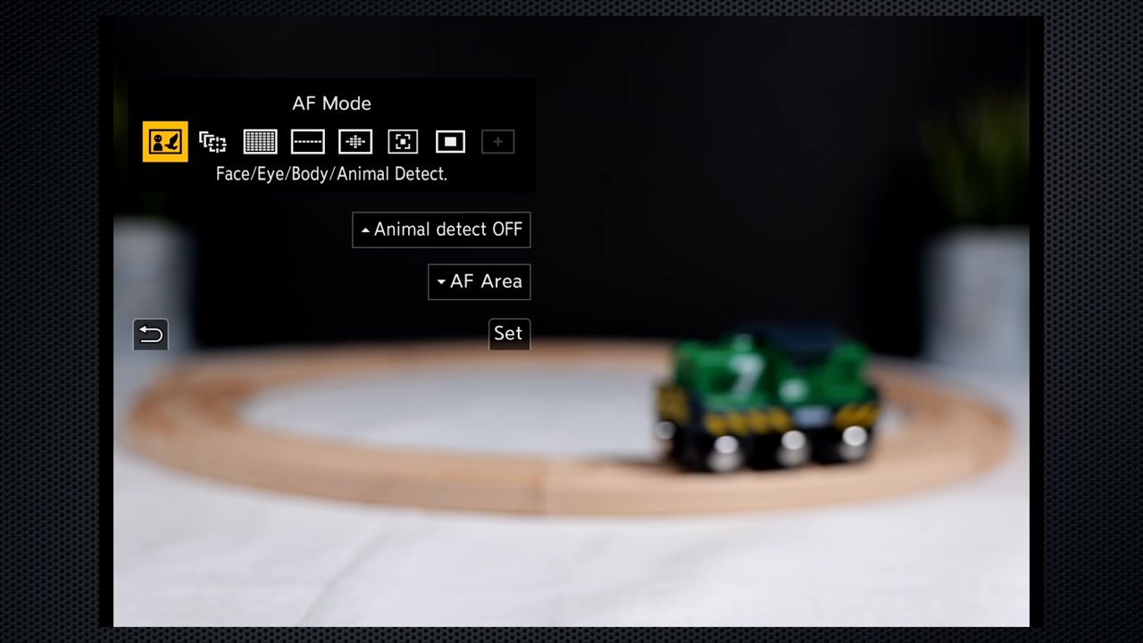
{"action": "left_click", "coordinate": [212, 141]}
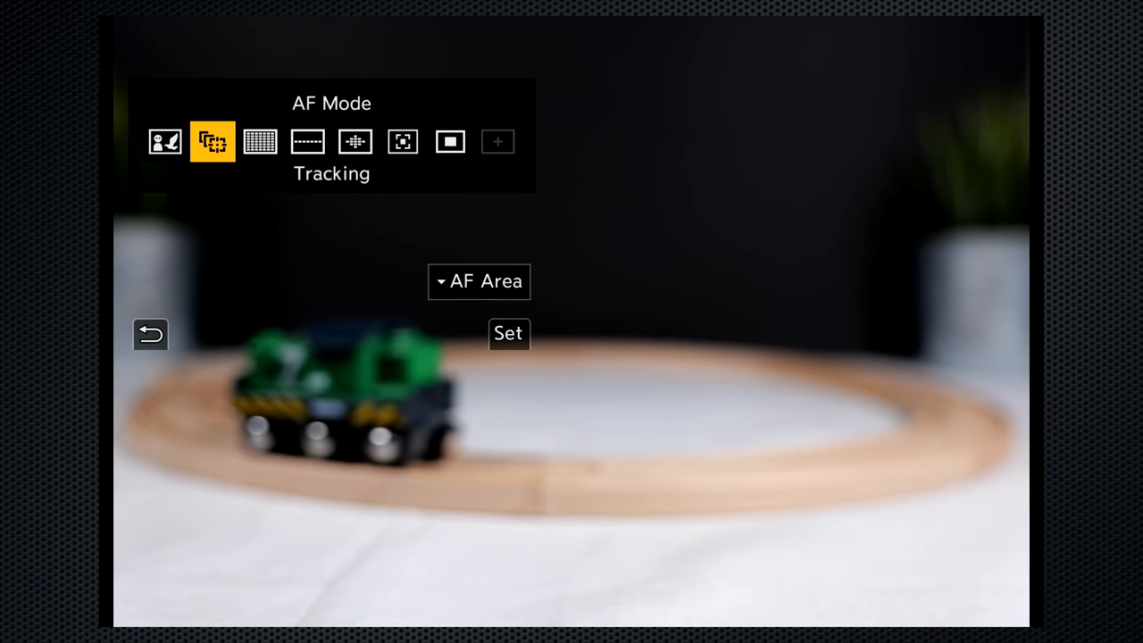
{"action": "left_click", "coordinate": [508, 334]}
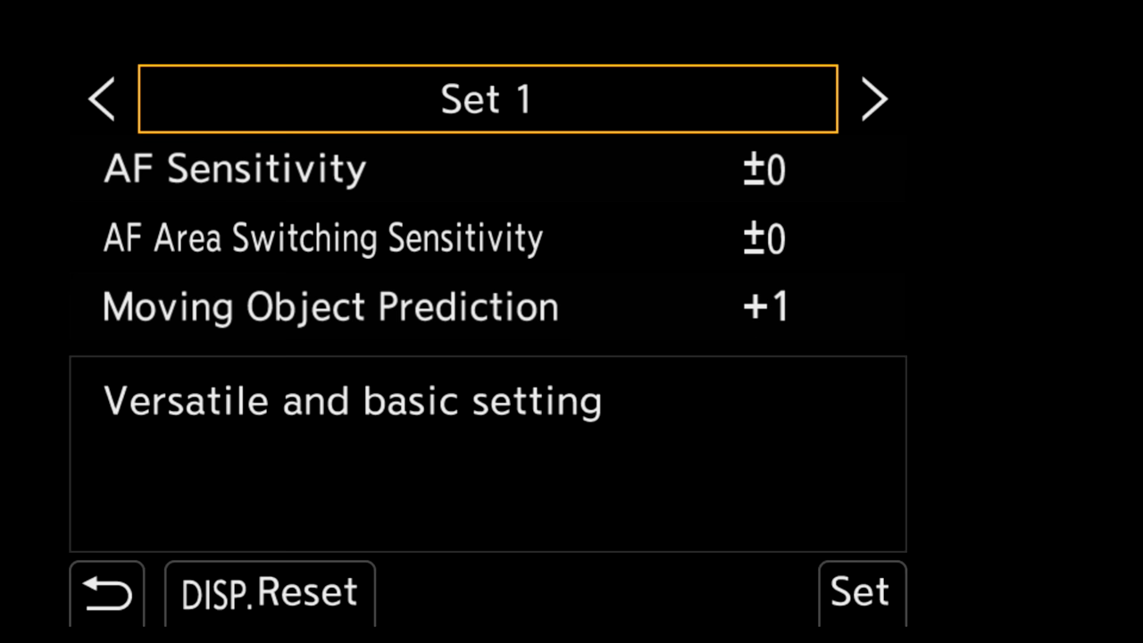
Cycle the AF Custom Setting presets to Set 3 and return to the AF Mode selector
{"action": "left_click", "coordinate": [875, 98]}
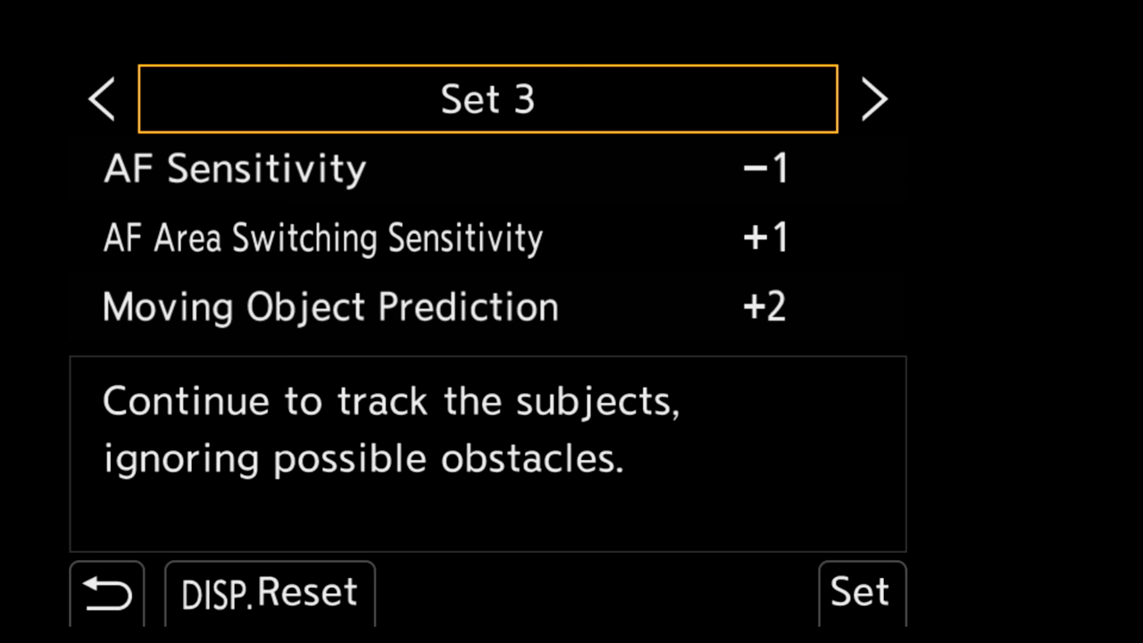
{"action": "left_click", "coordinate": [876, 99]}
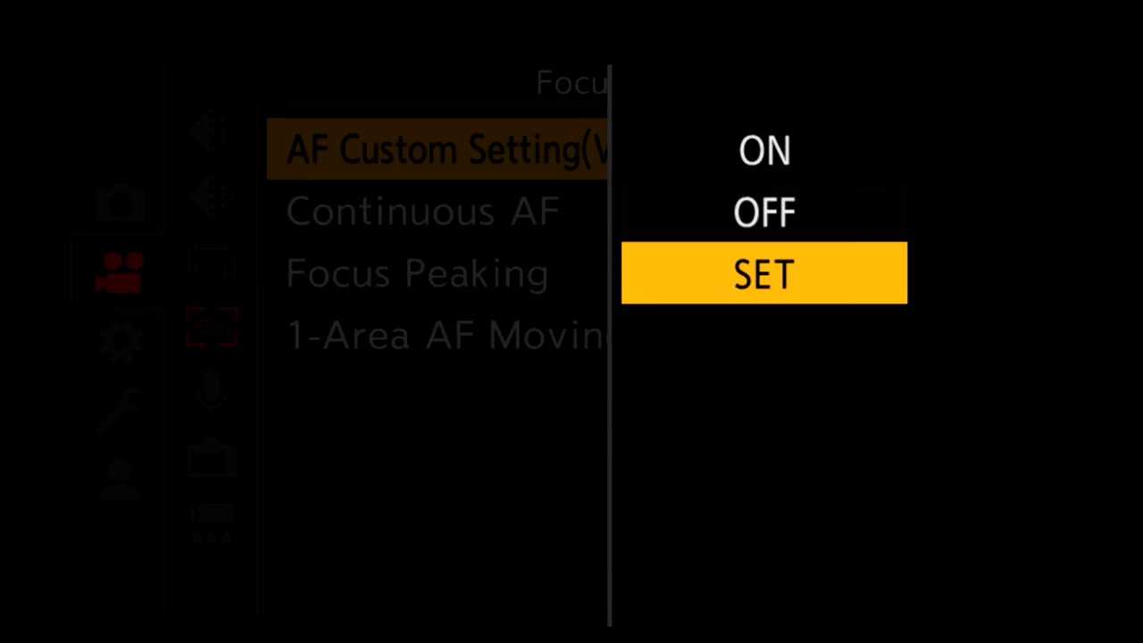
{"action": "left_click", "coordinate": [765, 274]}
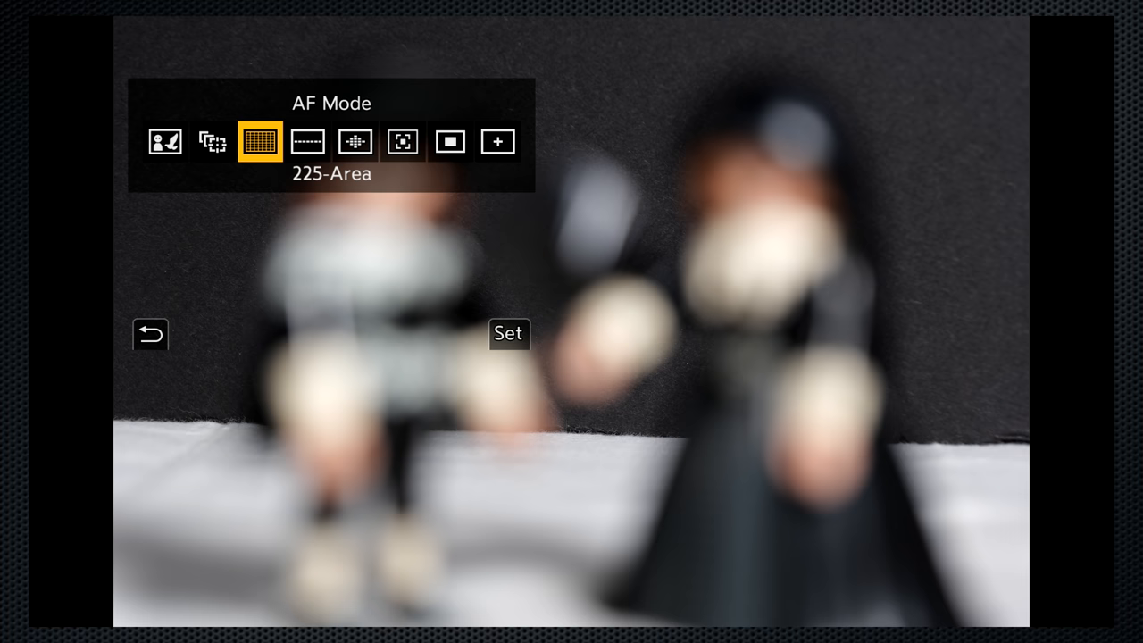
Move the AF mode from 225-Area to 1-Area+ and confirm it
{"action": "left_click", "coordinate": [507, 335]}
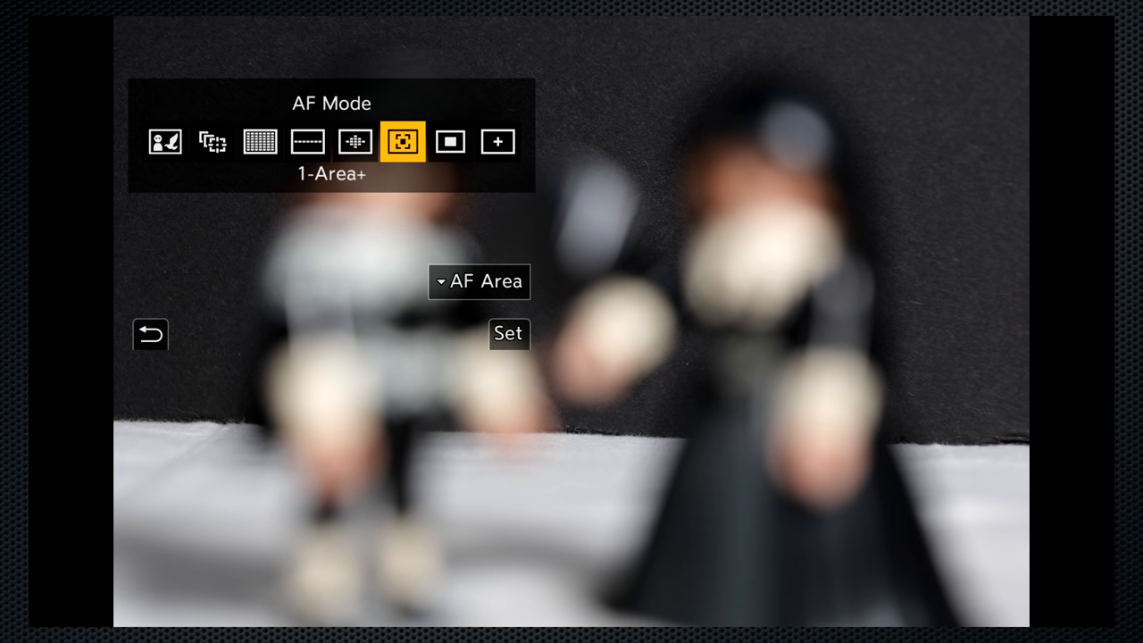
{"action": "left_click", "coordinate": [507, 334]}
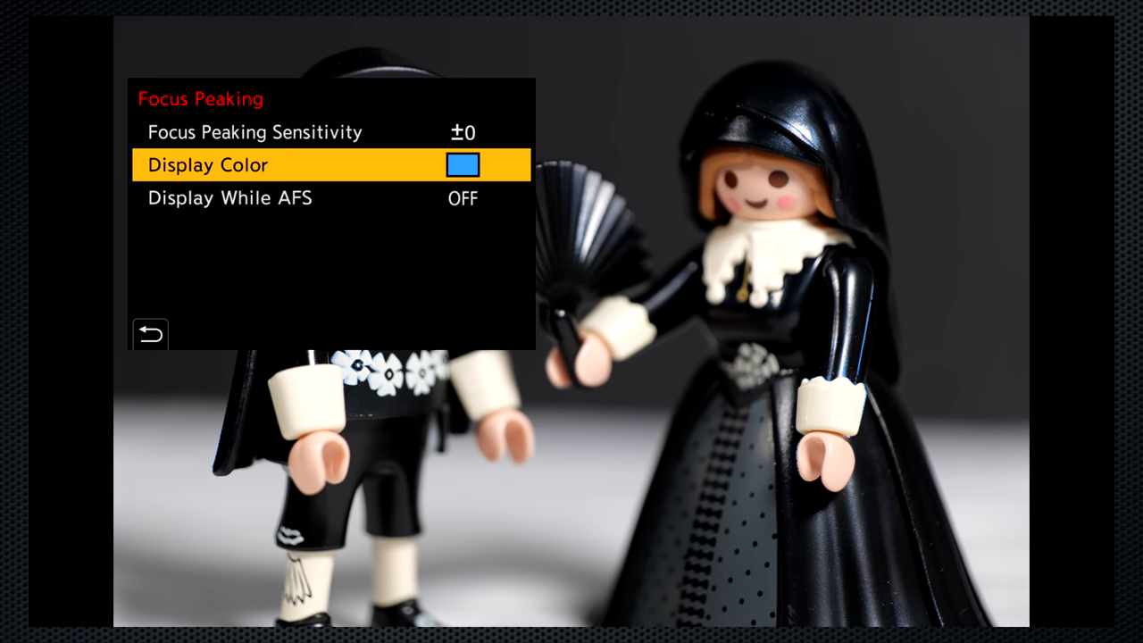
Select the Focus Peaking display colour option
{"action": "left_click", "coordinate": [463, 164]}
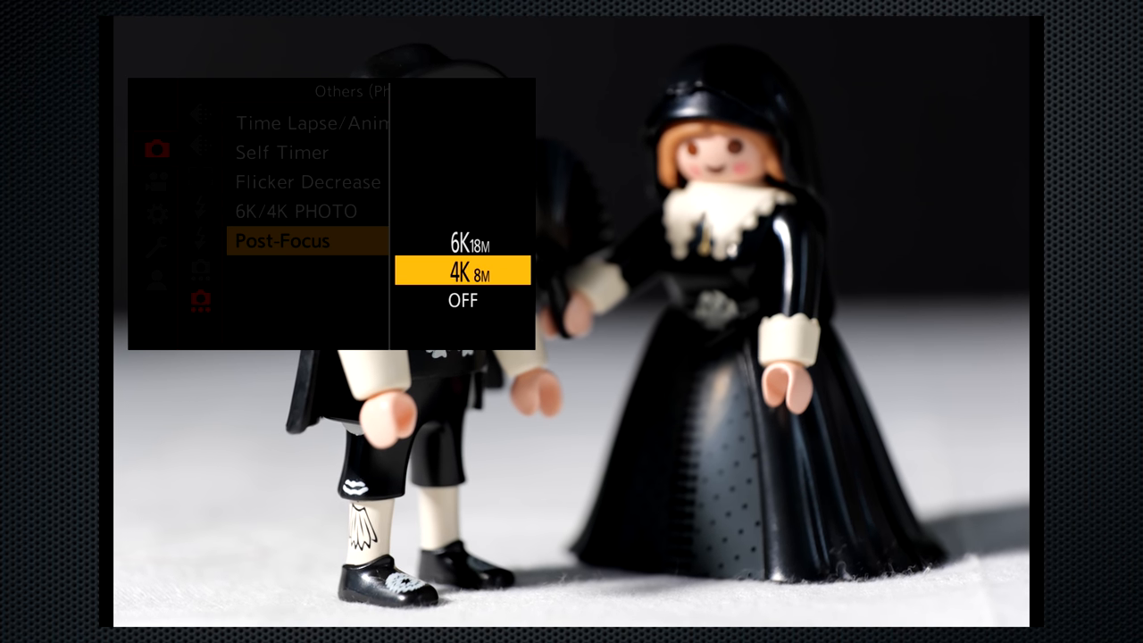
Set Post-Focus to 6K and confirm it
{"action": "left_click", "coordinate": [463, 243]}
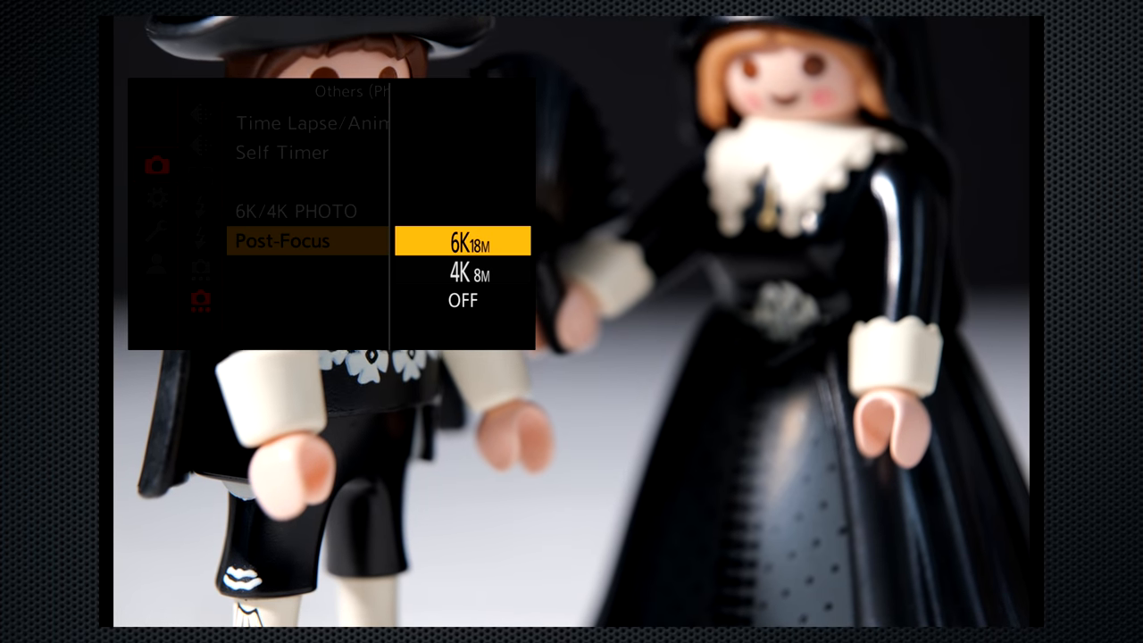
{"action": "left_click", "coordinate": [486, 239]}
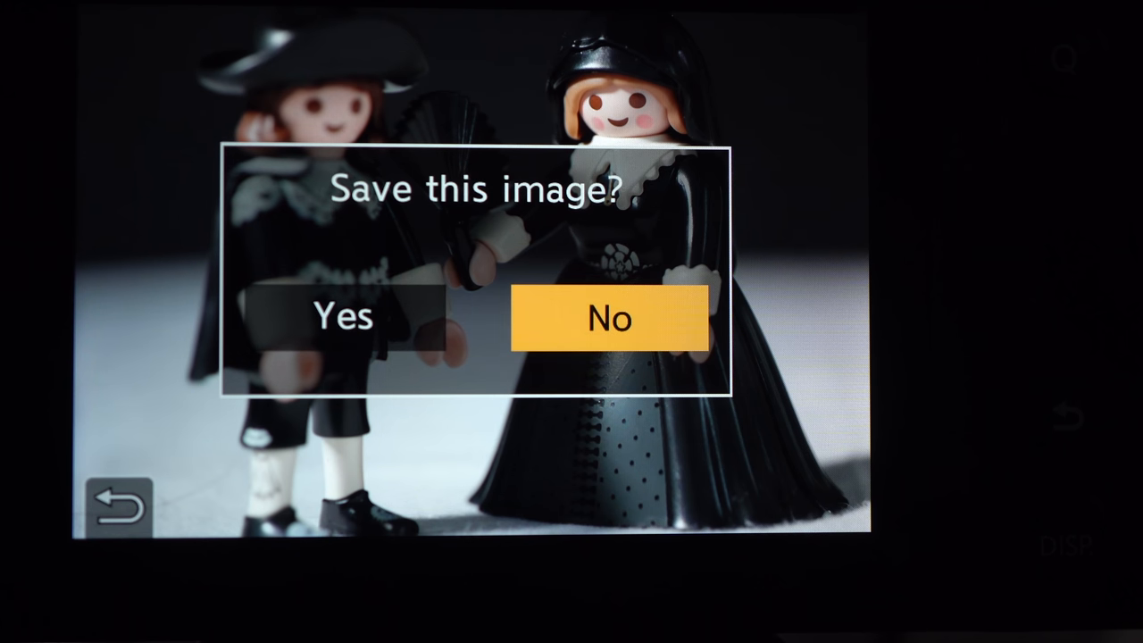
Save the focus-stacked shot with Yes and choose Auto Merging
{"action": "key", "text": "left"}
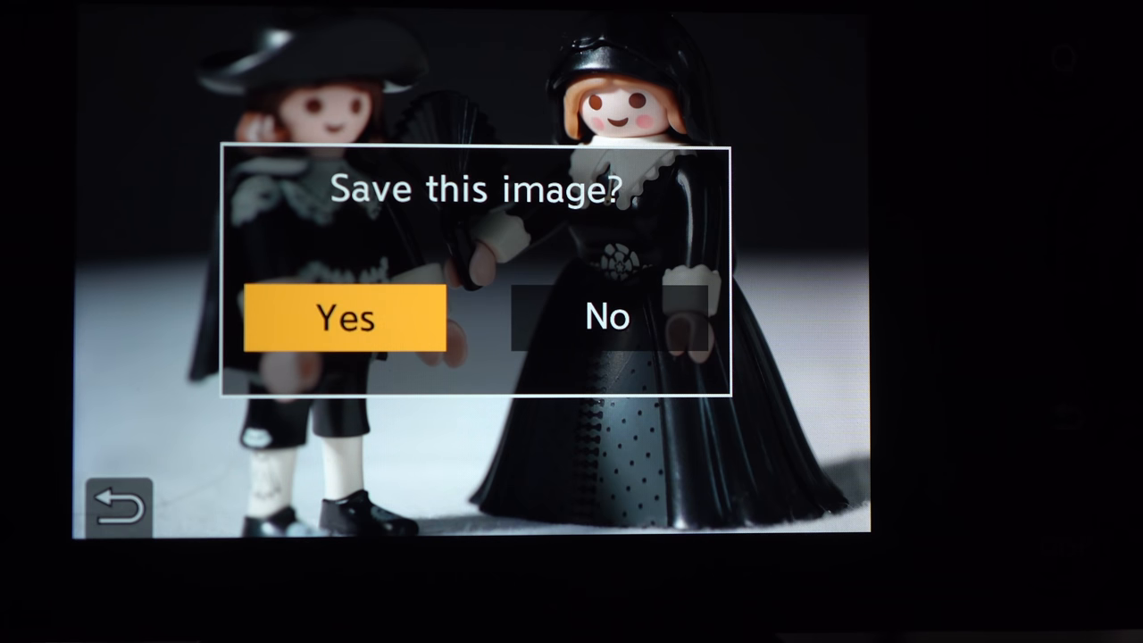
{"action": "left_click", "coordinate": [347, 318]}
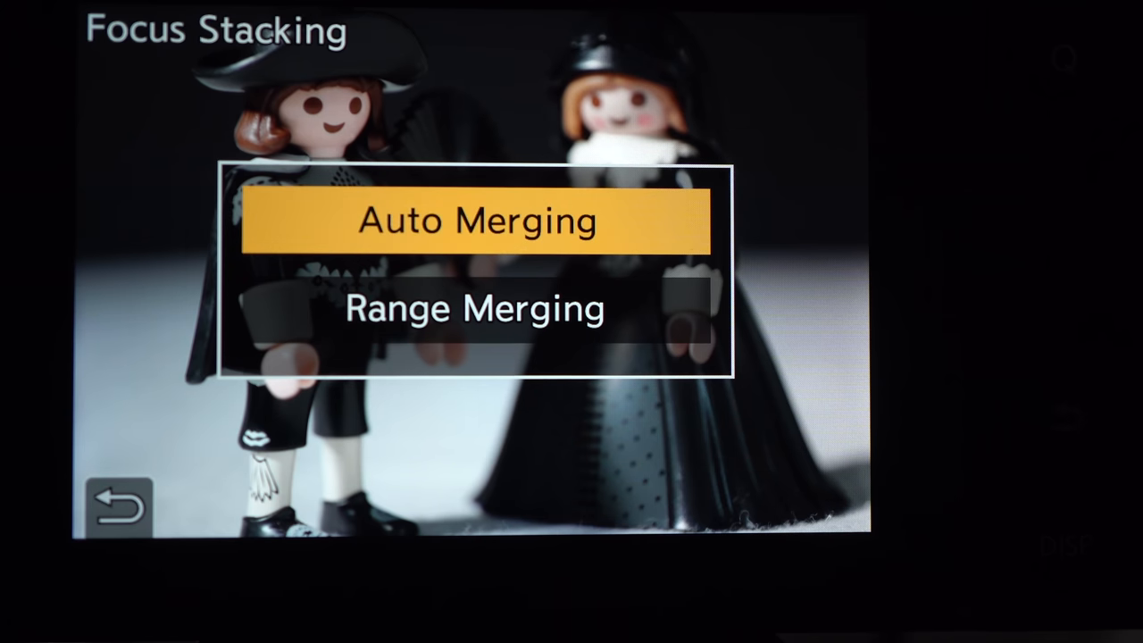
{"action": "left_click", "coordinate": [477, 221]}
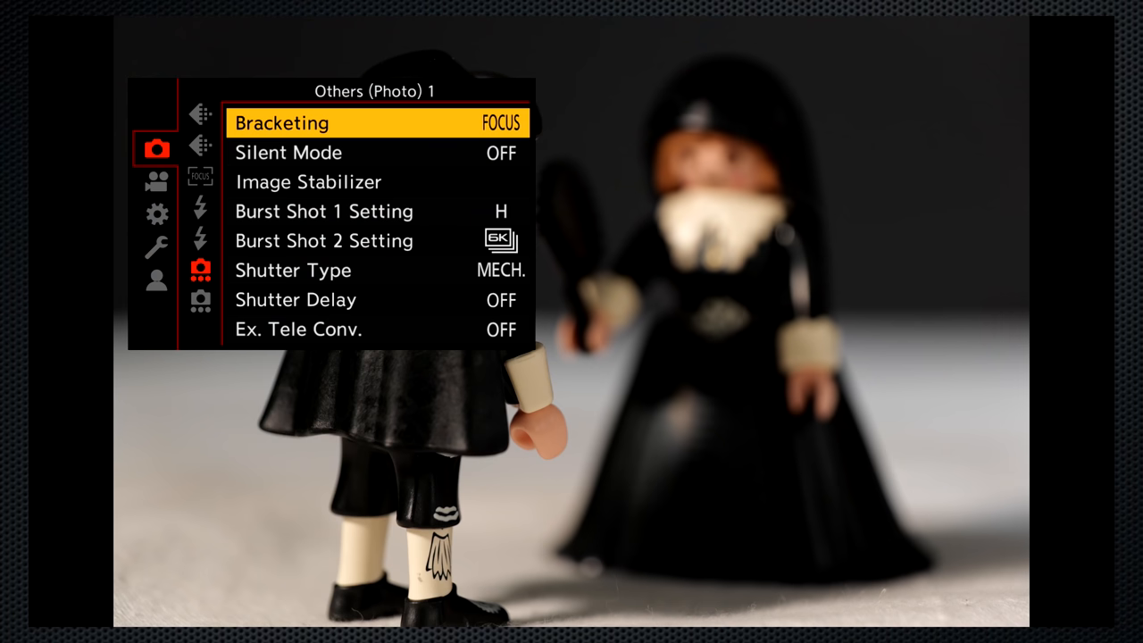
Open Bracketing's Focus Bracketing Details (Step +5, 25 images, 0/+) and select Step
{"action": "left_click", "coordinate": [282, 121]}
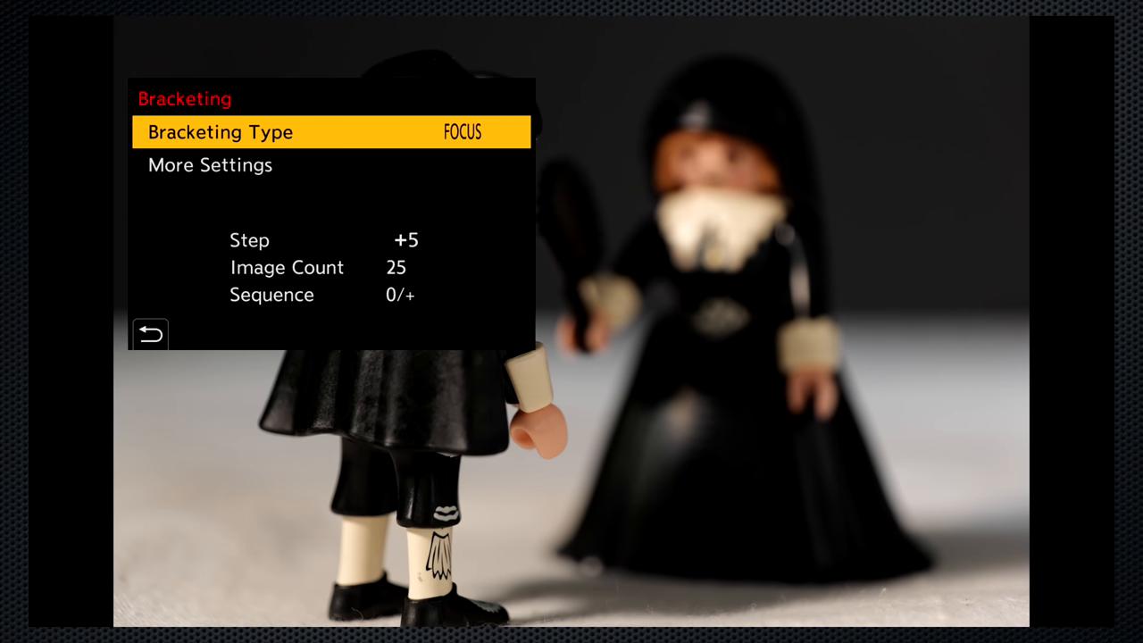
{"action": "left_click", "coordinate": [210, 164]}
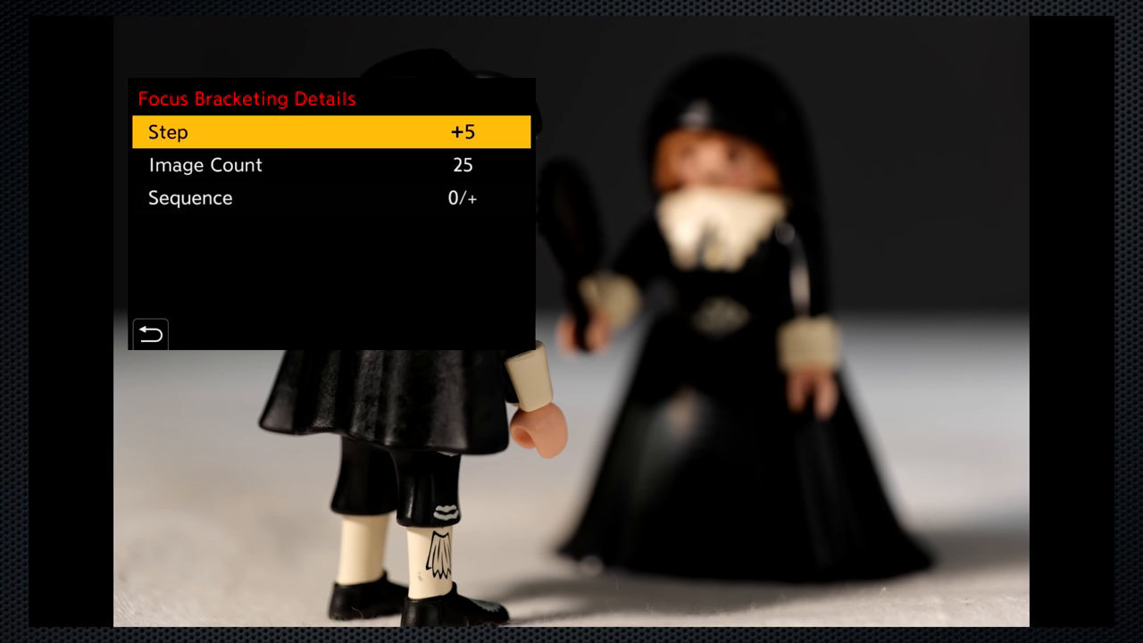
{"action": "left_click", "coordinate": [206, 164]}
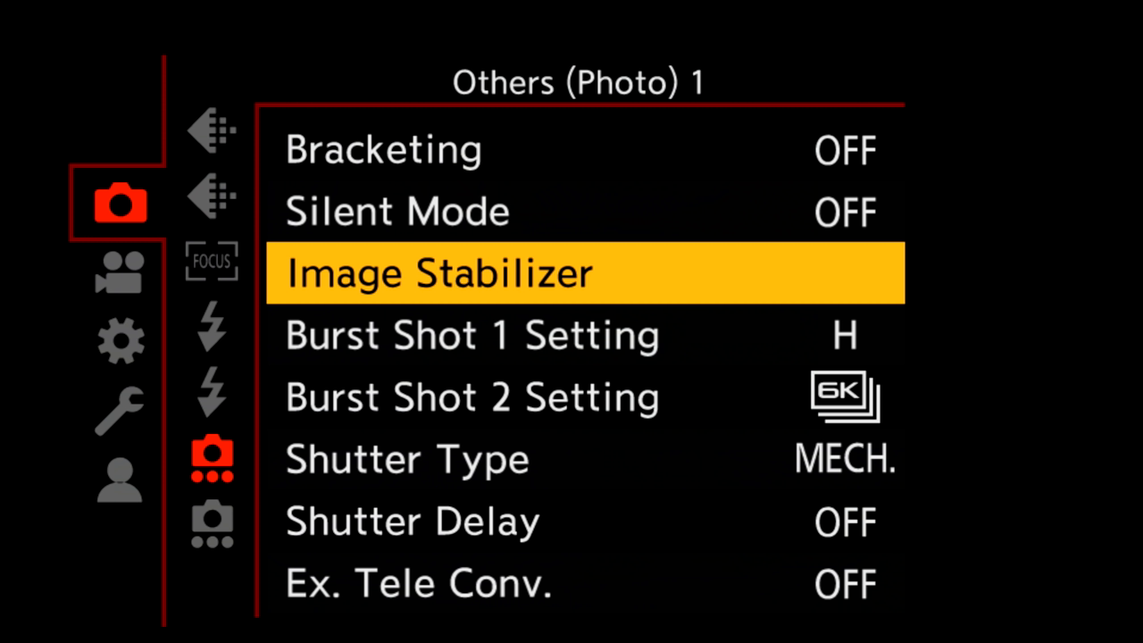
Go into the Image Stabilizer settings from Others (Photo) 1
{"action": "left_click", "coordinate": [586, 272]}
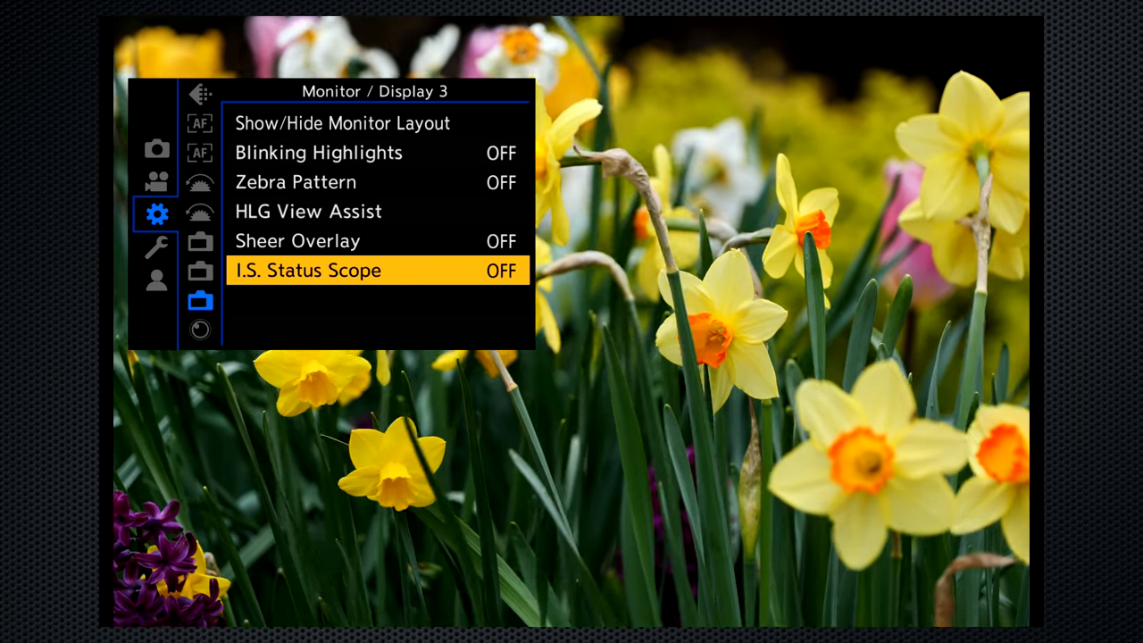
Step down the Monitor / Display 3 page to I.S. Status Scope
{"action": "left_click", "coordinate": [500, 272]}
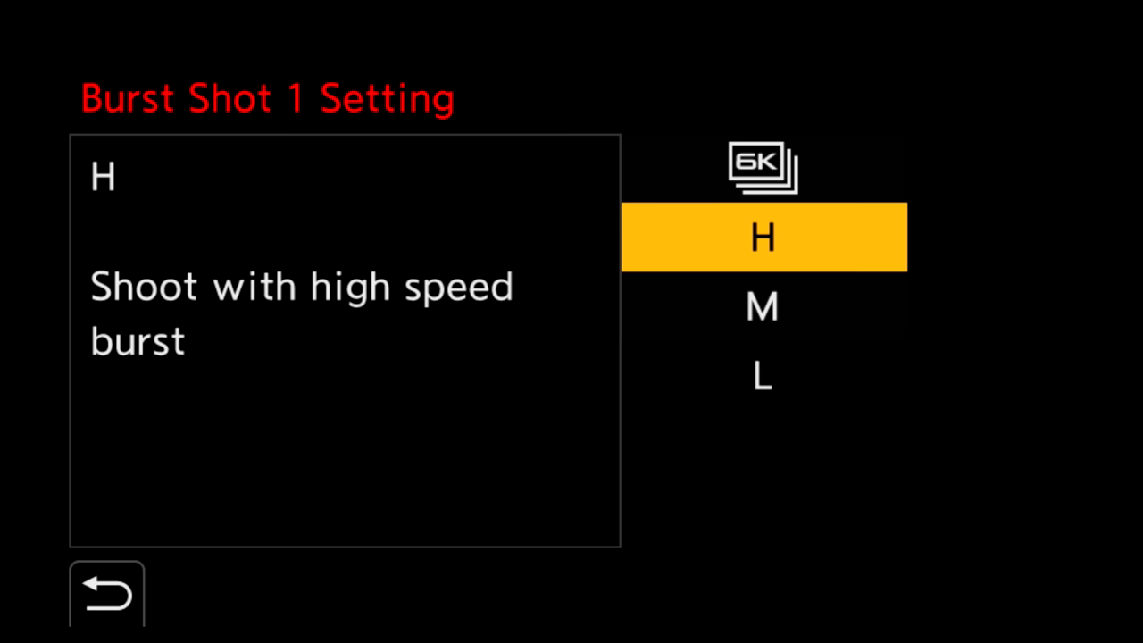
Keep Burst Shot 1 at H and Burst Shot 2 at 6K/4K PHOTO
{"action": "left_click", "coordinate": [763, 168]}
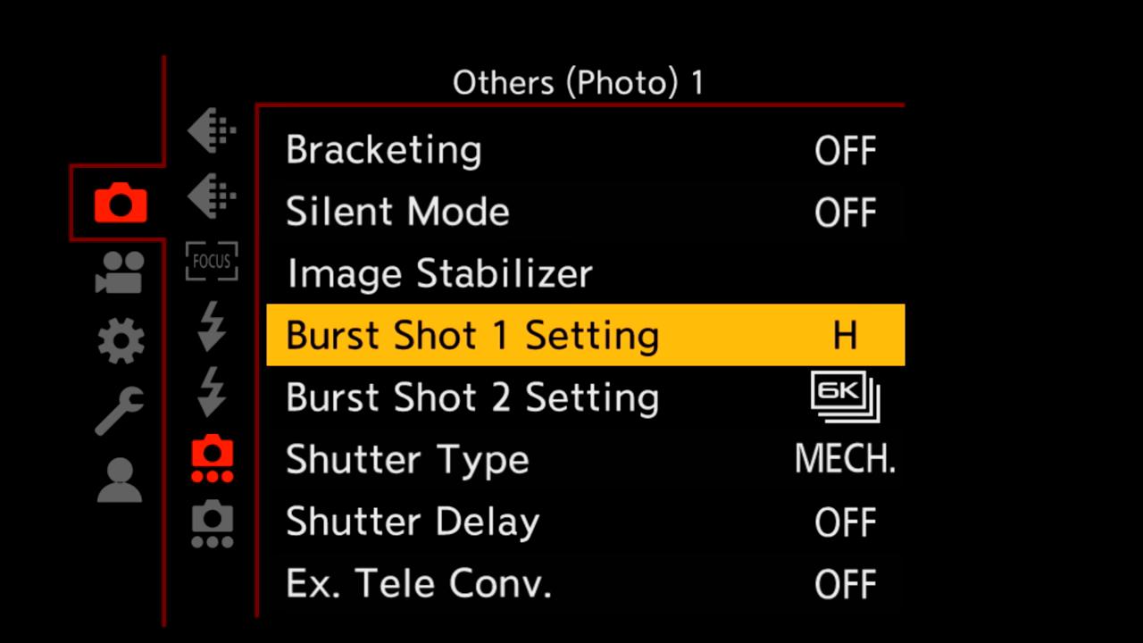
{"action": "left_click", "coordinate": [472, 397]}
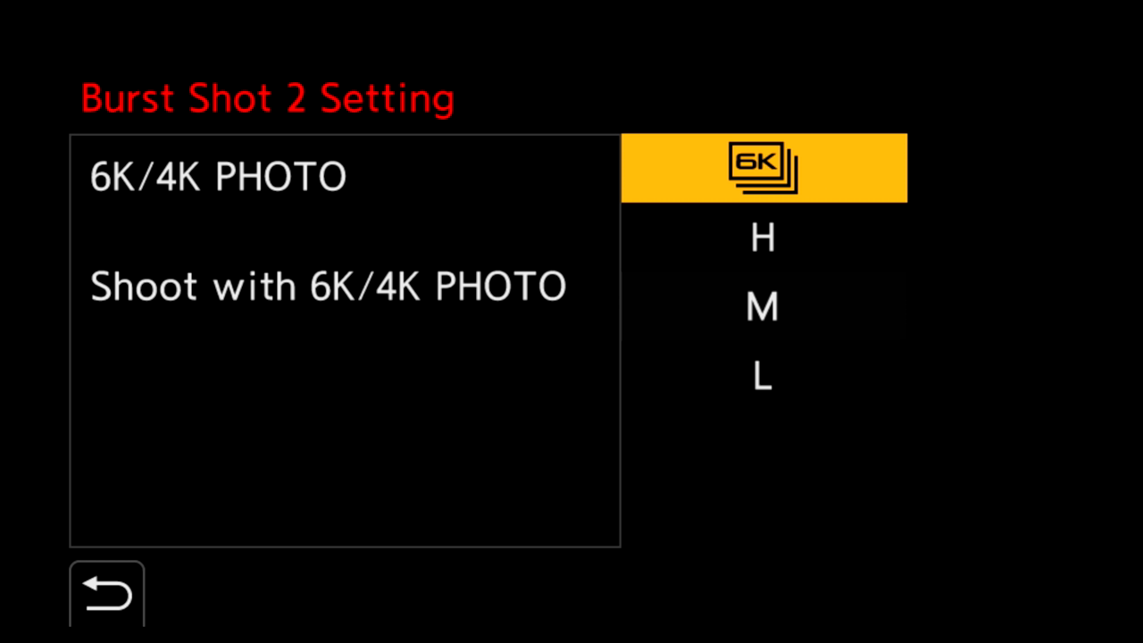
{"action": "left_click", "coordinate": [105, 593]}
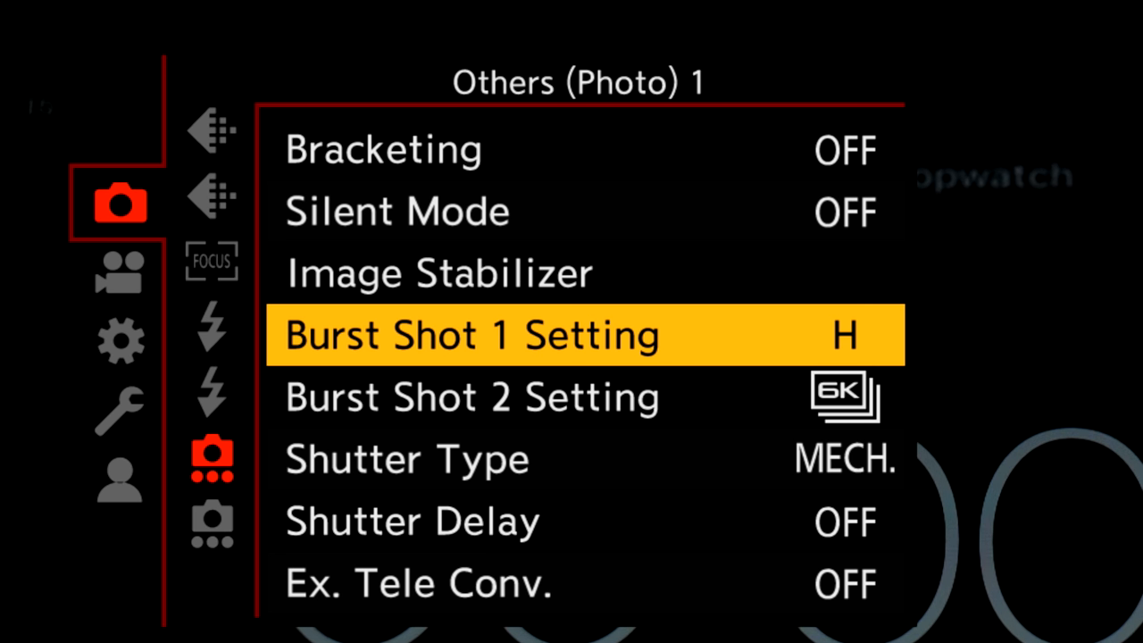
Bring up the 6K/4K PHOTO Rec Method choices and highlight 6K Burst
{"action": "left_click", "coordinate": [586, 335]}
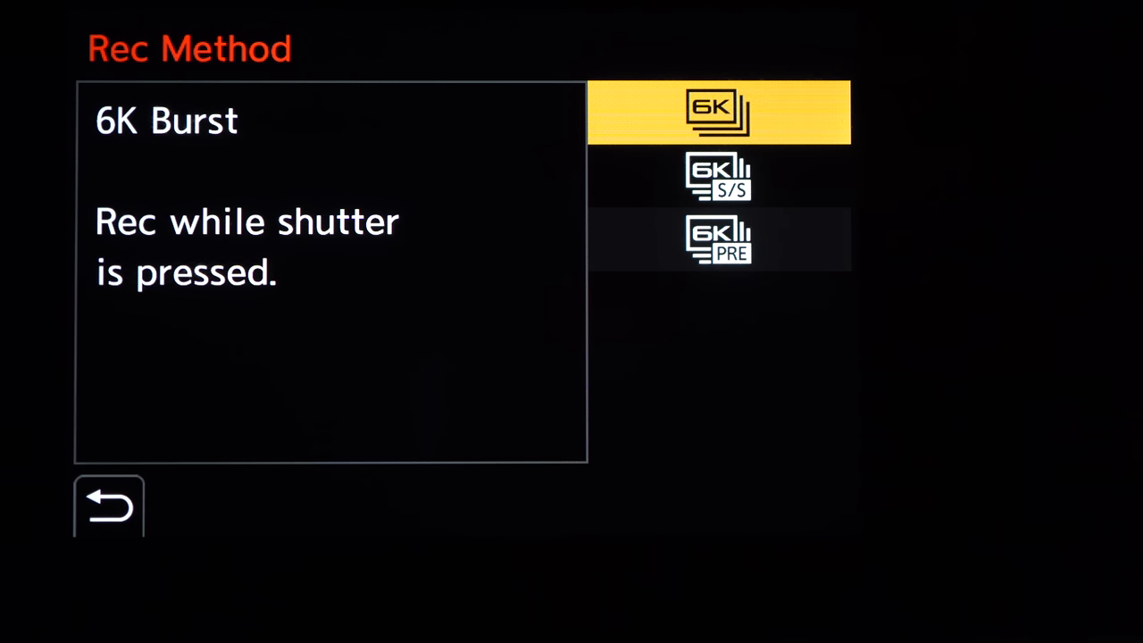
{"action": "left_click", "coordinate": [719, 177]}
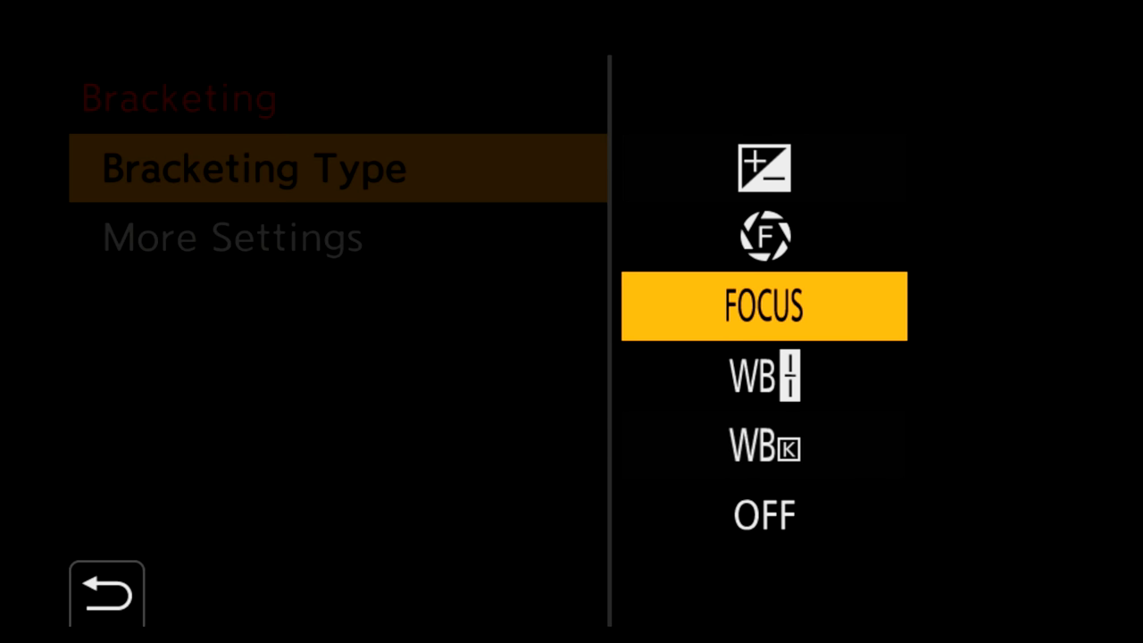
Browse Bracketing Type to white-balance colour temperature, then choose the 10-second self timer
{"action": "key", "text": "Up"}
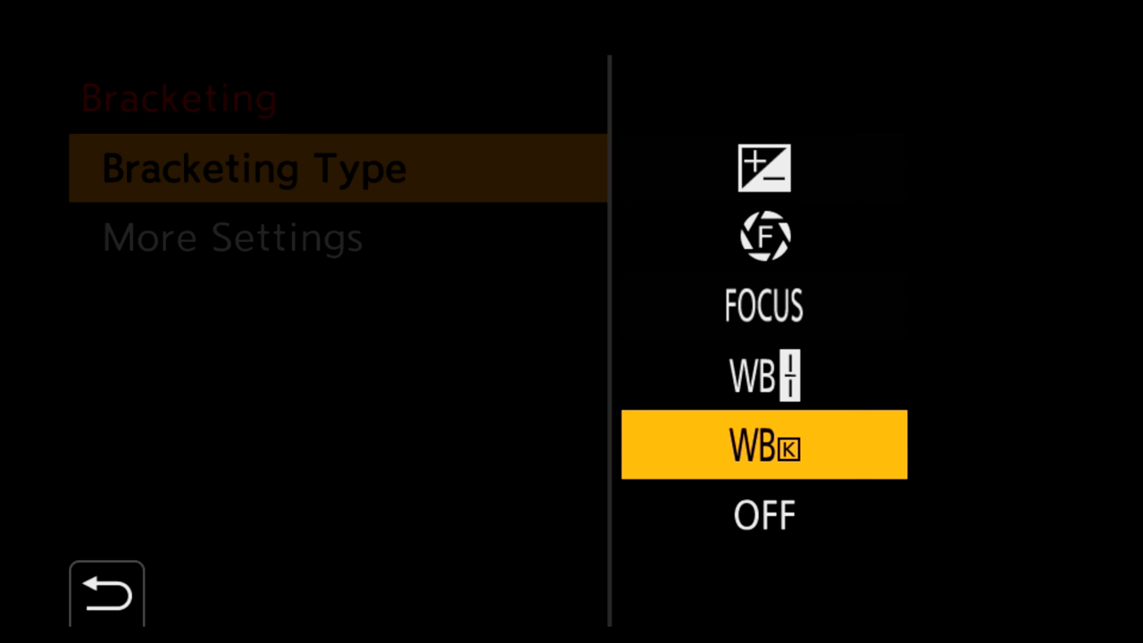
{"action": "left_click", "coordinate": [764, 445]}
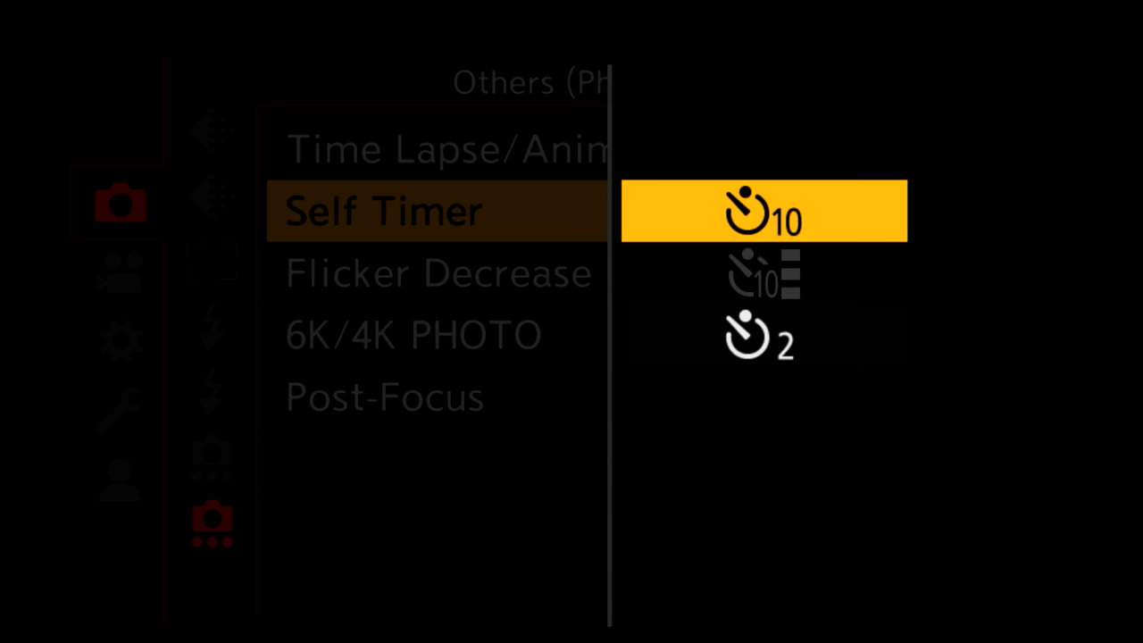
{"action": "left_click", "coordinate": [446, 148]}
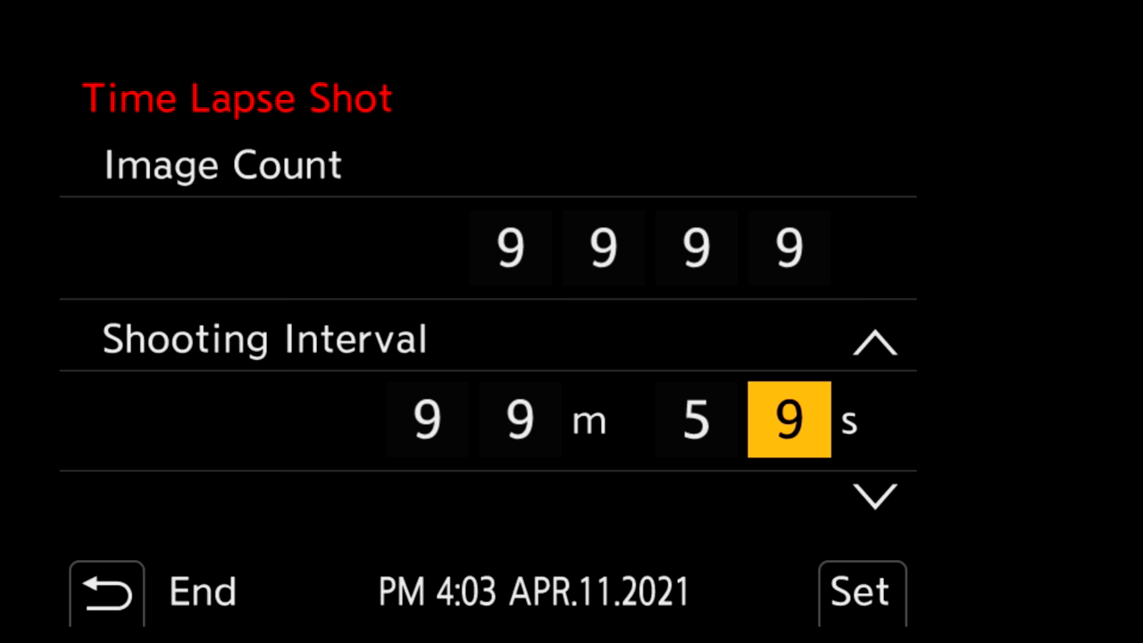
Confirm time lapse count 9999 / interval 99m59s, set Multiple Exposure Overlay OFF and take the first shot
{"action": "left_click", "coordinate": [861, 594]}
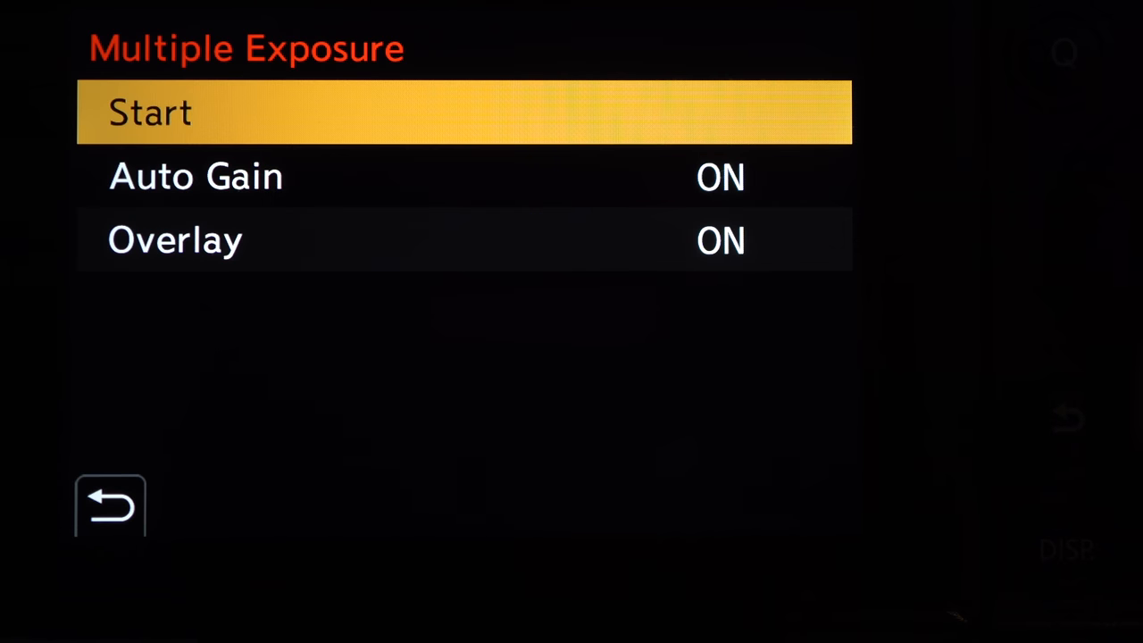
{"action": "left_click", "coordinate": [719, 239]}
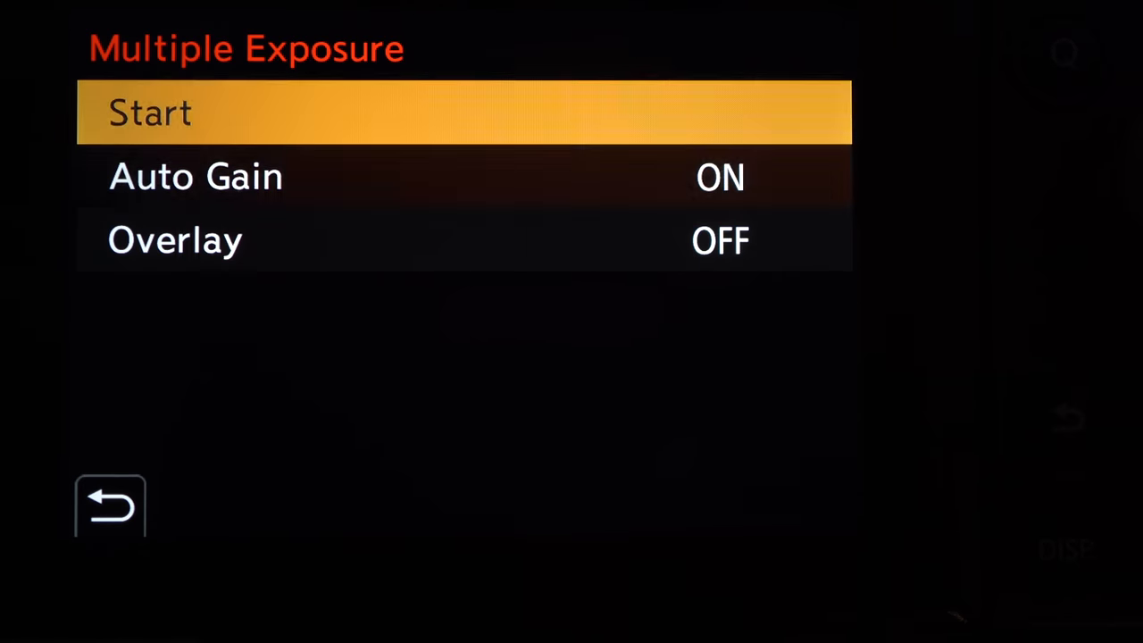
{"action": "left_click", "coordinate": [150, 110]}
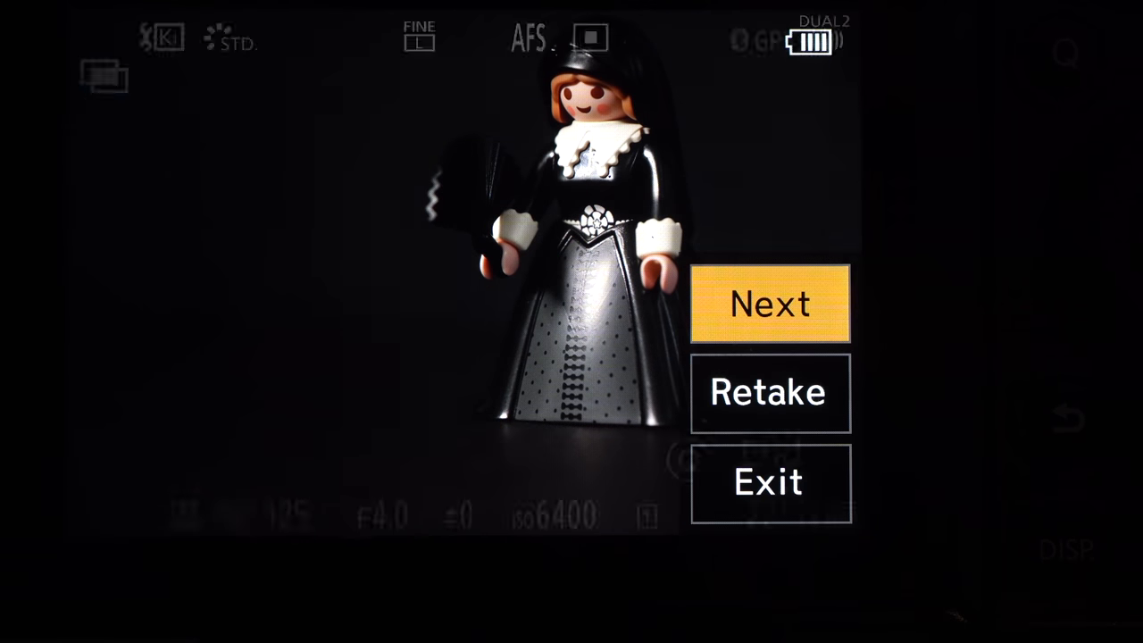
{"action": "left_click", "coordinate": [770, 304]}
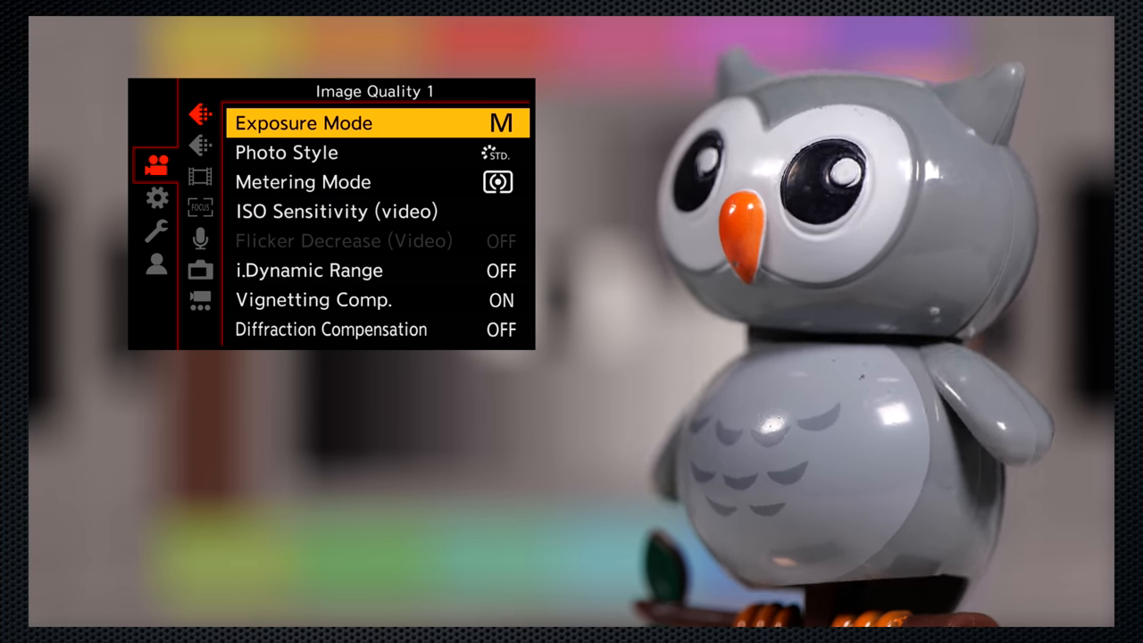
Go to Image Quality 2 and select the CreativeVideo Combined Set item
{"action": "key", "text": "Down"}
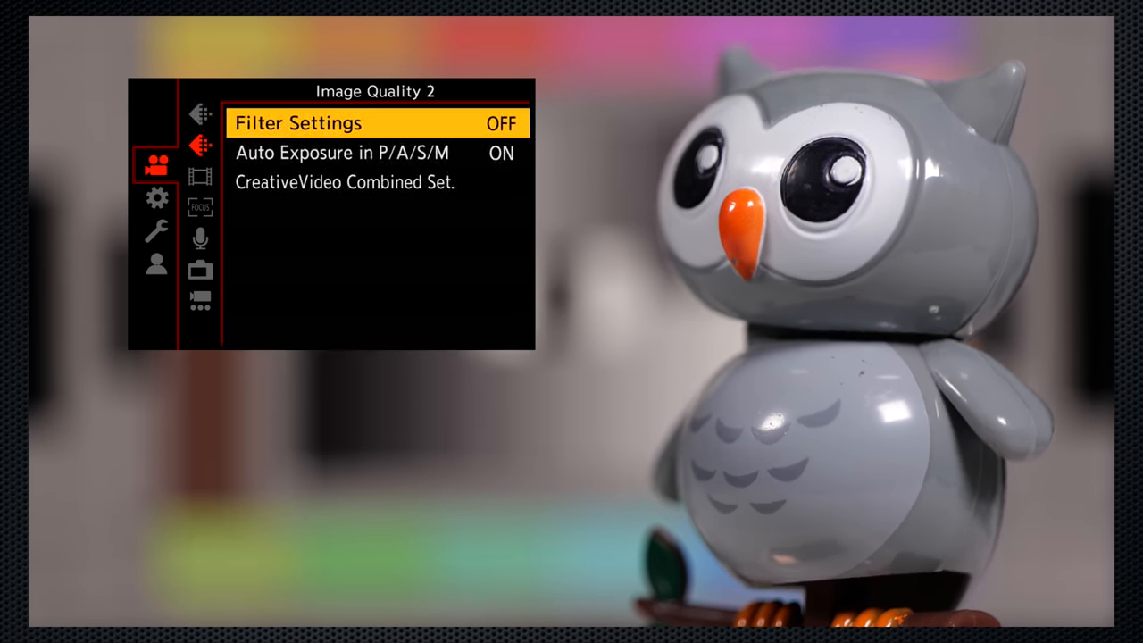
{"action": "key", "text": "down"}
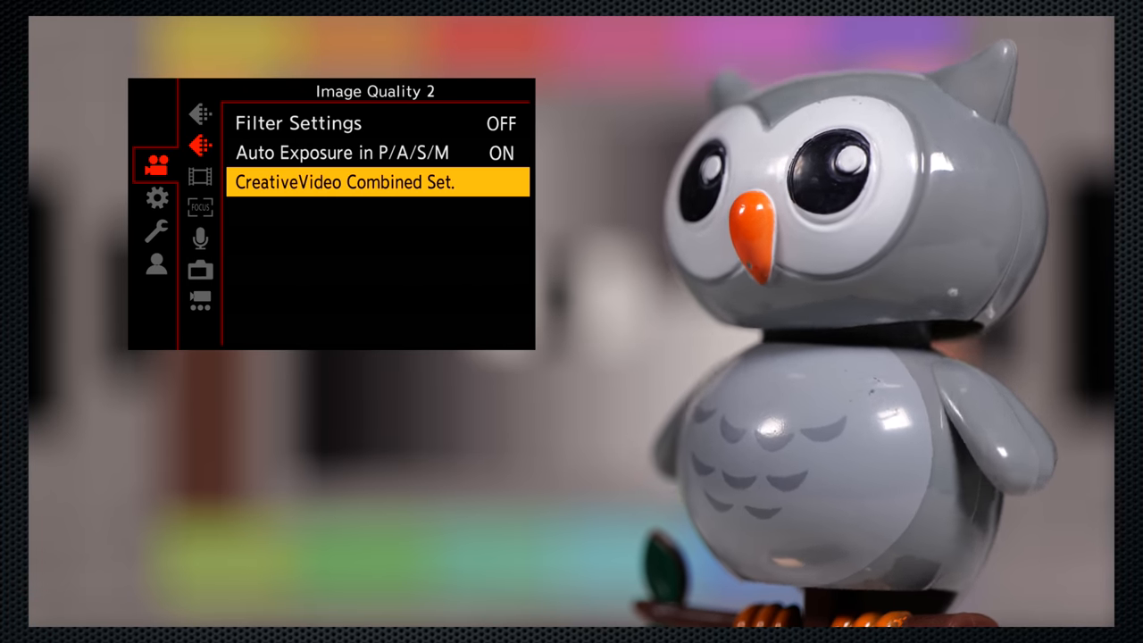
{"action": "left_click", "coordinate": [348, 182]}
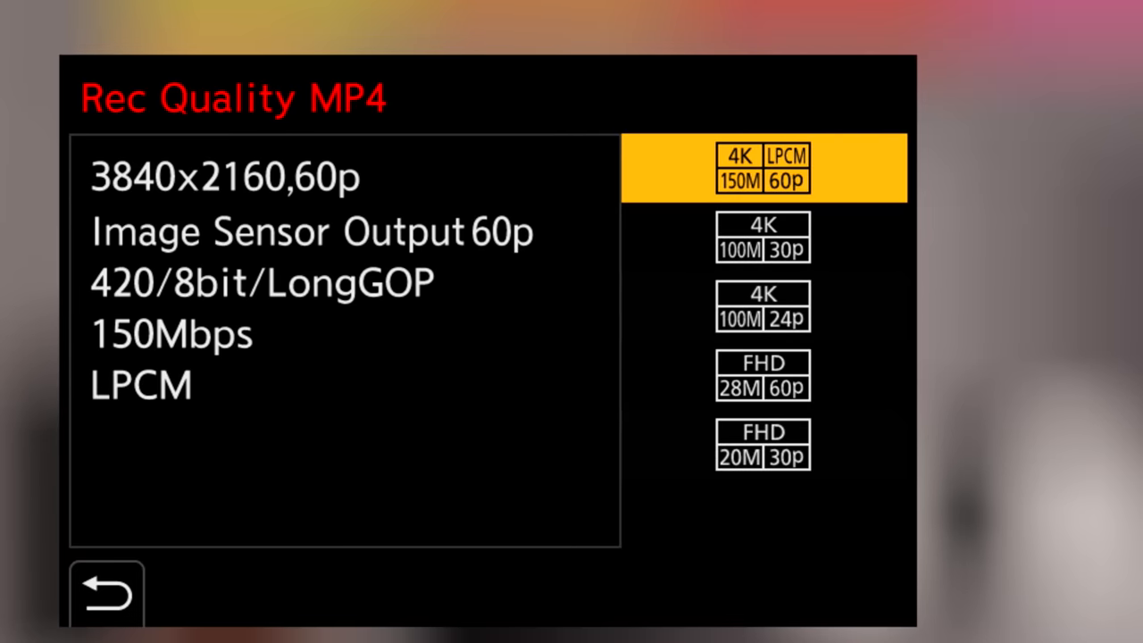
Browse MP4 qualities to choose FHD 60p, then set High Speed Video to 150/30p FHD
{"action": "left_click", "coordinate": [762, 307]}
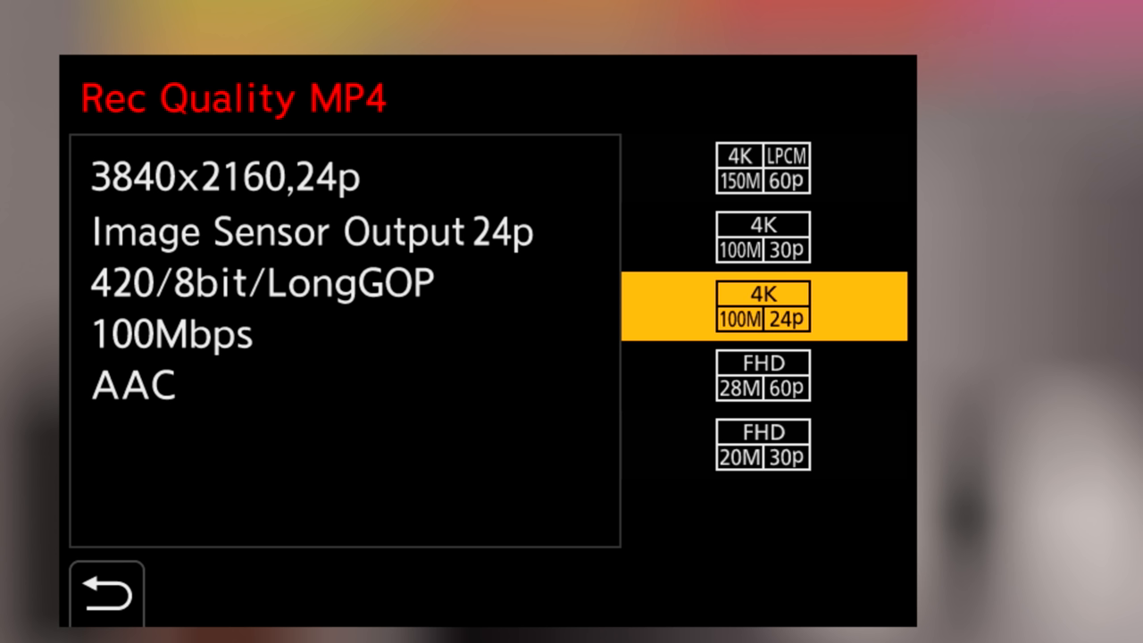
{"action": "left_click", "coordinate": [763, 375]}
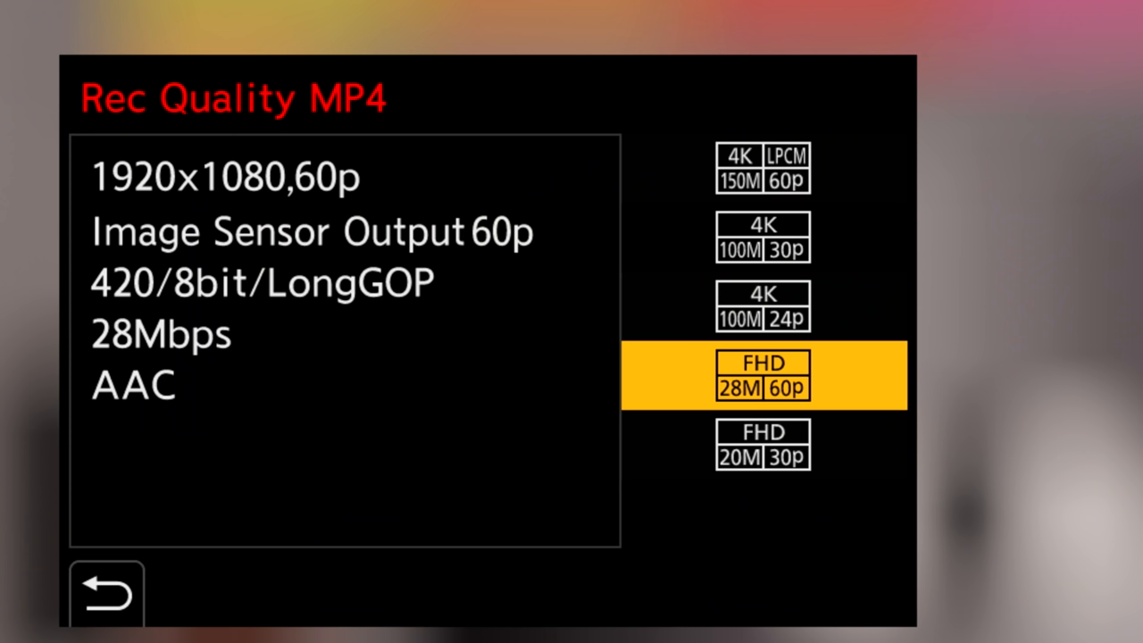
{"action": "left_click", "coordinate": [765, 445]}
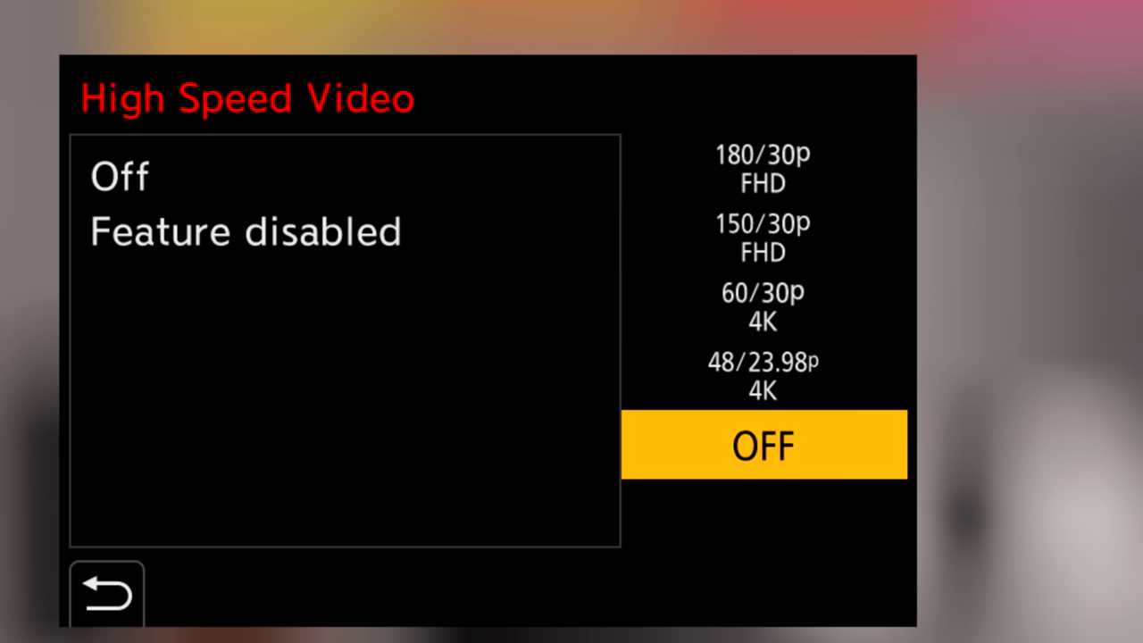
{"action": "left_click", "coordinate": [763, 375]}
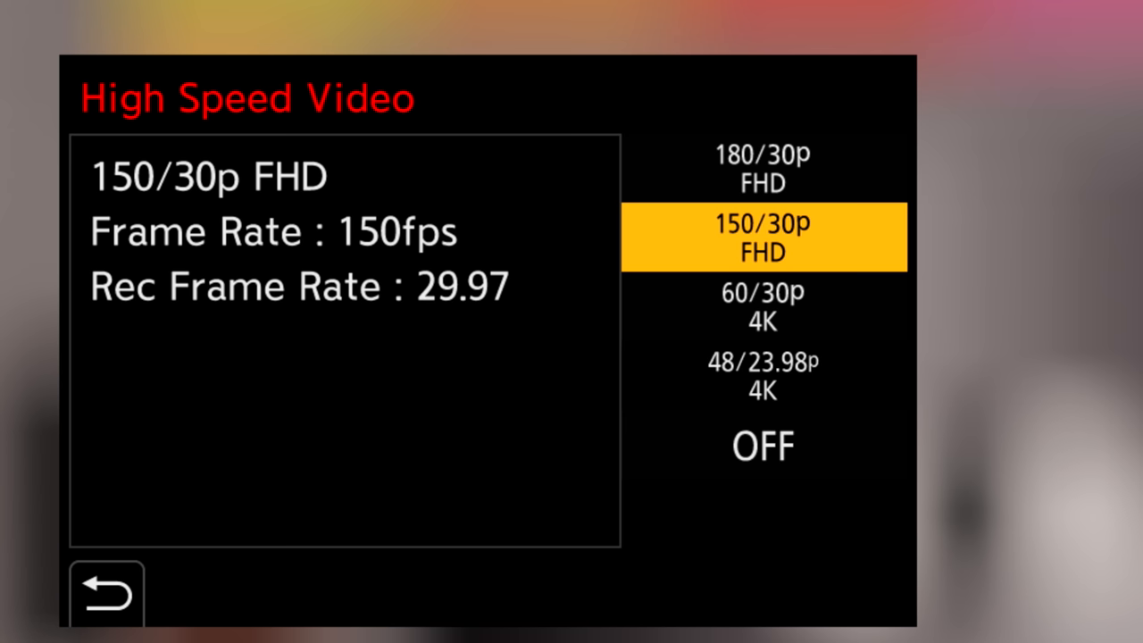
{"action": "left_click", "coordinate": [762, 168]}
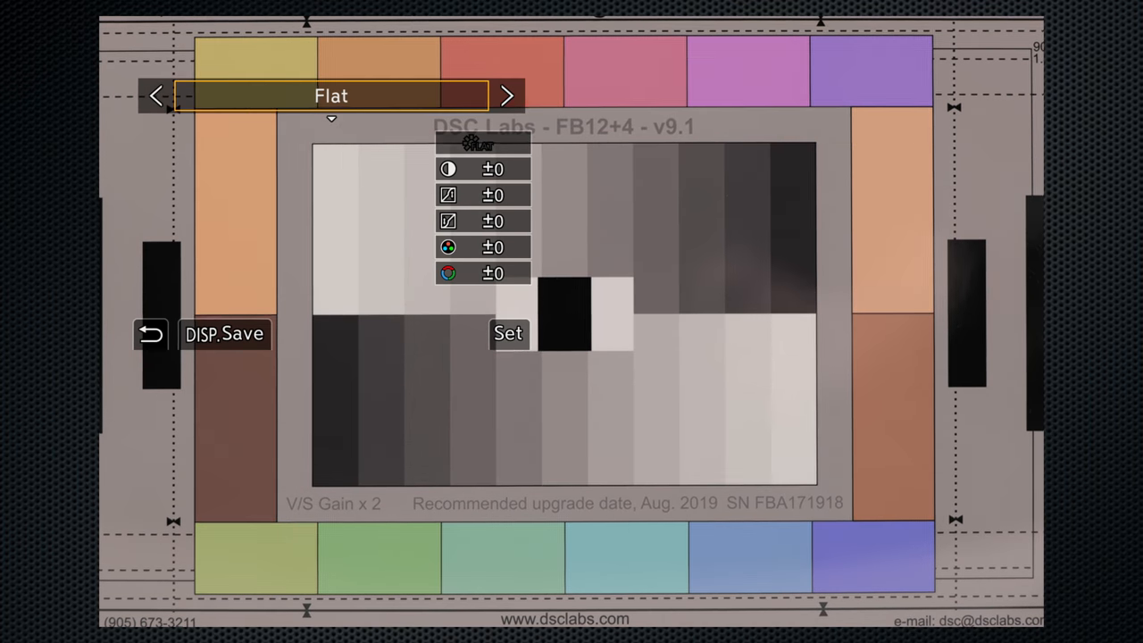
Cycle Photo Style through L.Monochrome D, Cinelike D, Cinelike V and confirm Like709
{"action": "left_click", "coordinate": [507, 96]}
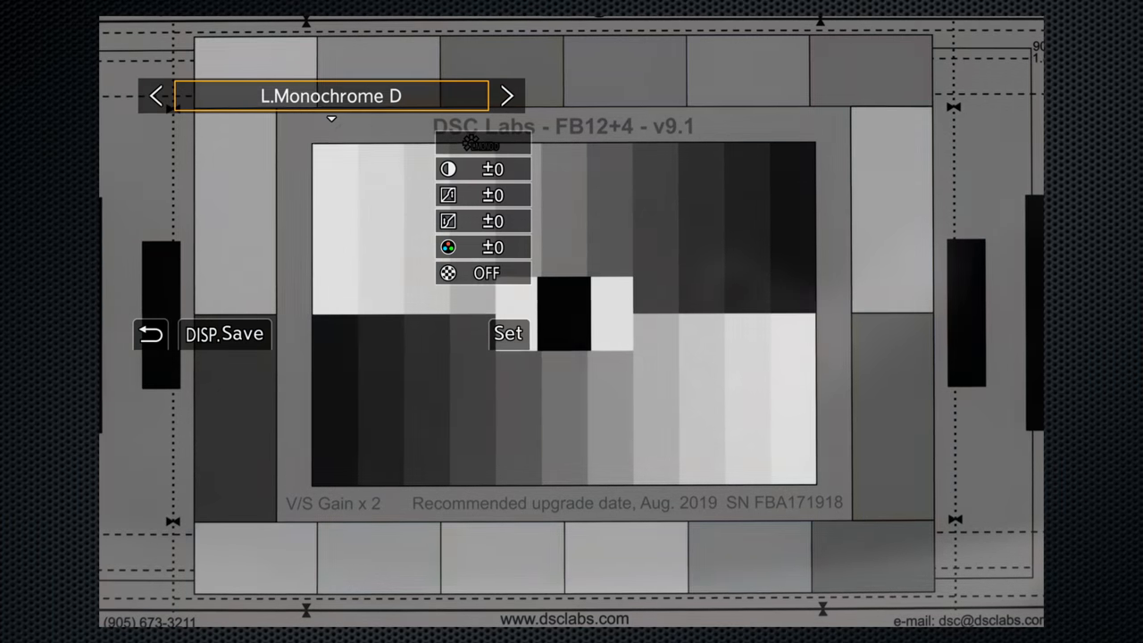
{"action": "left_click", "coordinate": [507, 96]}
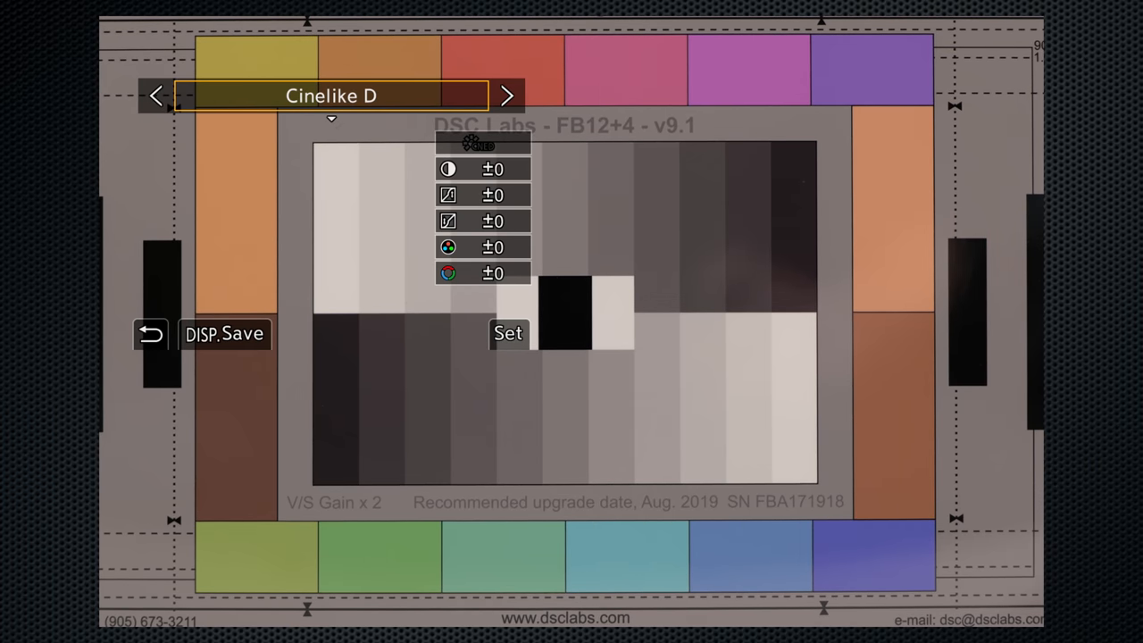
{"action": "left_click", "coordinate": [508, 96]}
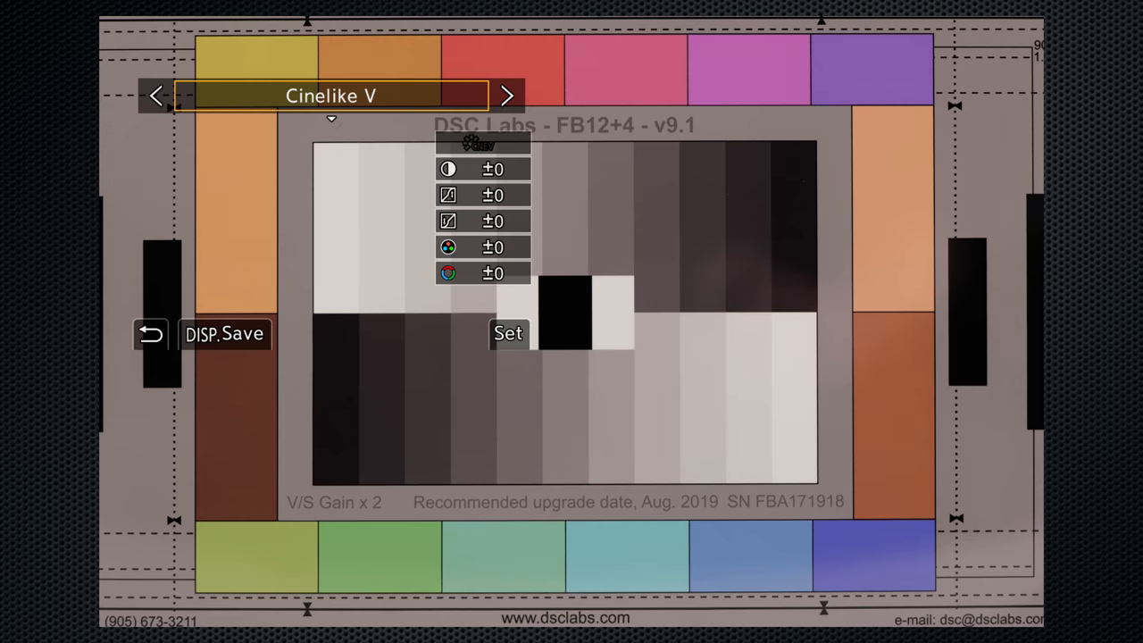
{"action": "left_click", "coordinate": [507, 96]}
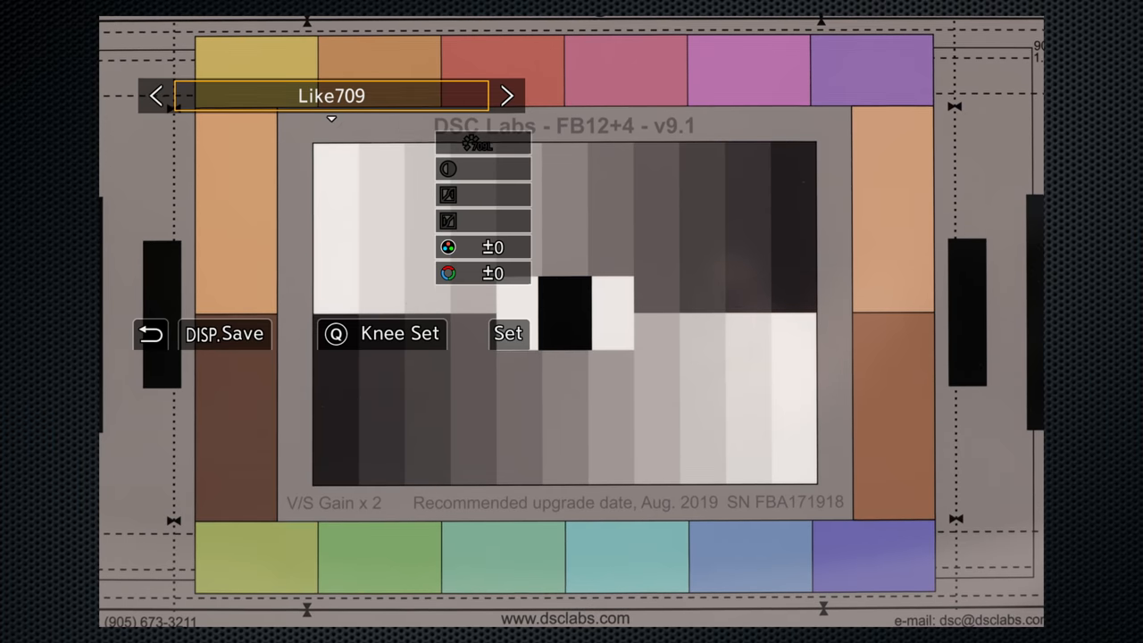
{"action": "left_click", "coordinate": [507, 96]}
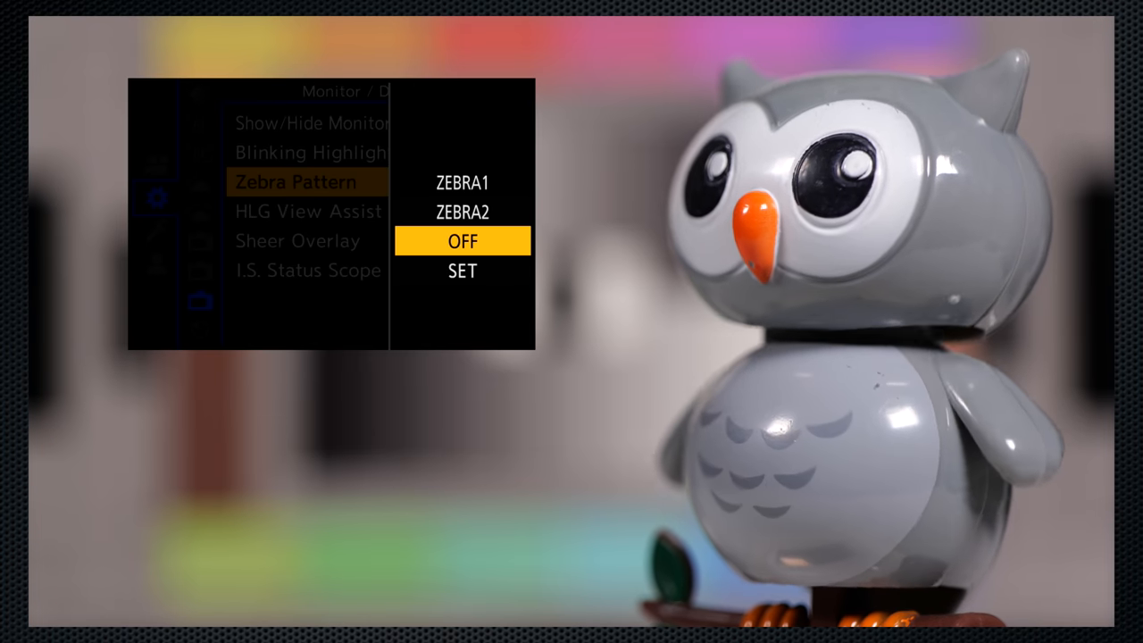
Set Zebra 2 threshold to 105% in the Zebra Pattern settings
{"action": "left_click", "coordinate": [461, 272]}
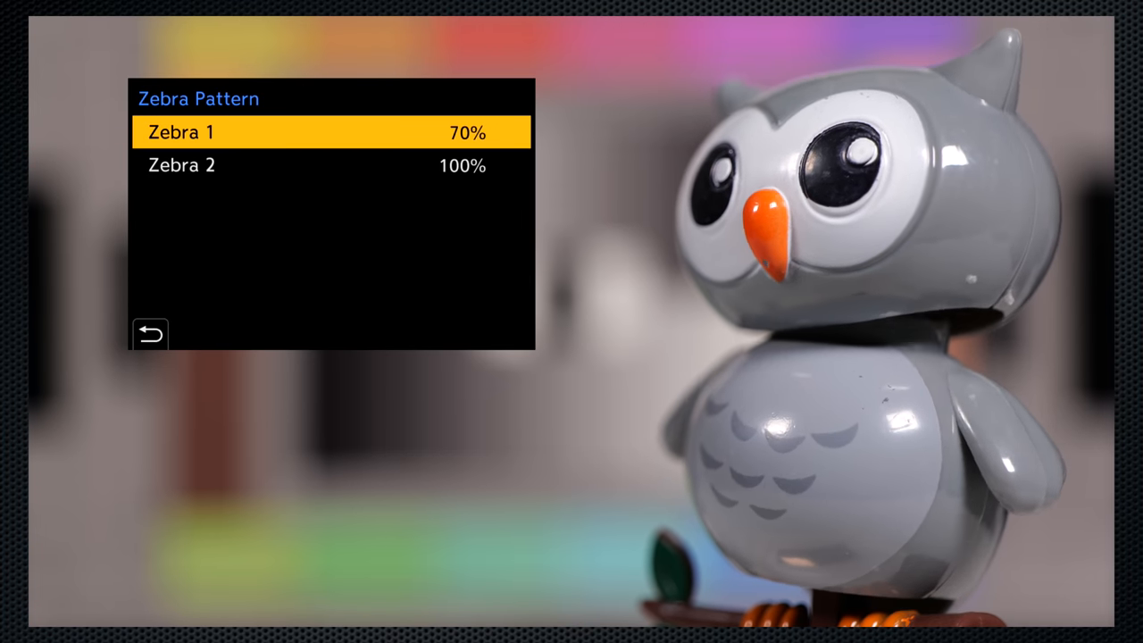
{"action": "left_click", "coordinate": [181, 164]}
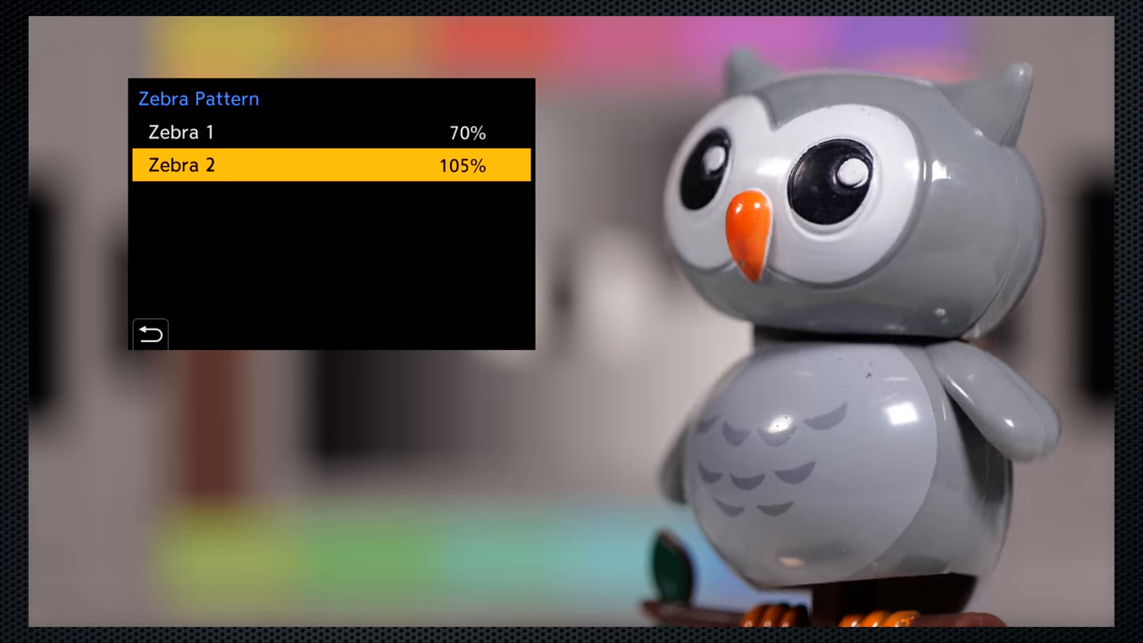
{"action": "left_click", "coordinate": [150, 332]}
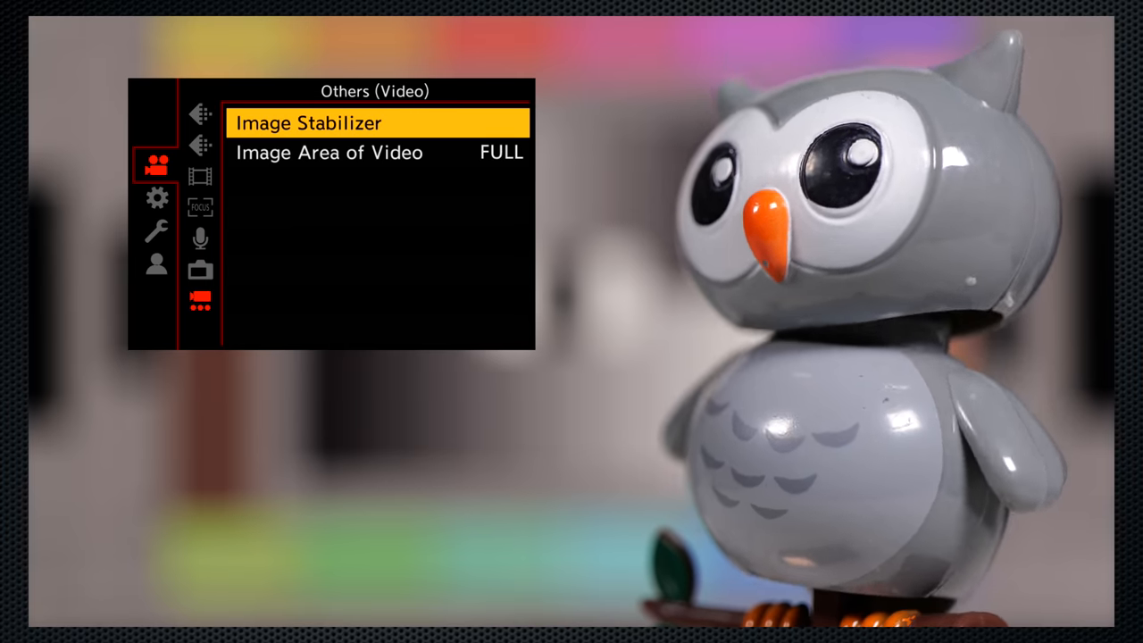
Review Image Stabilizer and E-Stabilization (Video) options, then move to the Audio page
{"action": "left_click", "coordinate": [304, 123]}
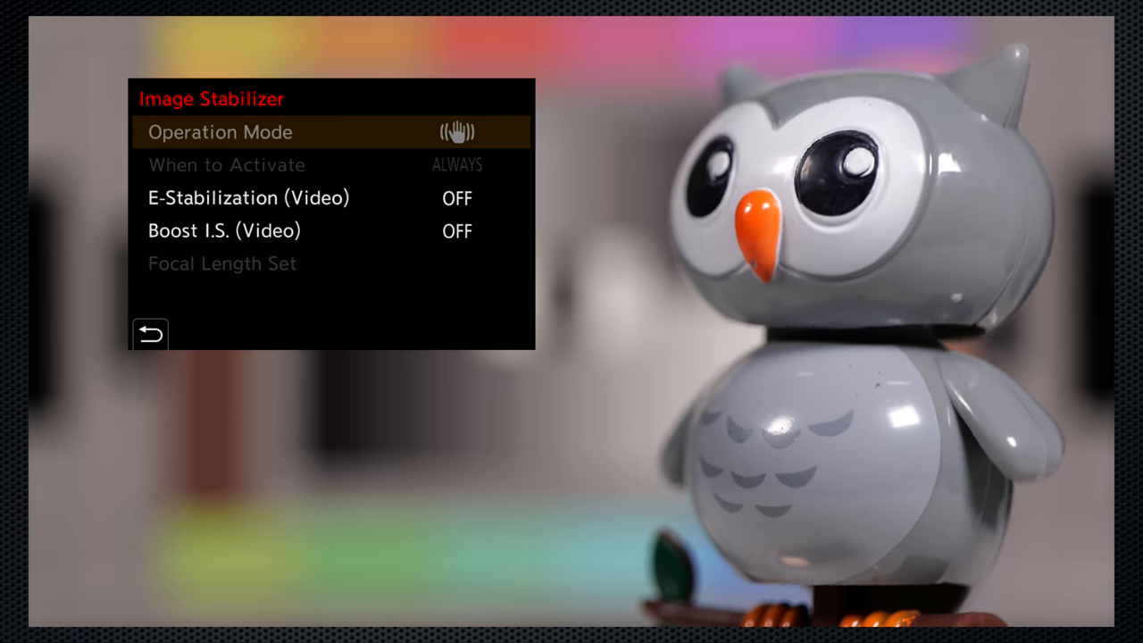
{"action": "key", "text": "Down"}
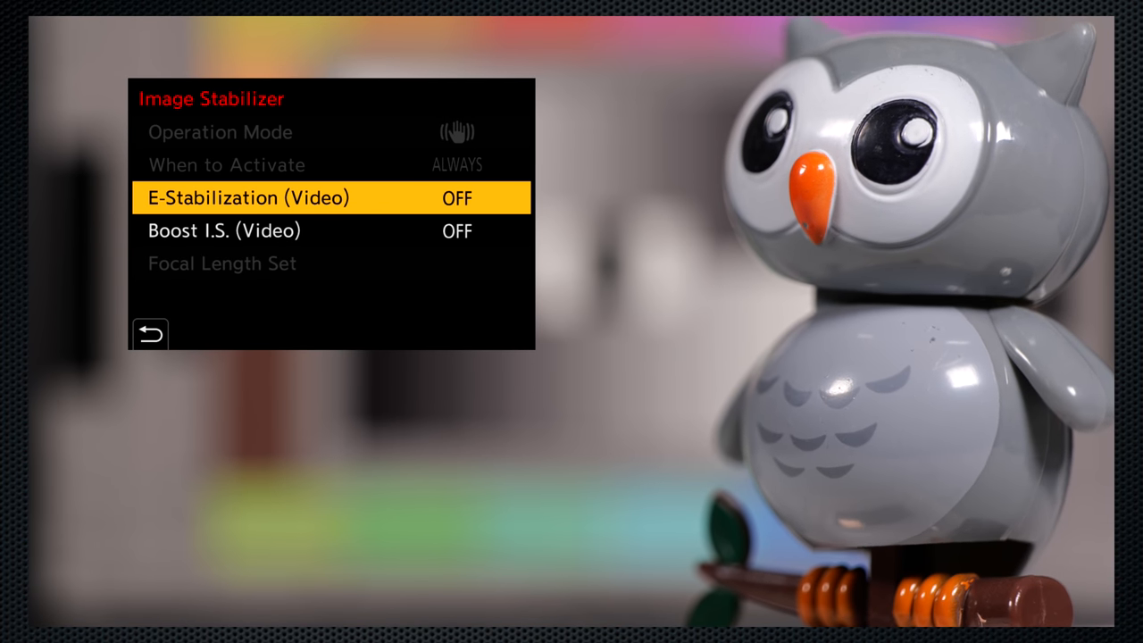
{"action": "left_click", "coordinate": [152, 332]}
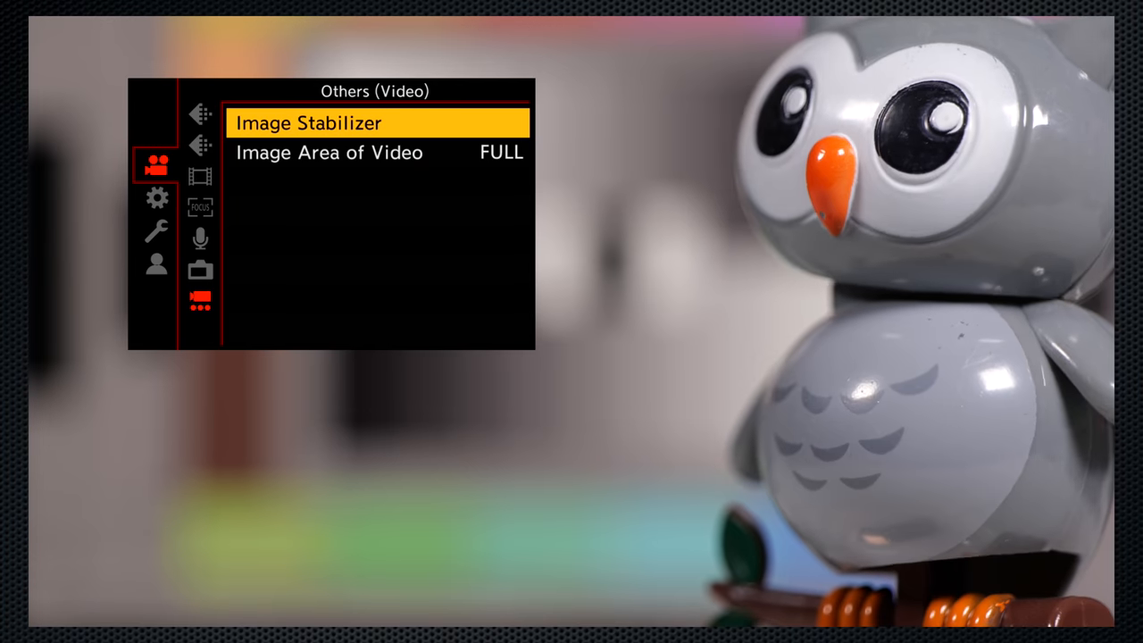
{"action": "key", "text": "down"}
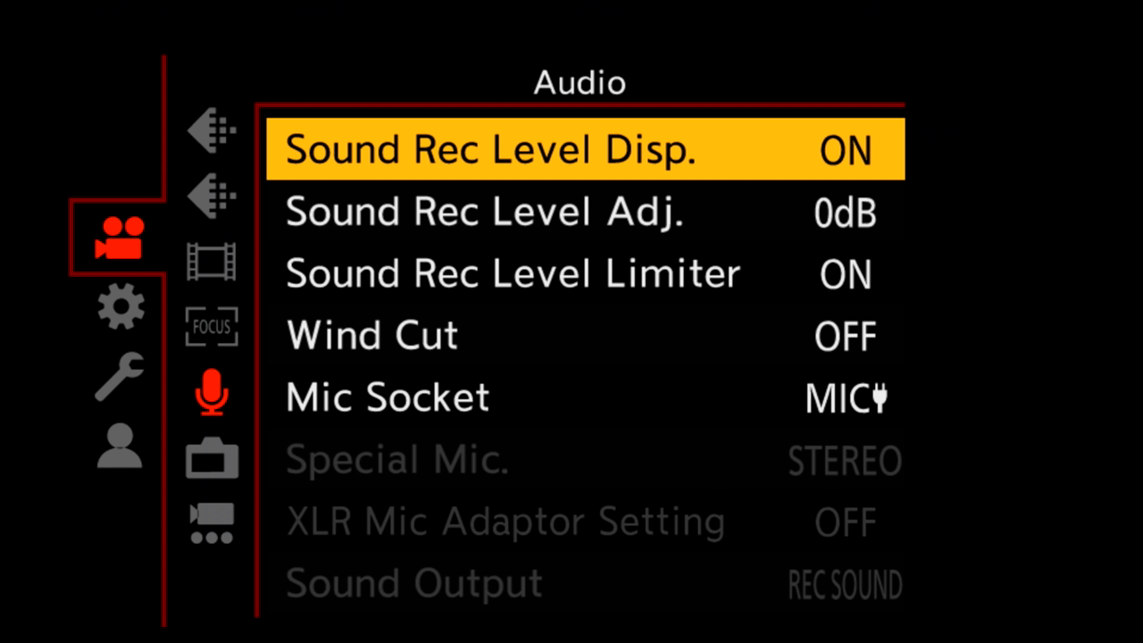
Check Sound Rec Level and Mic Socket settings, moving down to Sound Output
{"action": "left_click", "coordinate": [486, 211]}
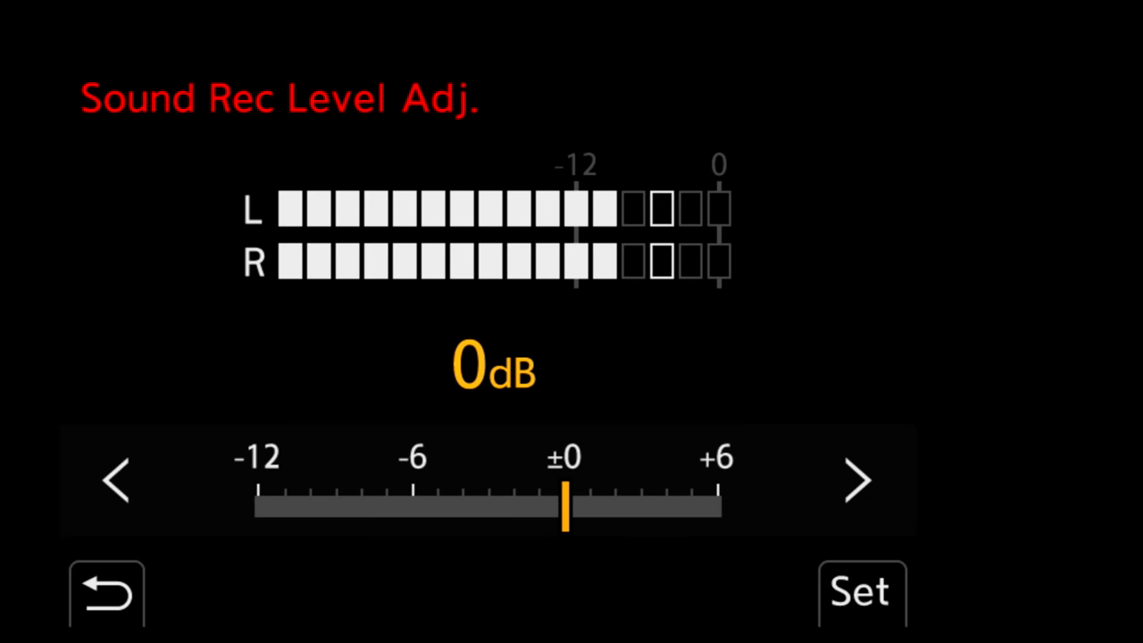
{"action": "left_click", "coordinate": [854, 479]}
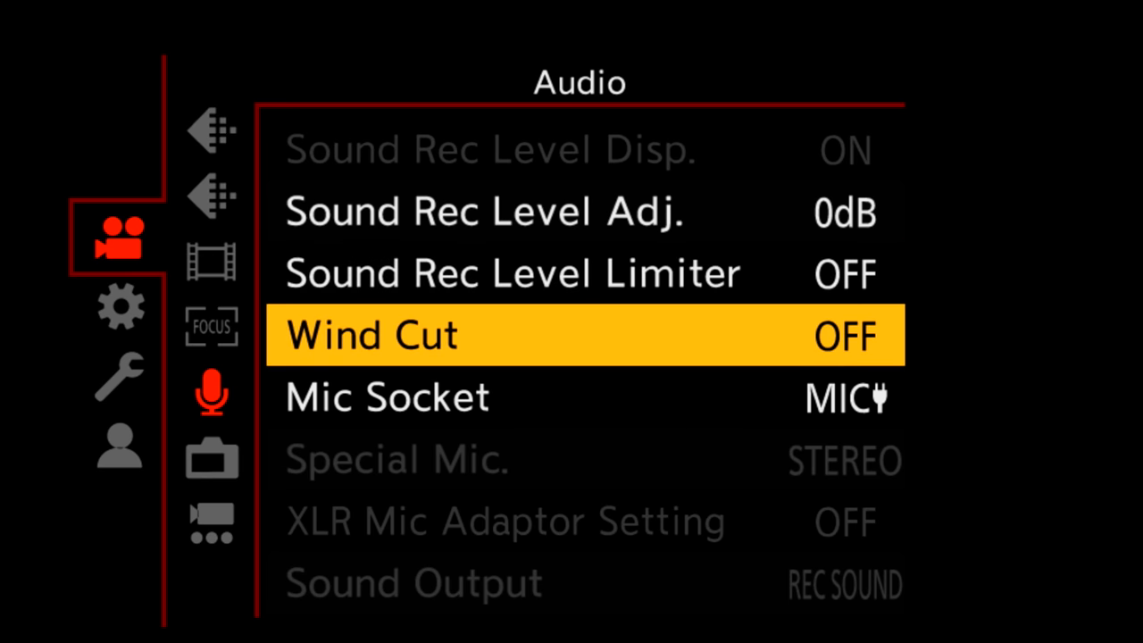
{"action": "left_click", "coordinate": [581, 336]}
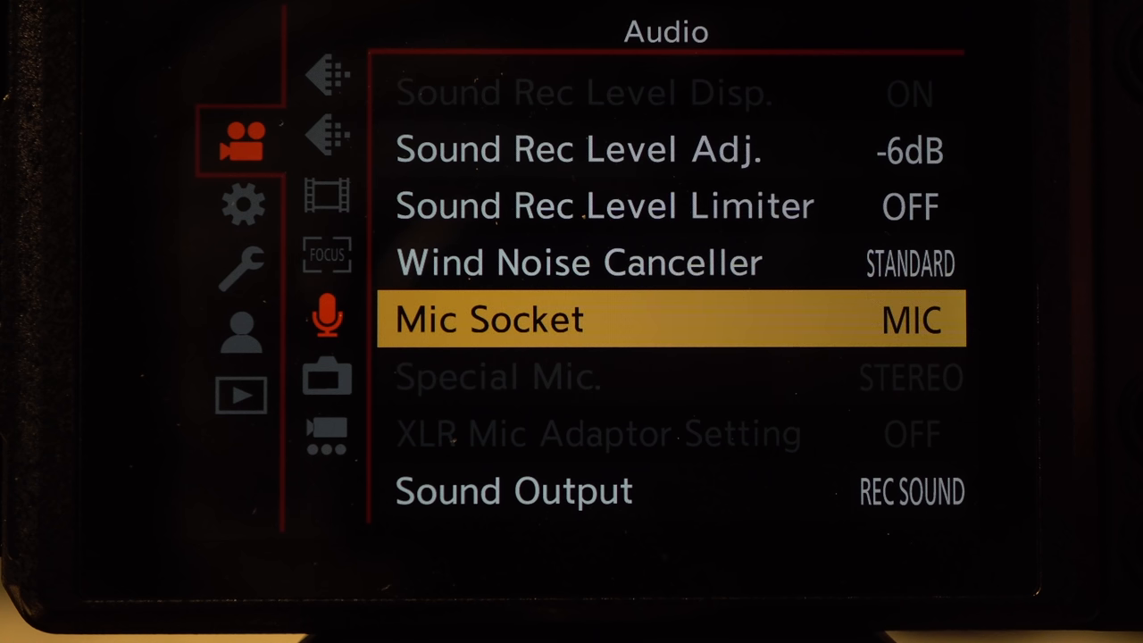
{"action": "key", "text": "down"}
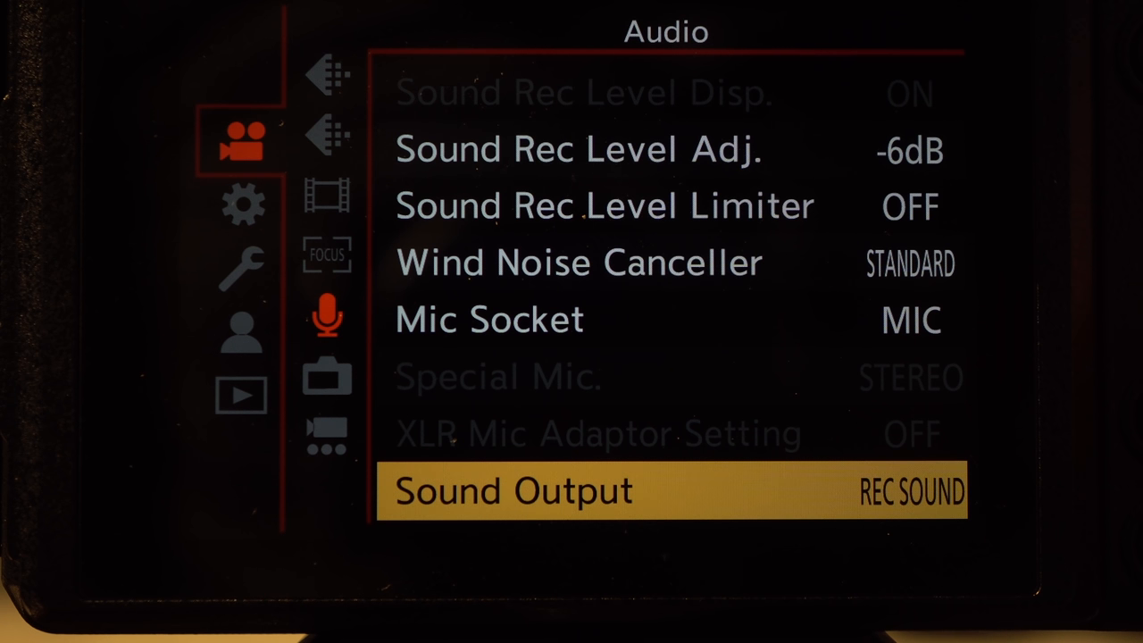
Set Sound Output to REALTIME monitoring
{"action": "left_click", "coordinate": [514, 490]}
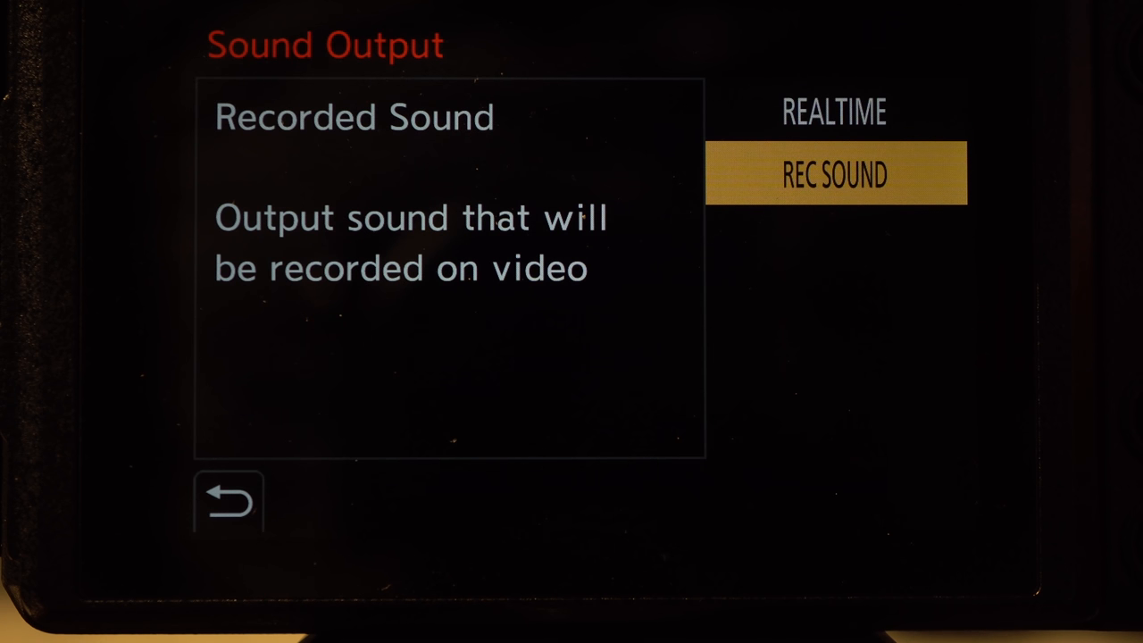
{"action": "left_click", "coordinate": [834, 111]}
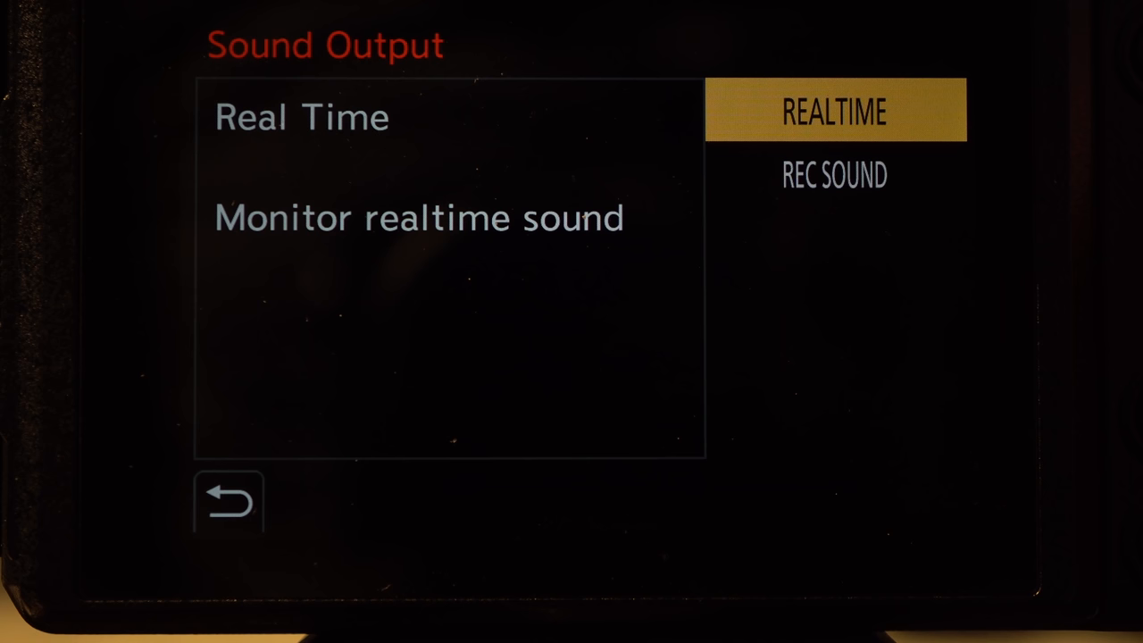
{"action": "left_click", "coordinate": [834, 175]}
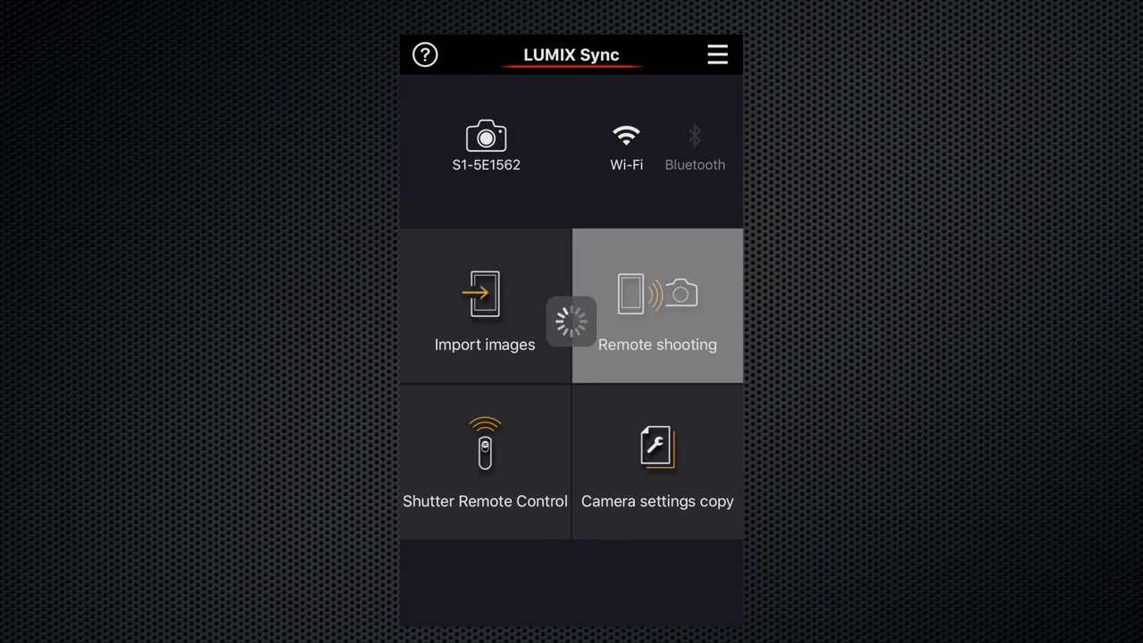
Start remote shooting, turn Self shot mode on in Recording Settings and return to live view
{"action": "left_click", "coordinate": [658, 307]}
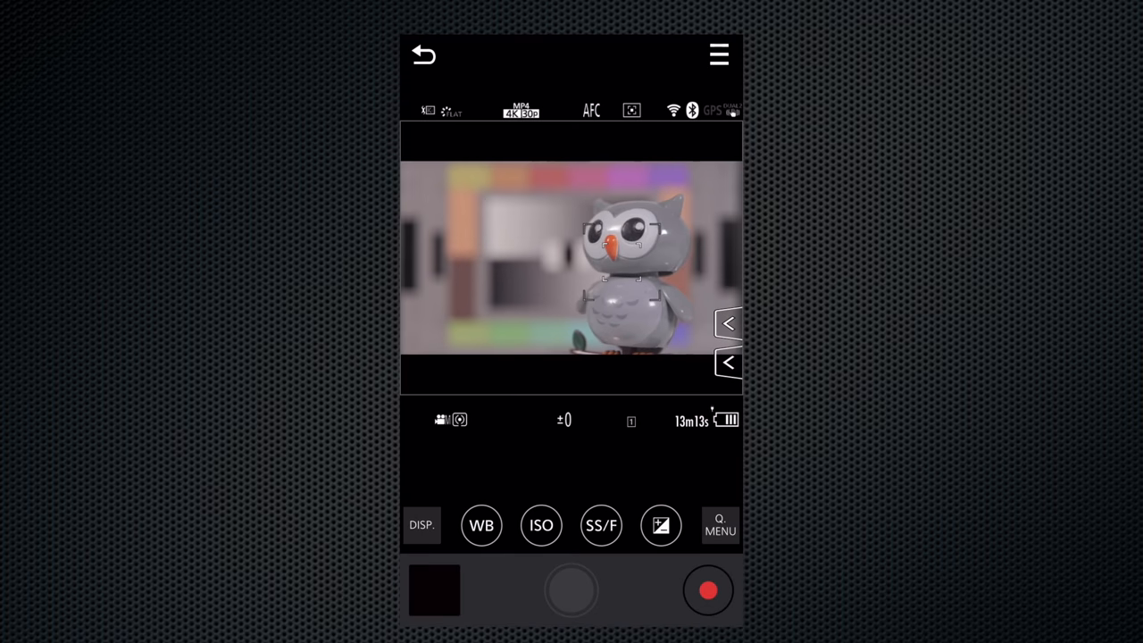
{"action": "left_click", "coordinate": [722, 525]}
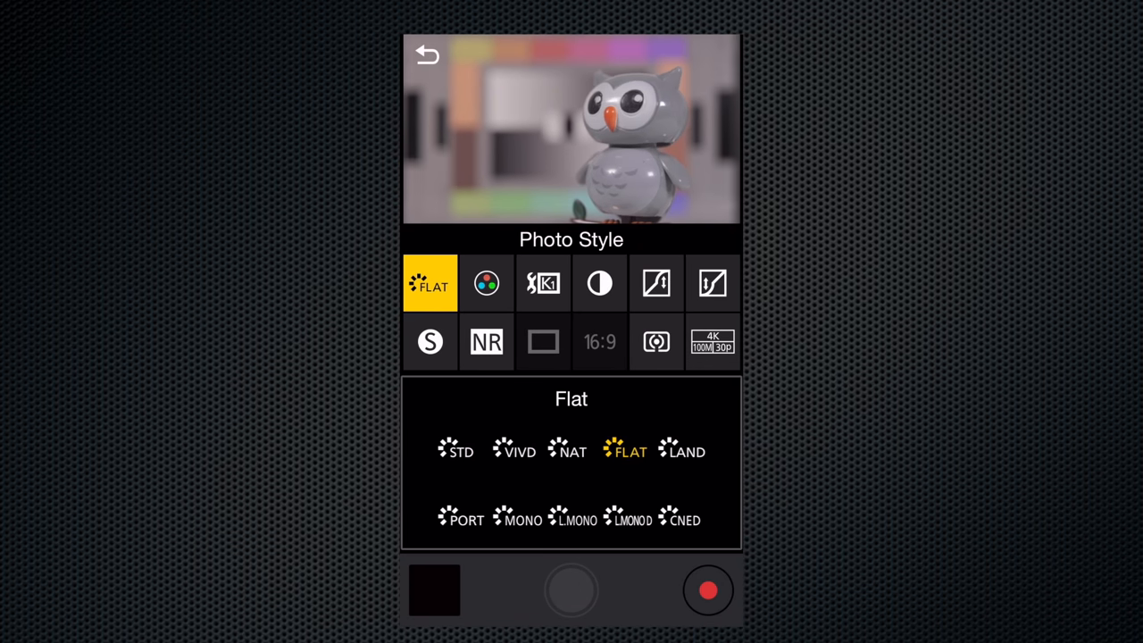
{"action": "left_click", "coordinate": [427, 53]}
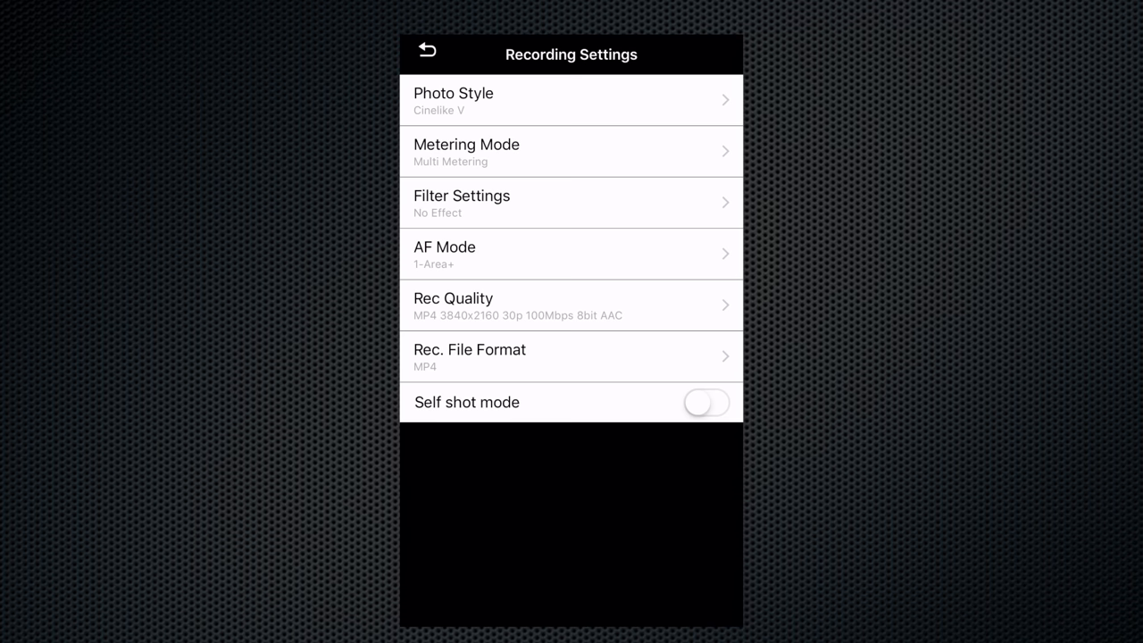
{"action": "left_click", "coordinate": [706, 402]}
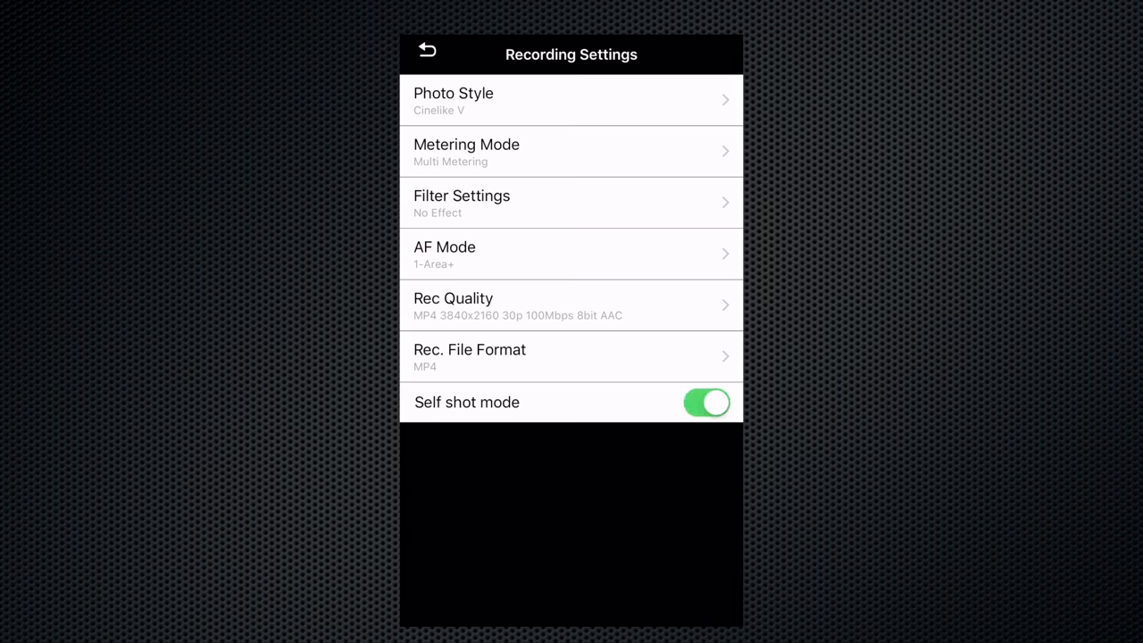
{"action": "left_click", "coordinate": [427, 50]}
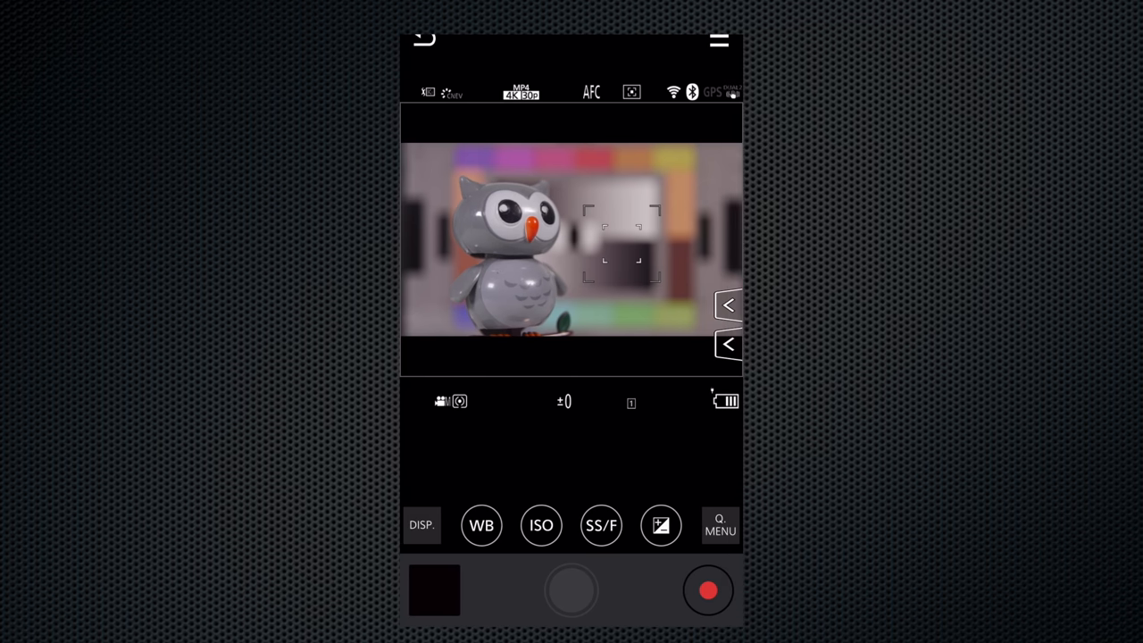
{"action": "left_click", "coordinate": [708, 589]}
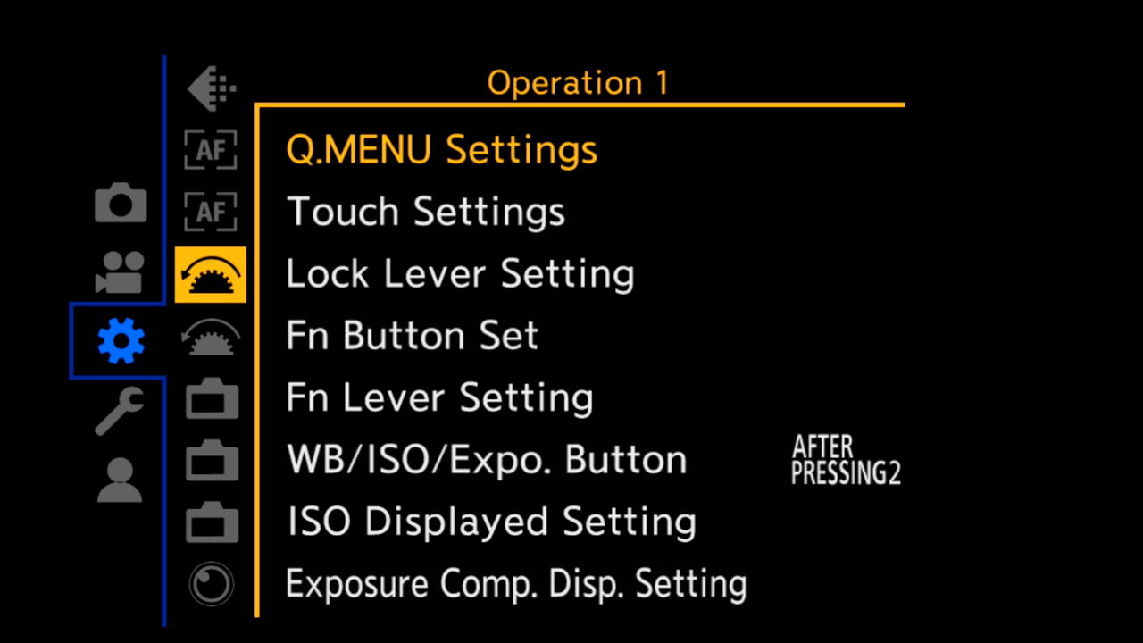
Review Q.Menu customization and Illuminated Button options, then move to Monitor/Display settings
{"action": "left_click", "coordinate": [439, 149]}
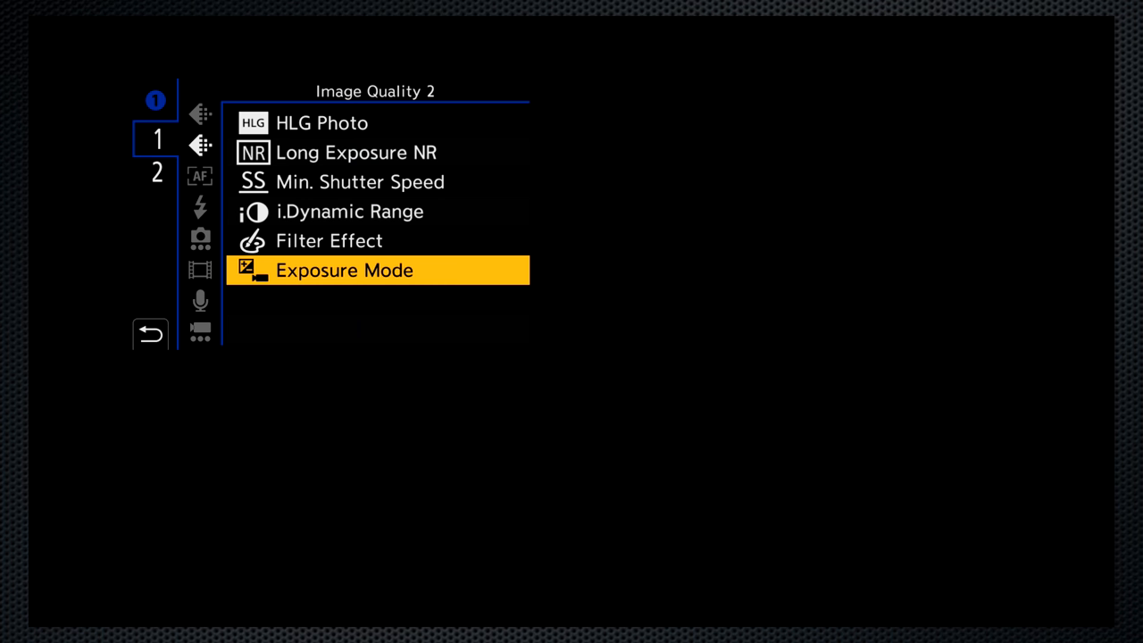
{"action": "left_click", "coordinate": [200, 177]}
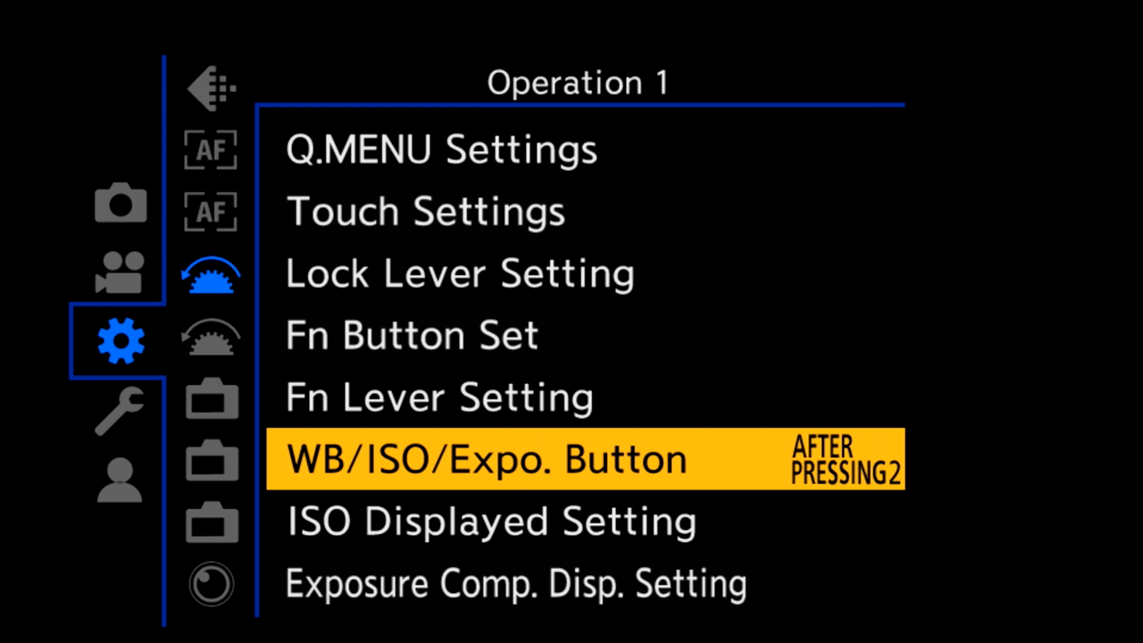
{"action": "left_click", "coordinate": [486, 457]}
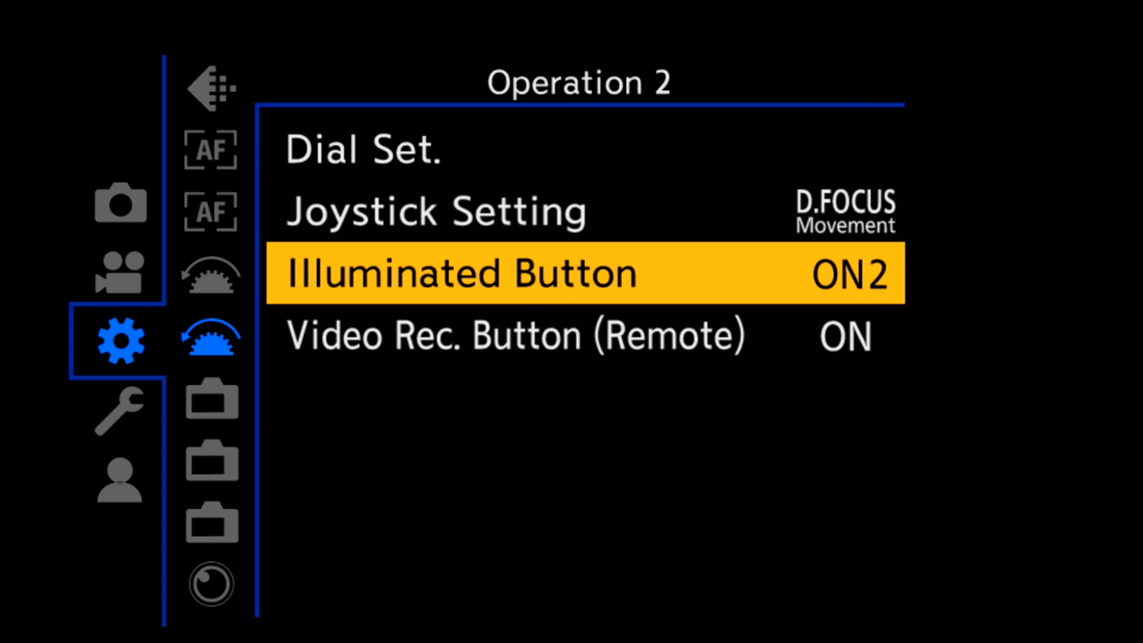
{"action": "left_click", "coordinate": [461, 273]}
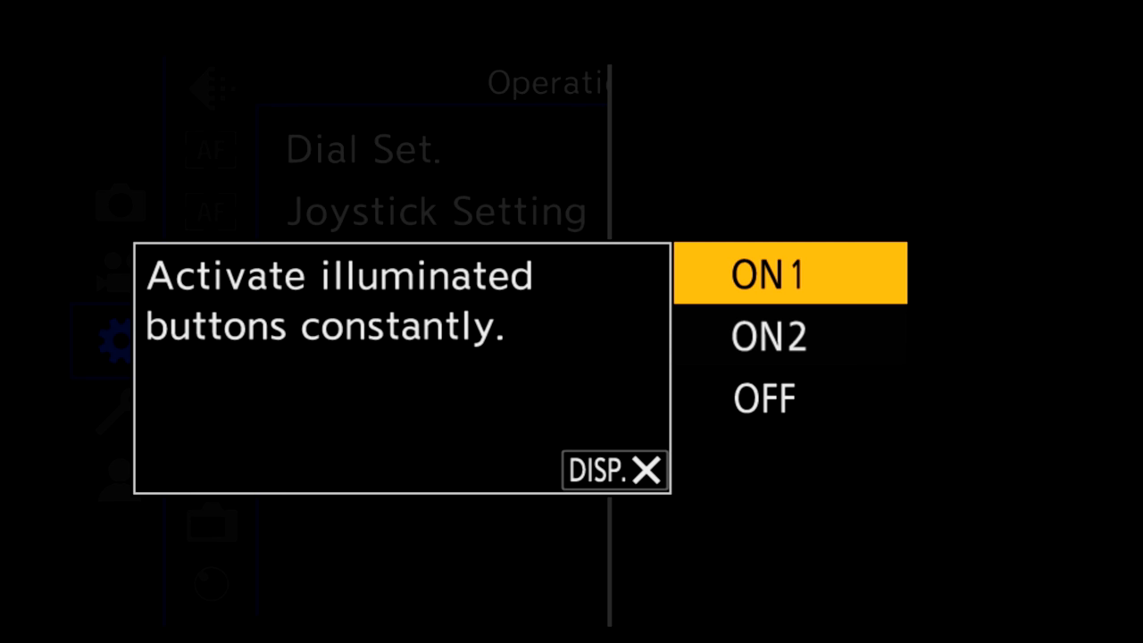
{"action": "left_click", "coordinate": [768, 337]}
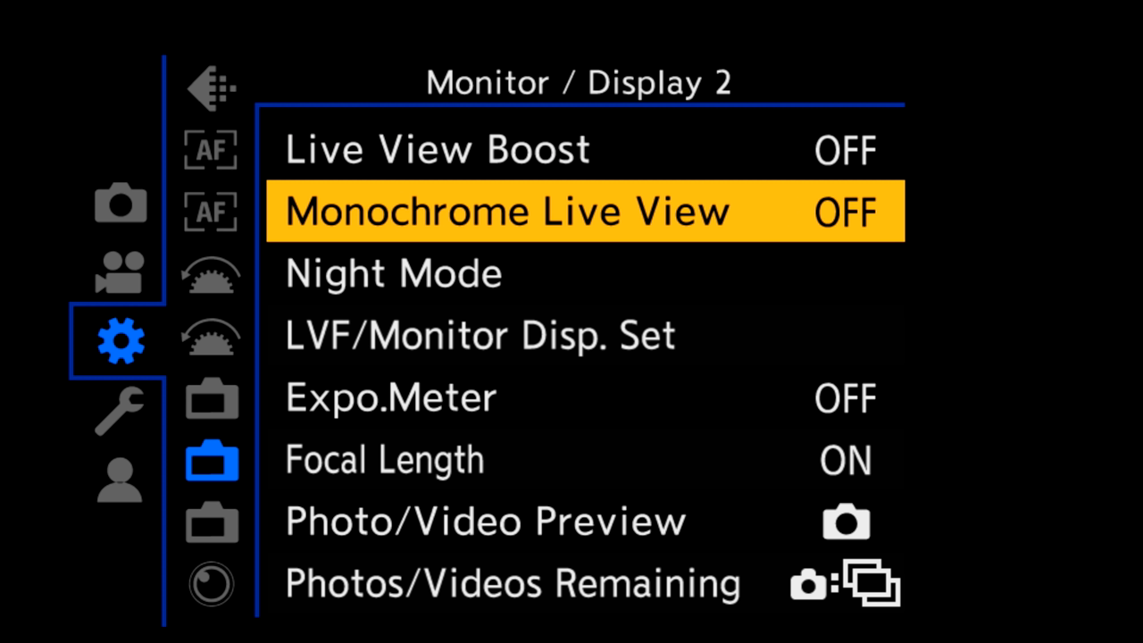
Add an item through Edit My Menu > Add and confirm saving with Yes
{"action": "left_click", "coordinate": [586, 211]}
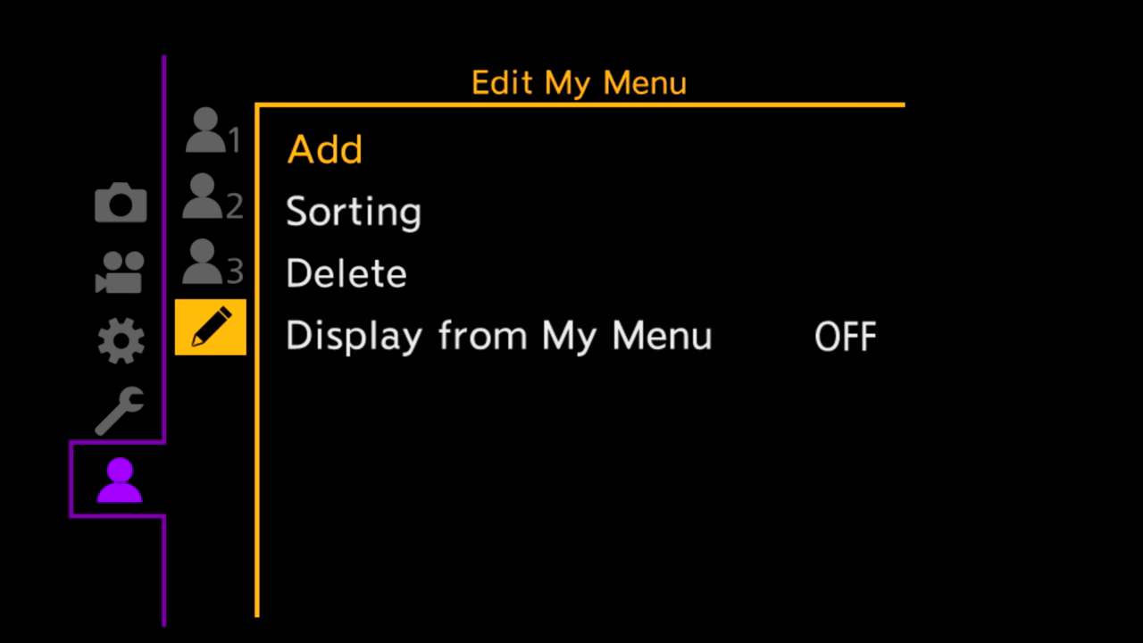
{"action": "left_click", "coordinate": [324, 150]}
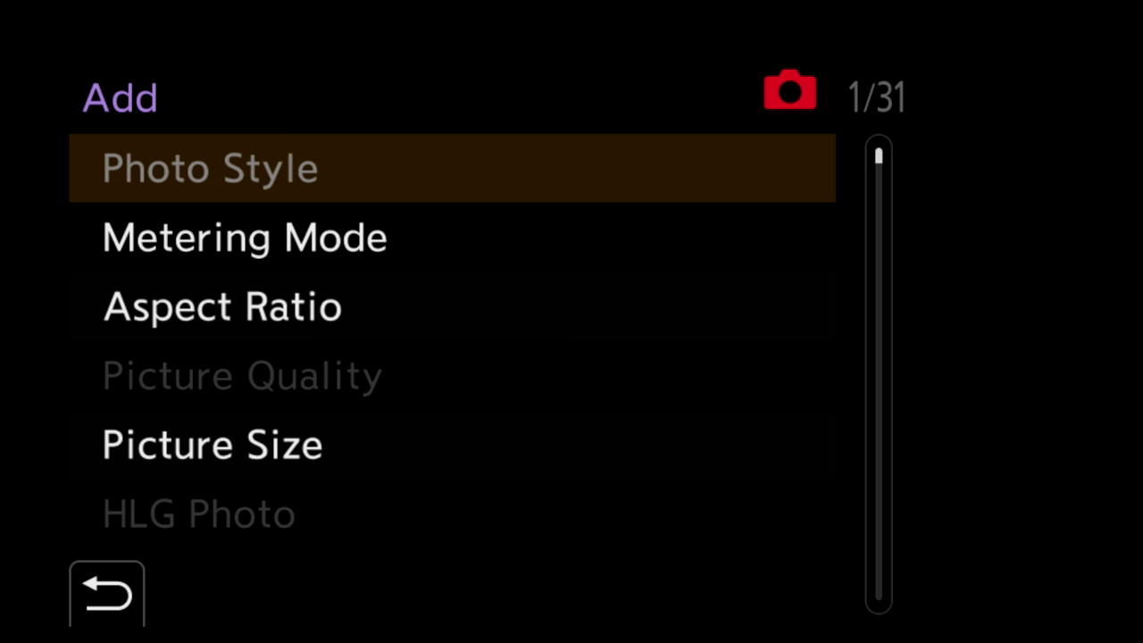
{"action": "scroll", "scroll_direction": "down", "scroll_amount": 3}
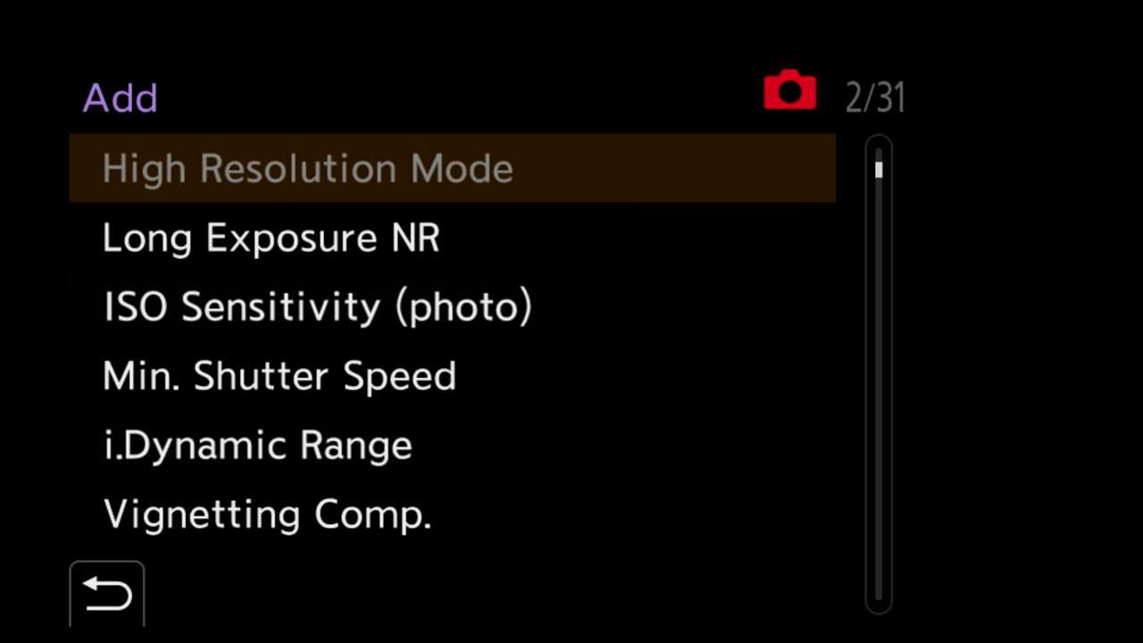
{"action": "scroll", "scroll_direction": "down", "scroll_amount": 3}
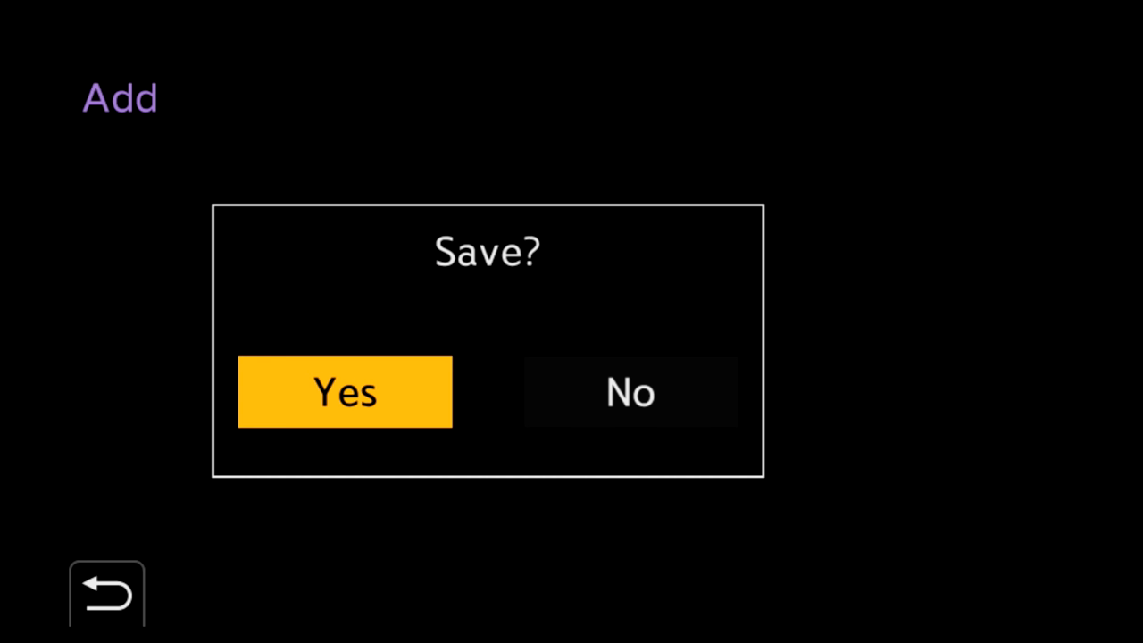
{"action": "left_click", "coordinate": [345, 393]}
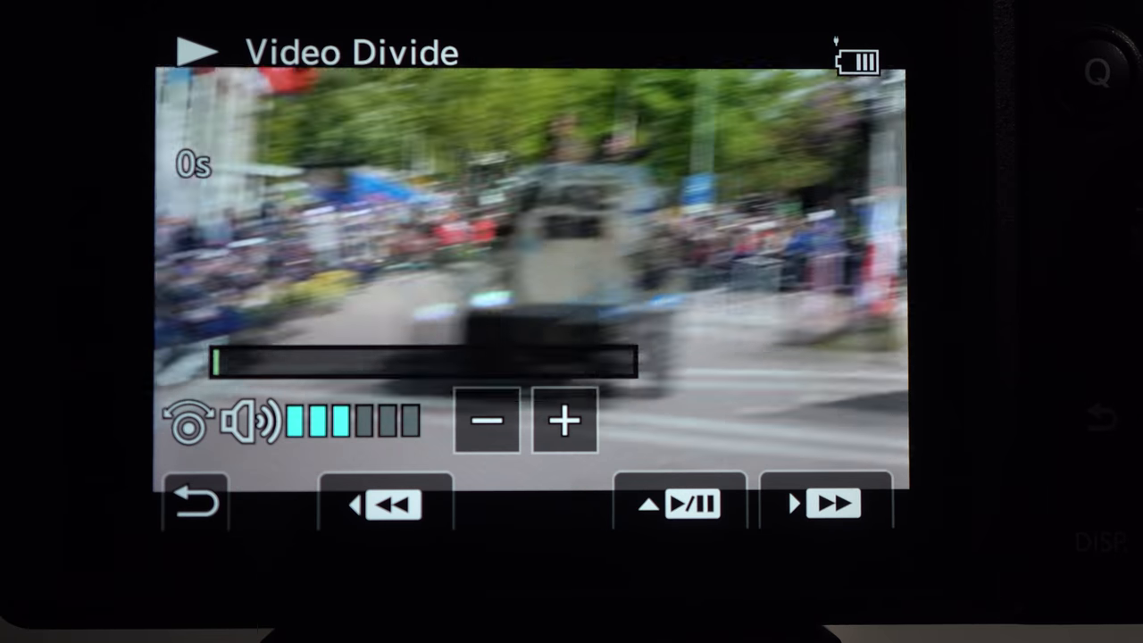
Leave the Video Divide playback screen after viewing the clip
{"action": "left_click", "coordinate": [681, 504]}
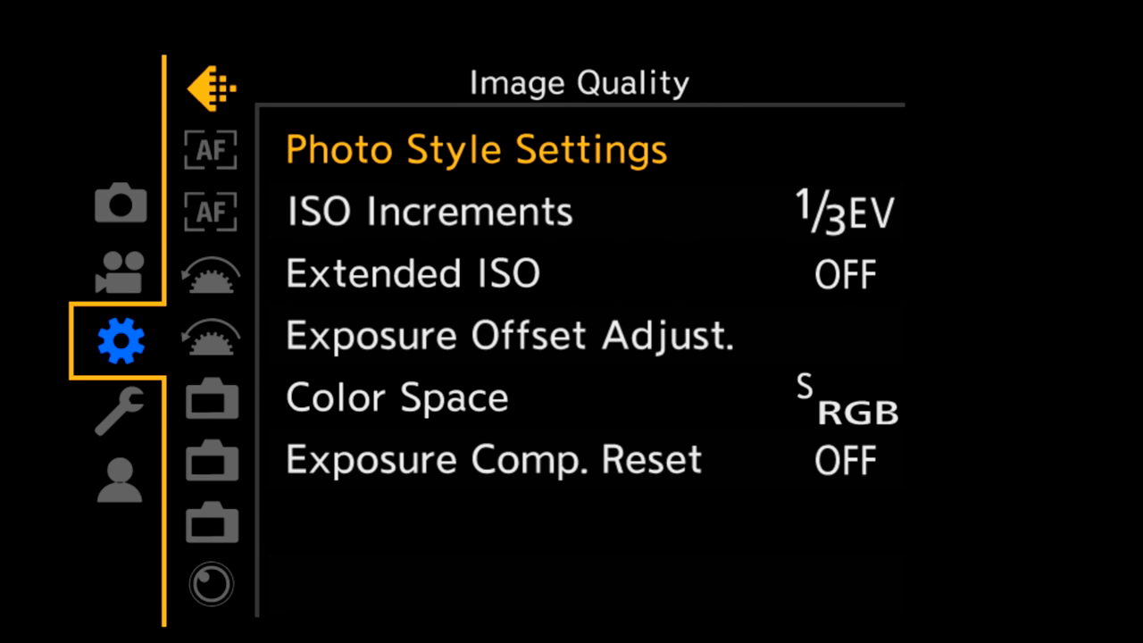
View the HLG Photo help and advance to Image Quality 2, showing Min. Shutter Speed AUTO and Vignetting Comp. on
{"action": "left_click", "coordinate": [122, 479]}
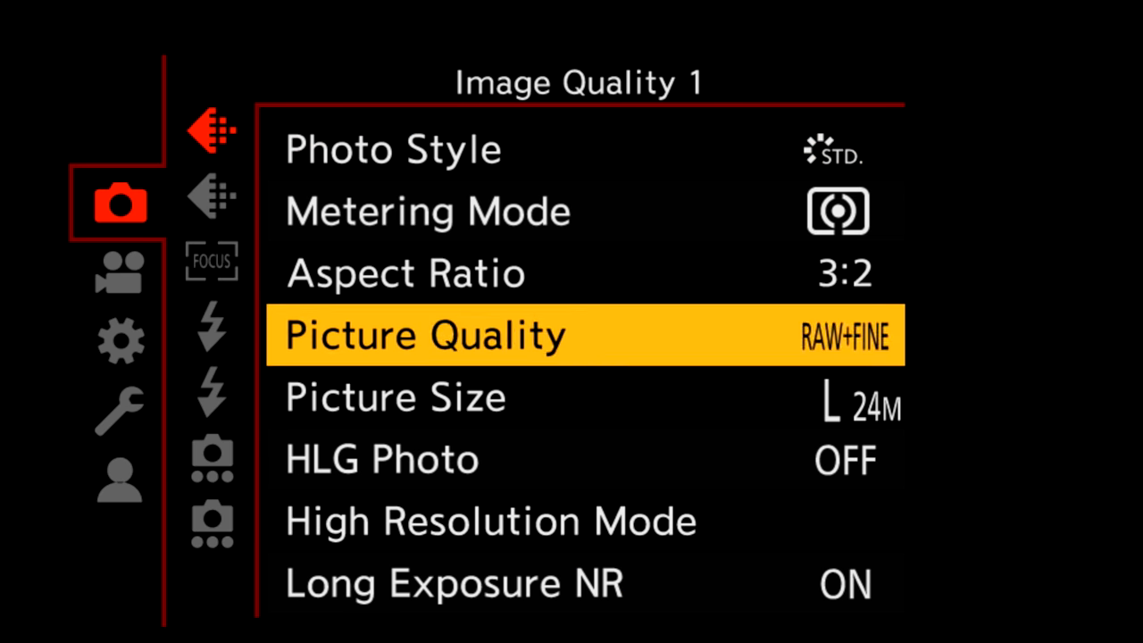
{"action": "key", "text": "Down"}
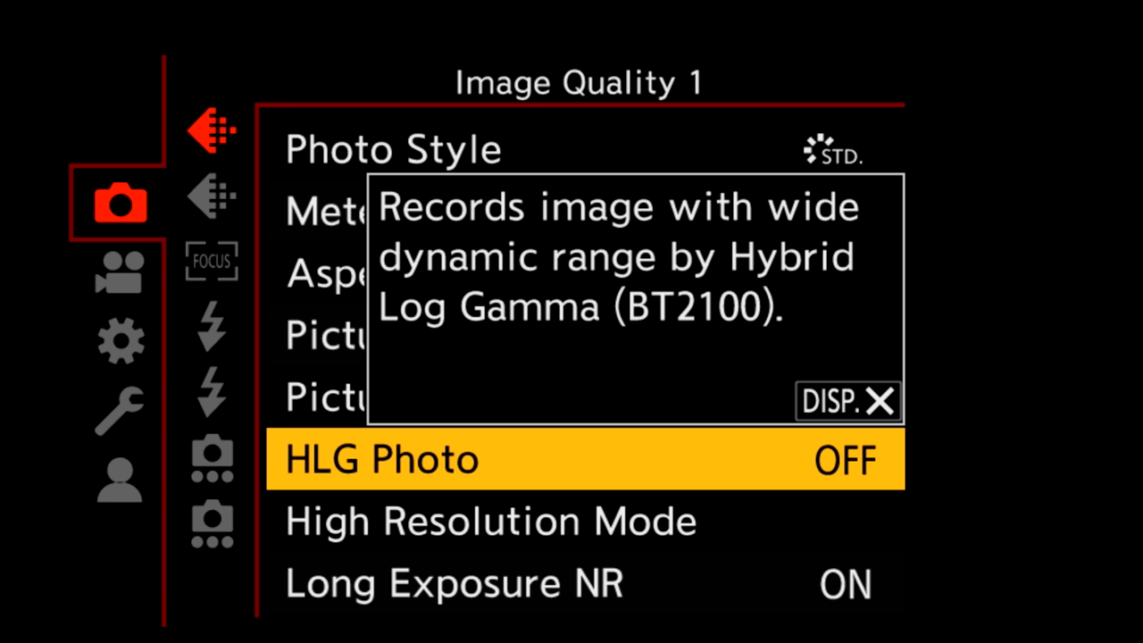
{"action": "left_click", "coordinate": [121, 271]}
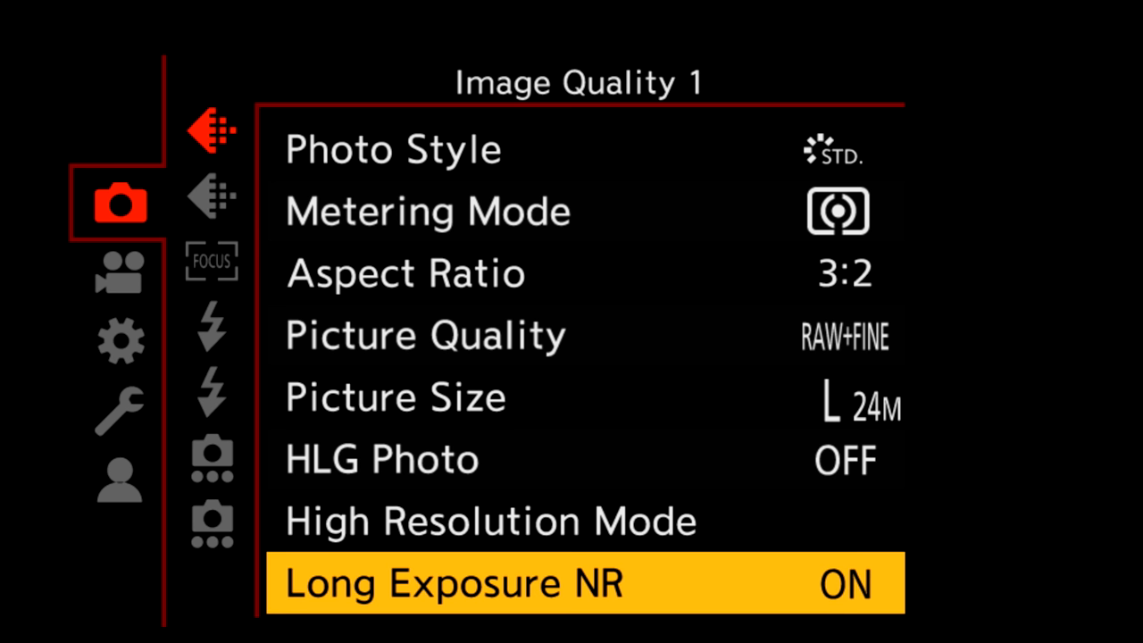
{"action": "left_click", "coordinate": [211, 196]}
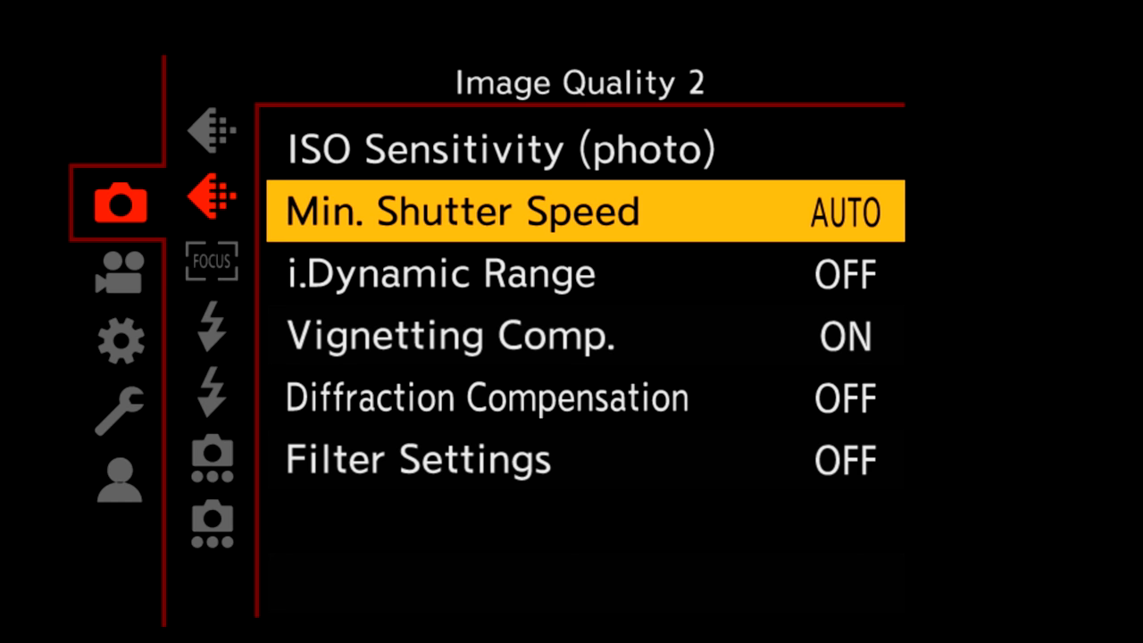